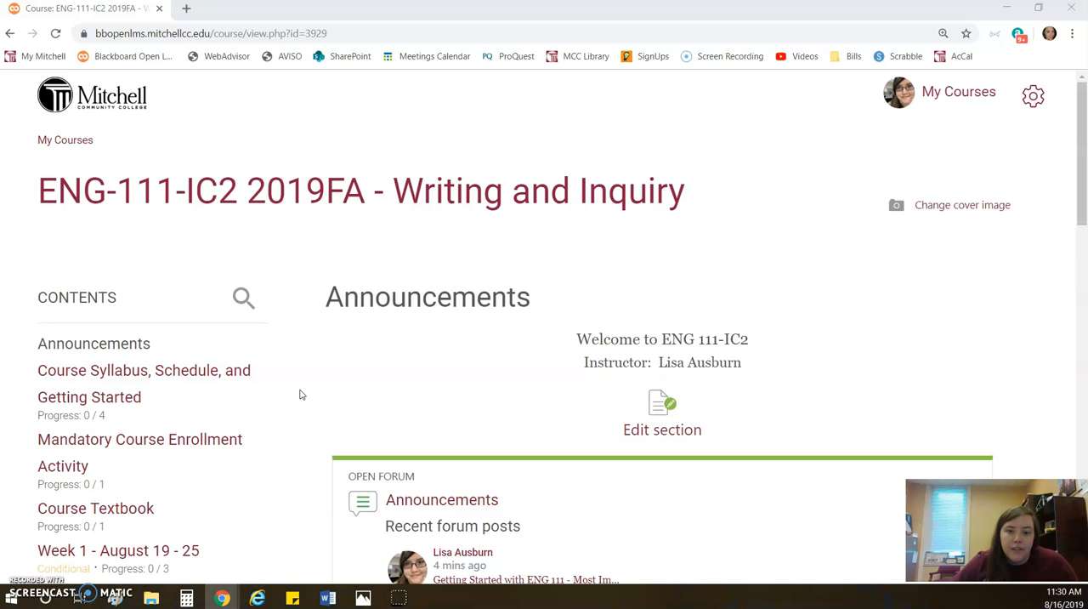
# Open the 'Getting Started with ENG 111' announcement and scroll through its text and reply form
pyautogui.scroll(-3)
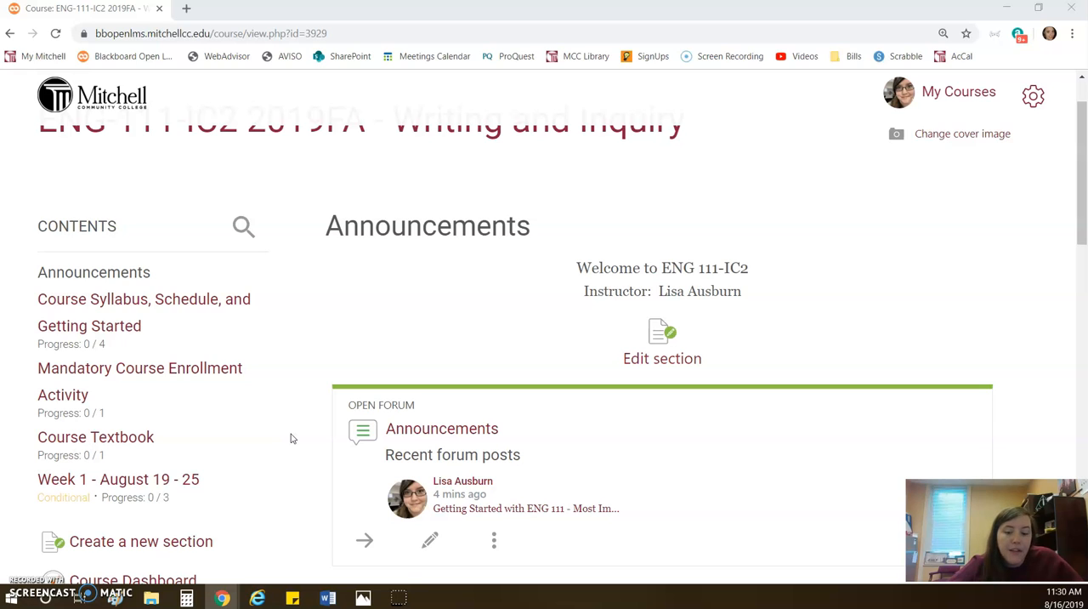
pyautogui.moveTo(473, 524)
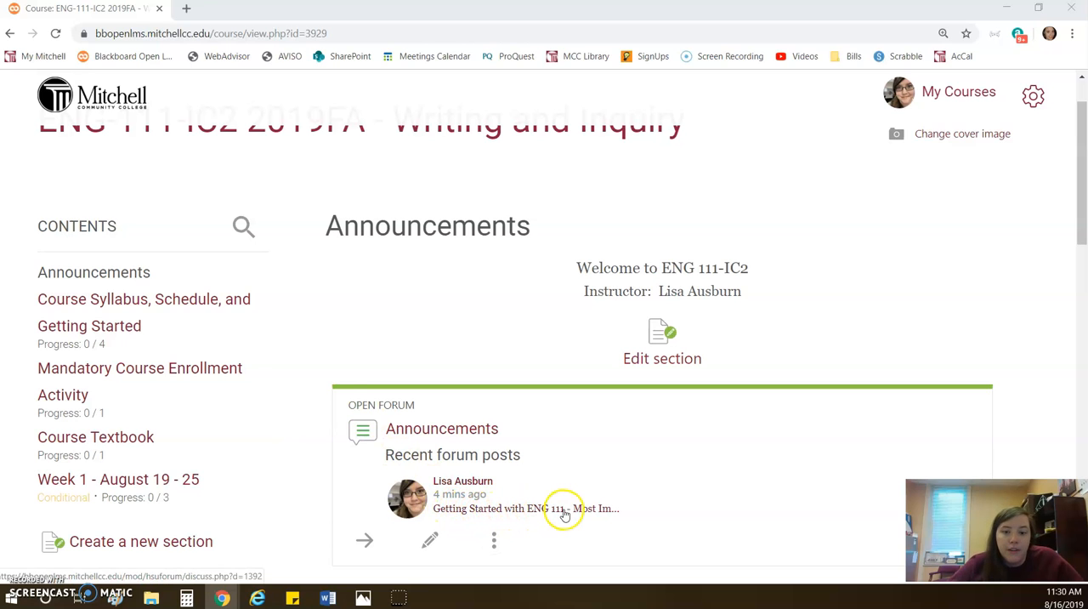
pyautogui.moveTo(616, 522)
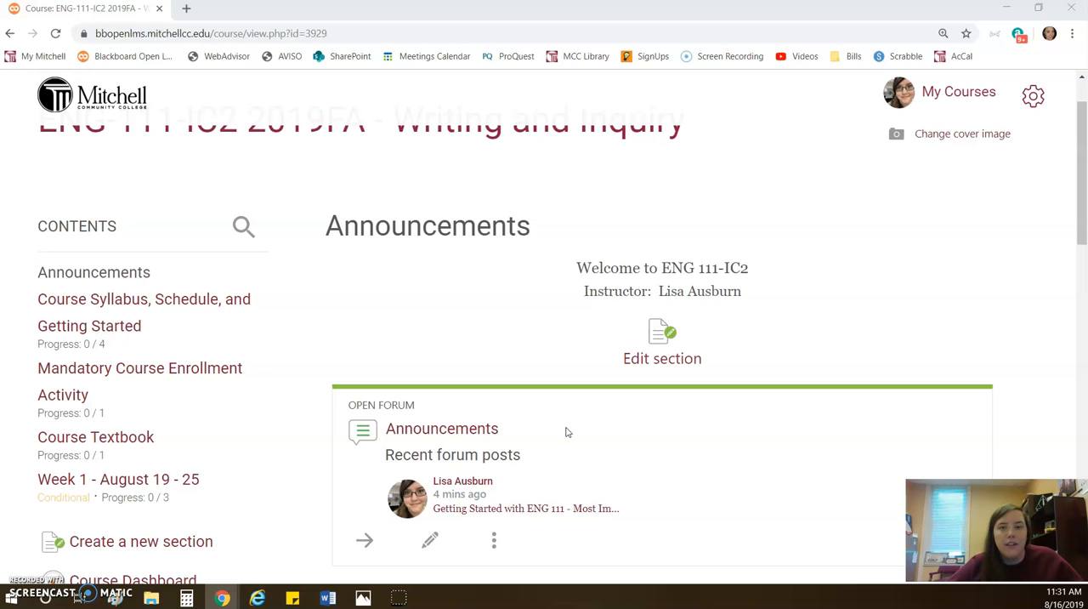
pyautogui.scroll(-3)
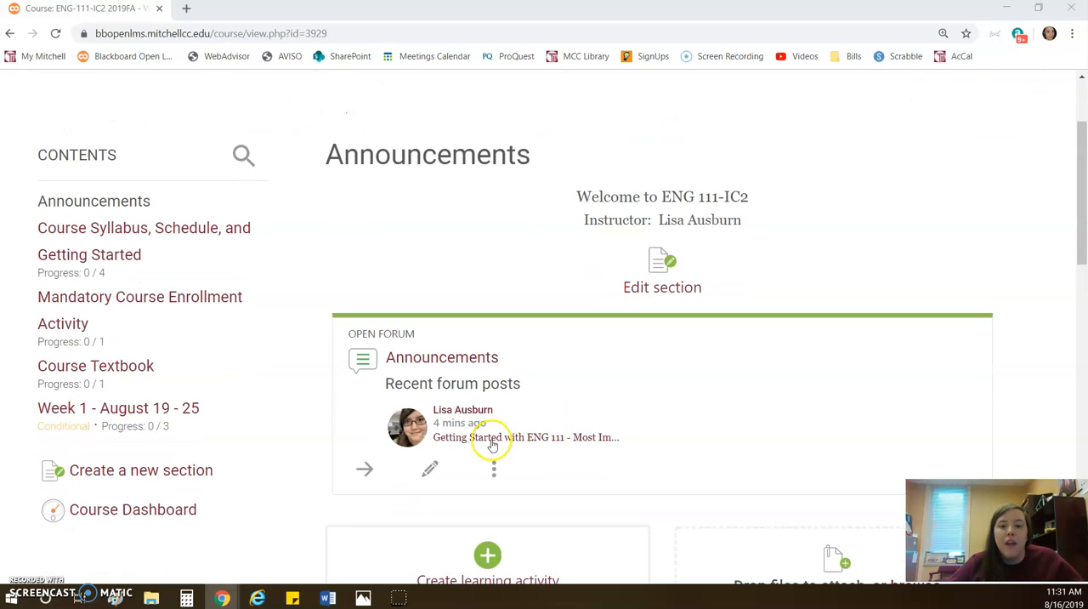
pyautogui.moveTo(435, 411)
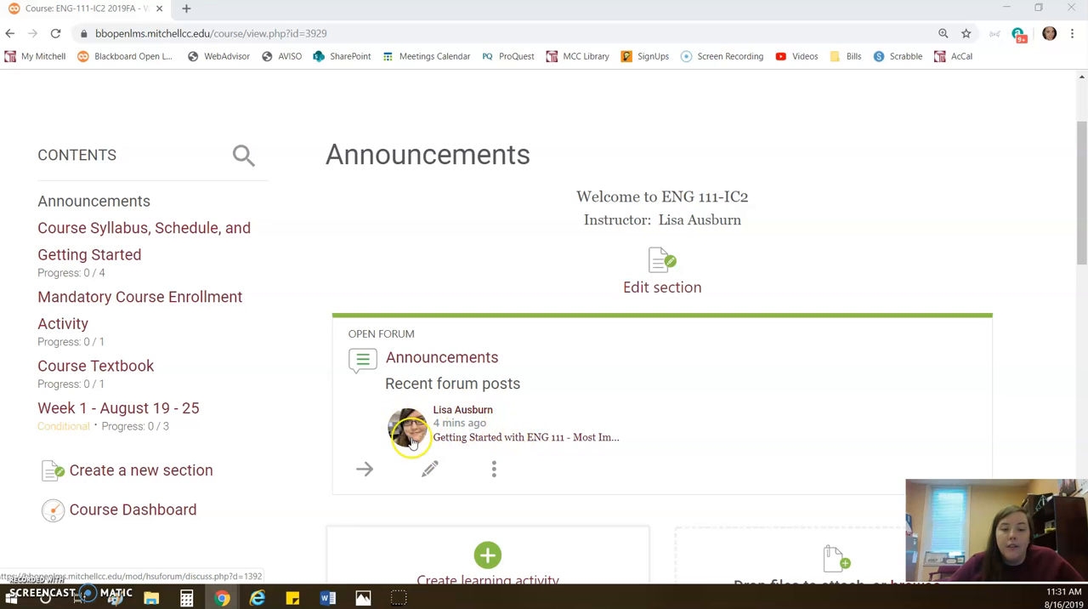
pyautogui.moveTo(491, 442)
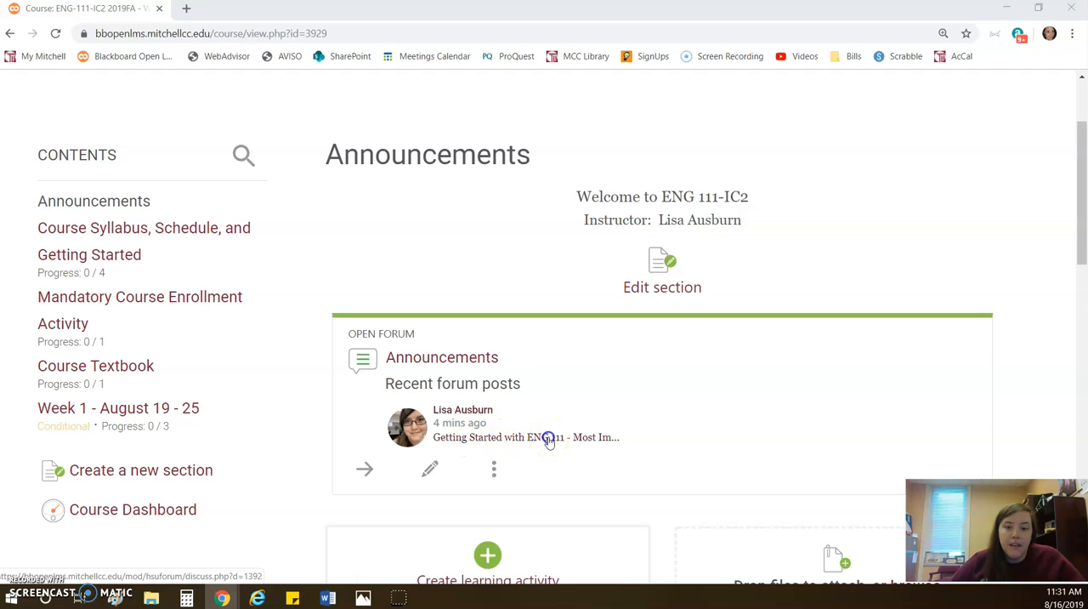
pyautogui.click(545, 437)
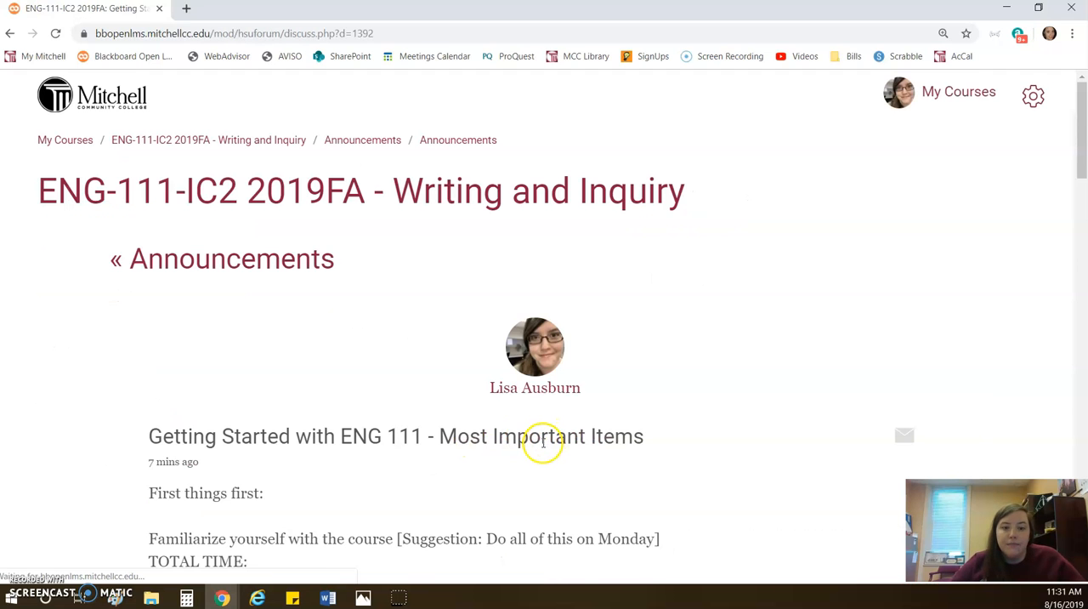
pyautogui.scroll(-3)
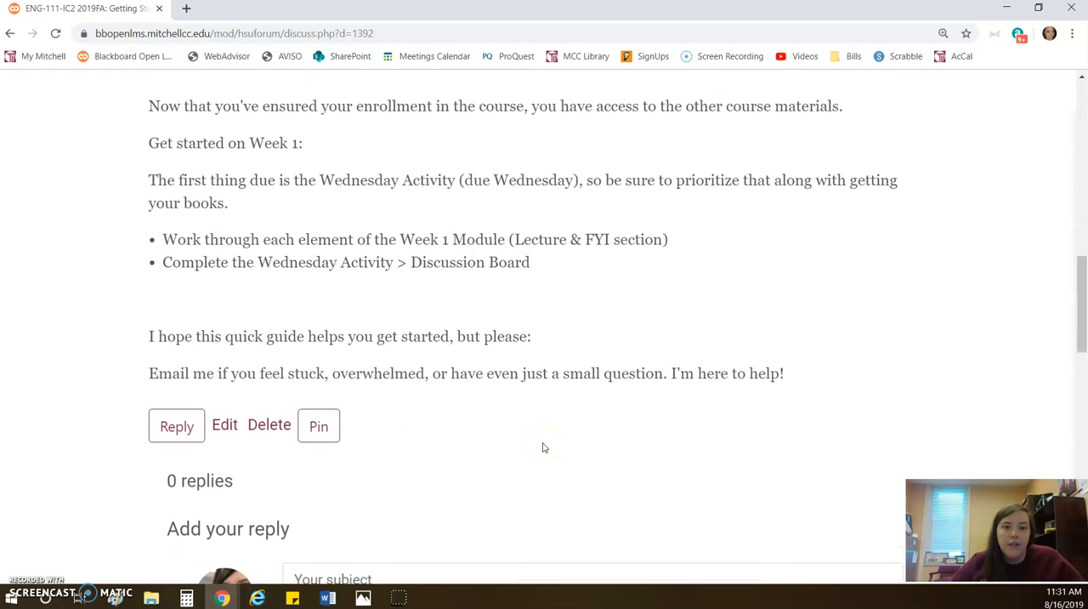
pyautogui.scroll(-3)
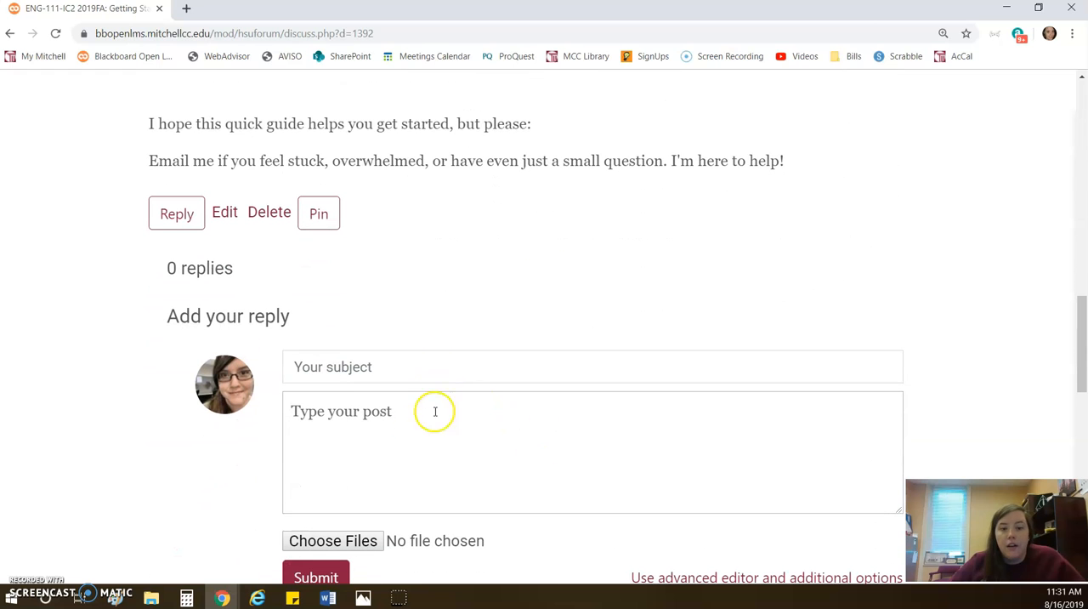
pyautogui.moveTo(395, 447)
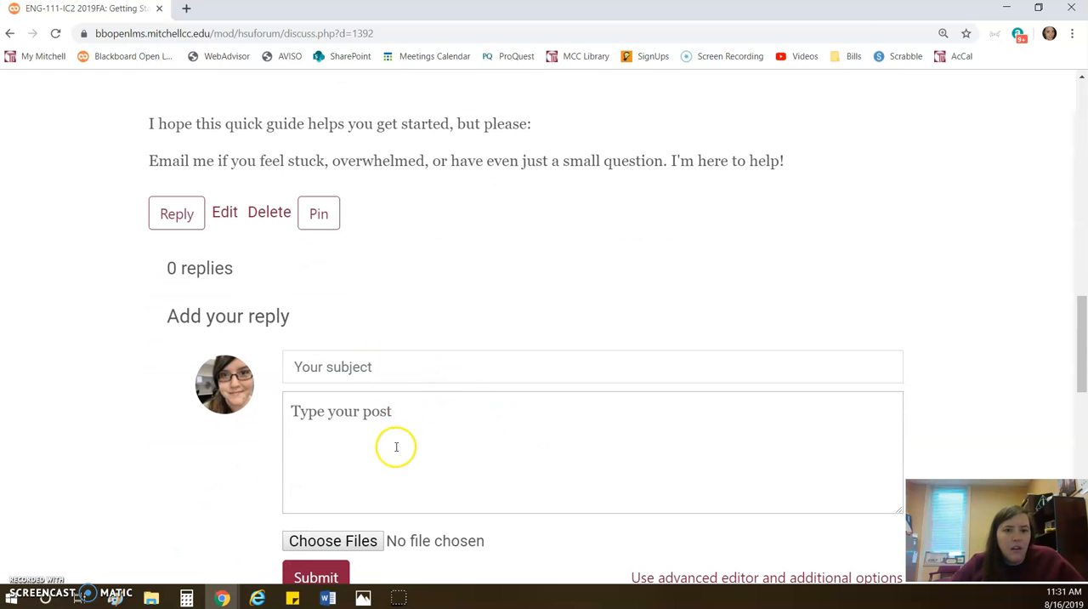
pyautogui.scroll(-3)
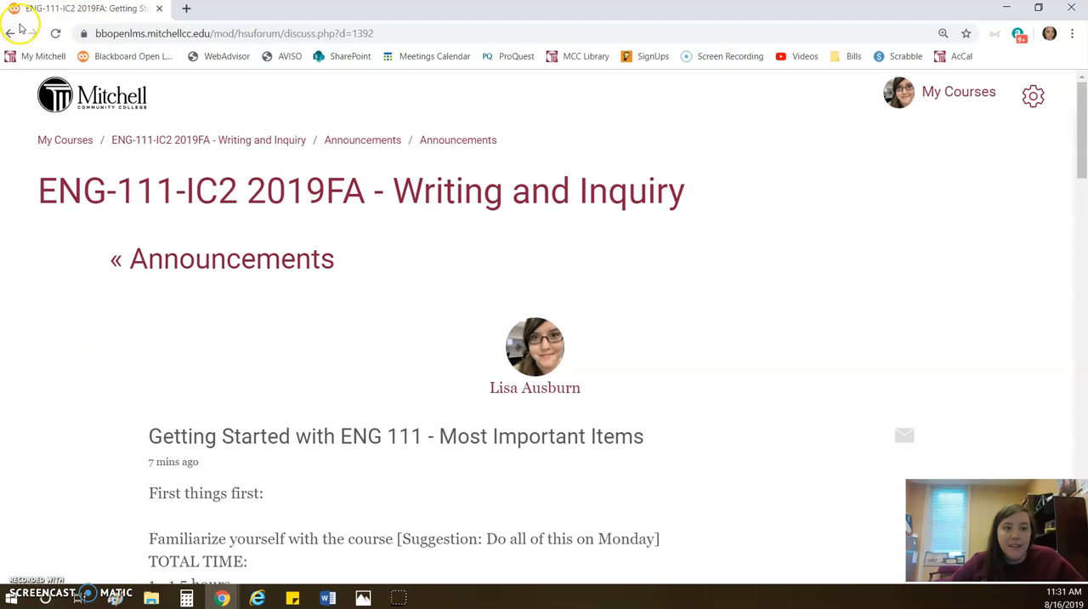
# Go back to the ENG-111 course home page
pyautogui.click(19, 41)
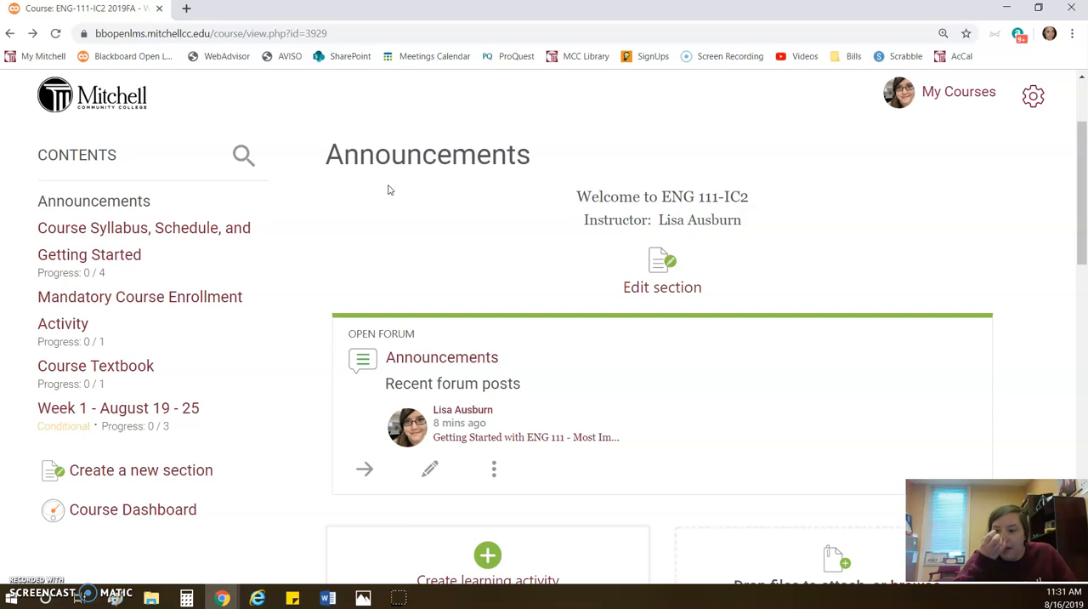
pyautogui.moveTo(480, 417)
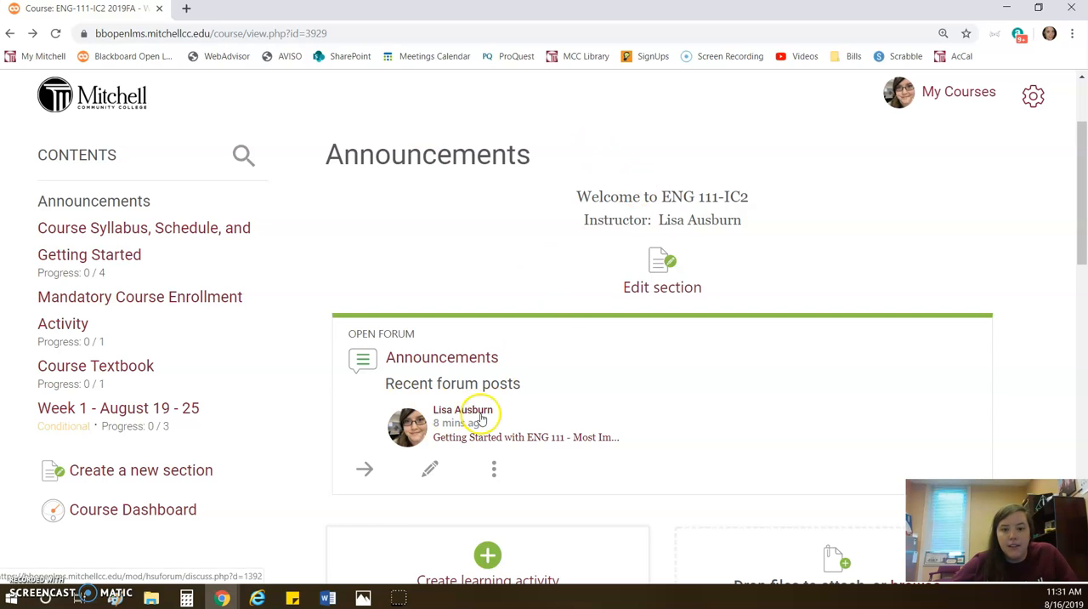
pyautogui.moveTo(314, 391)
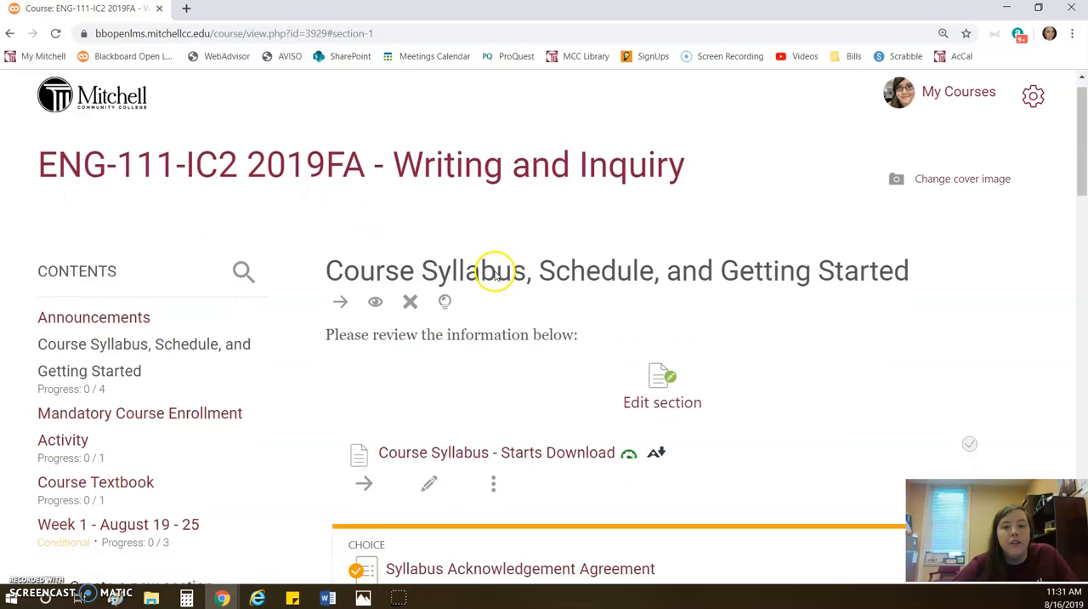
pyautogui.scroll(-3)
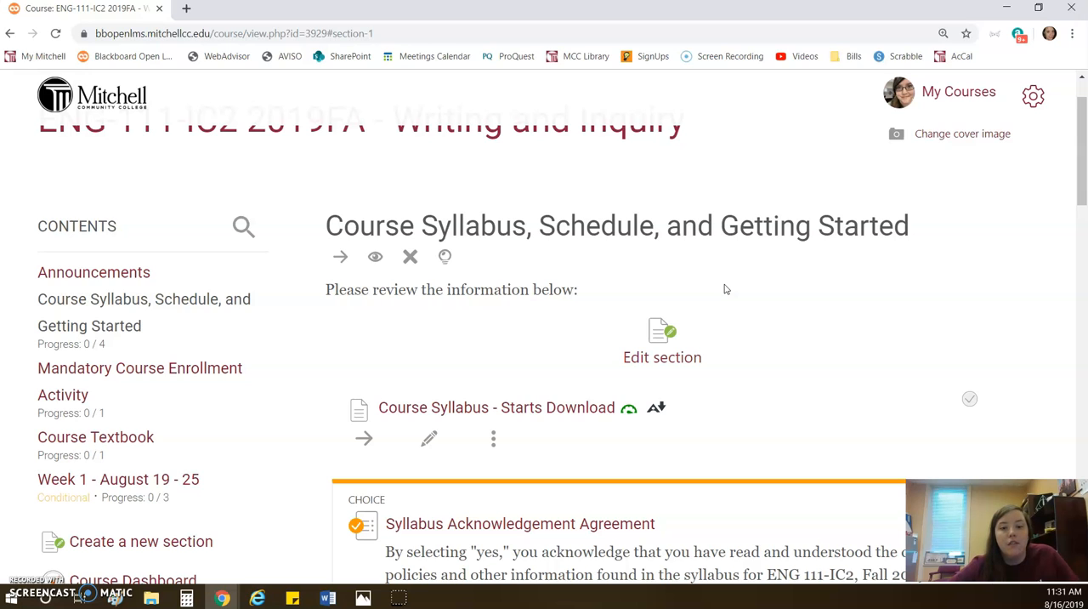
pyautogui.moveTo(524, 417)
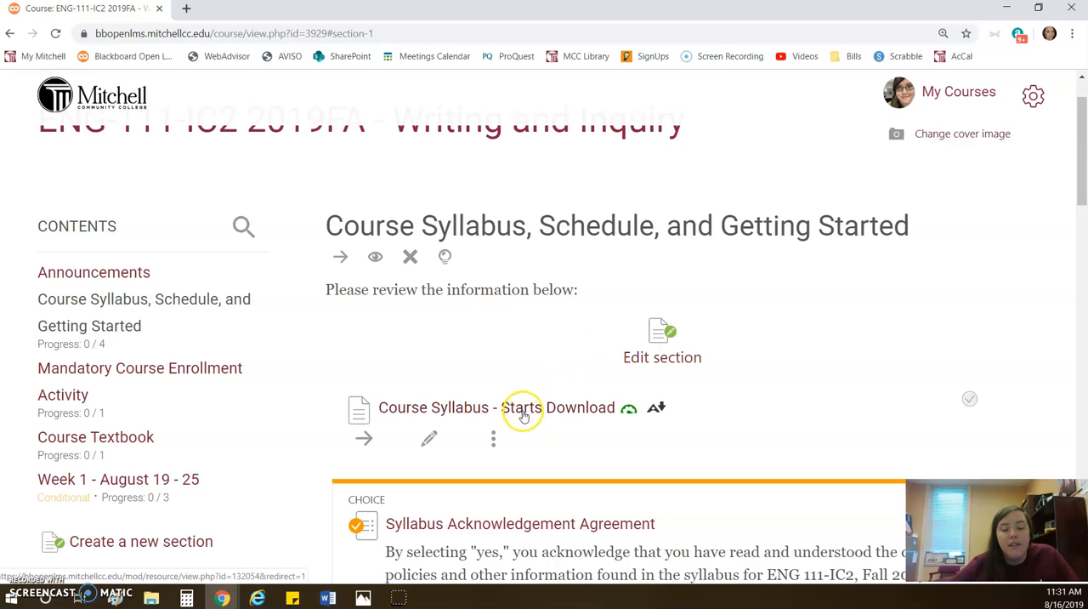
pyautogui.scroll(-3)
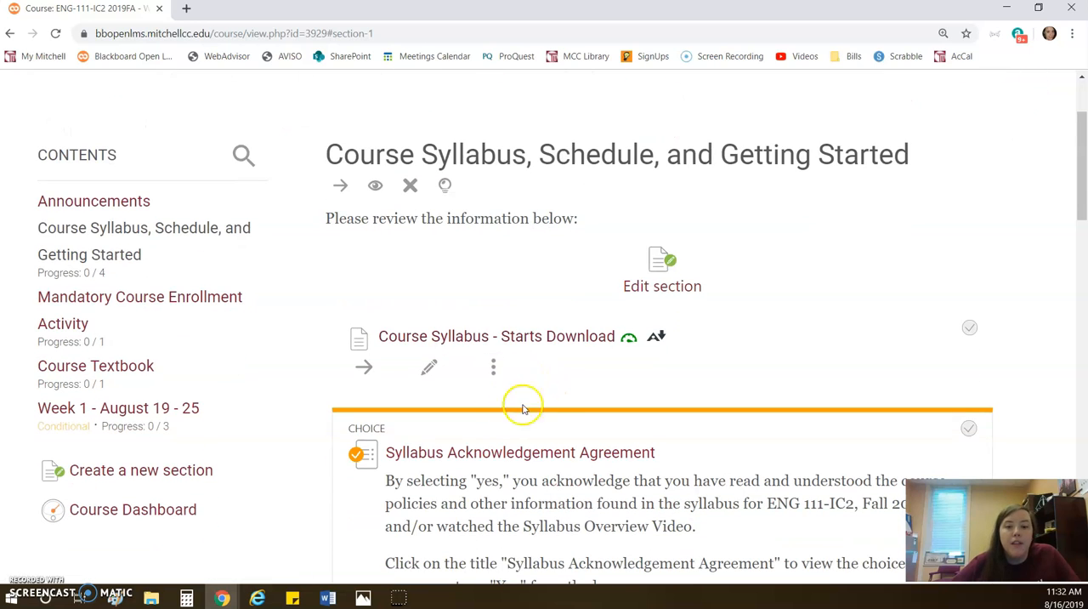
pyautogui.moveTo(490, 388)
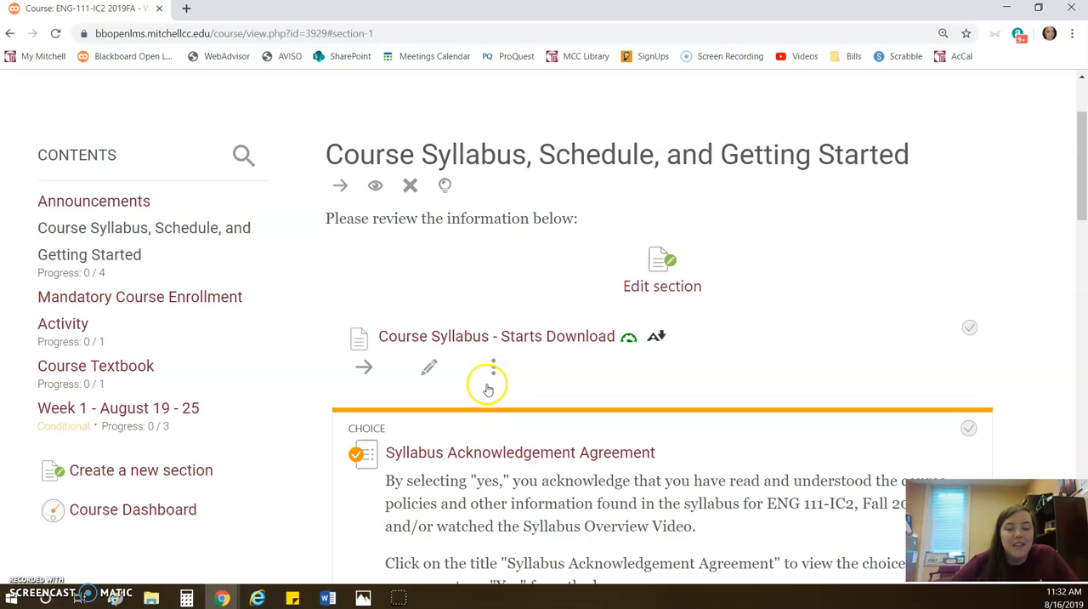
pyautogui.moveTo(493, 394)
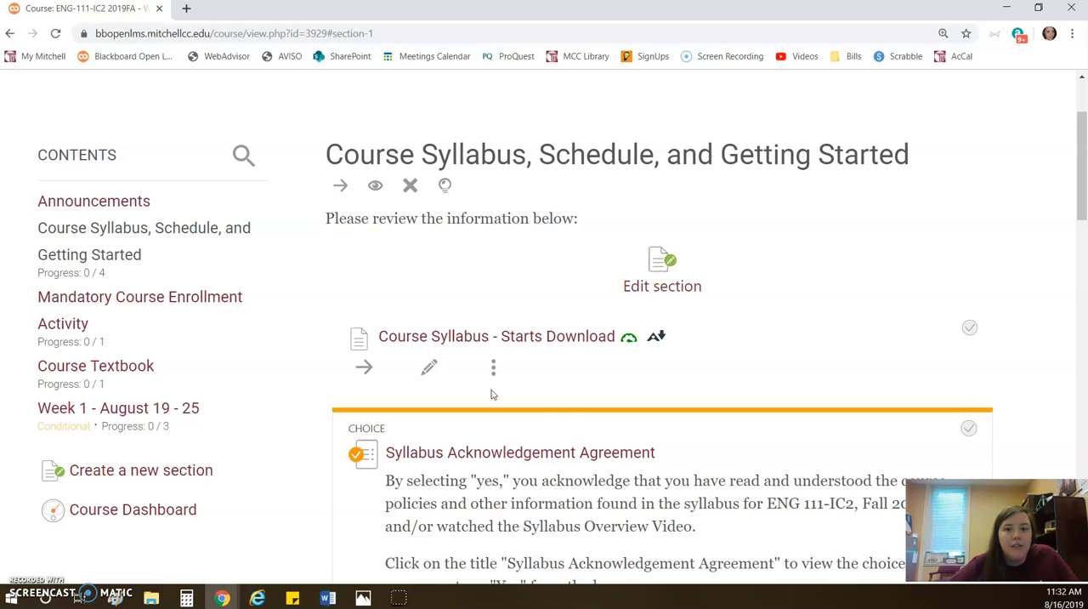
pyautogui.scroll(-3)
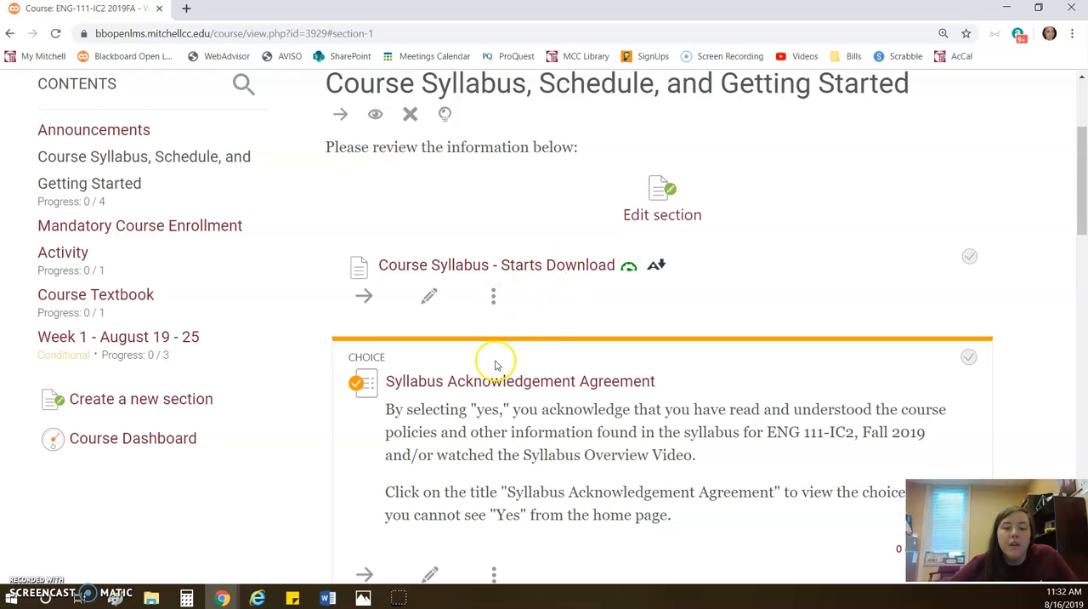
pyautogui.scroll(-3)
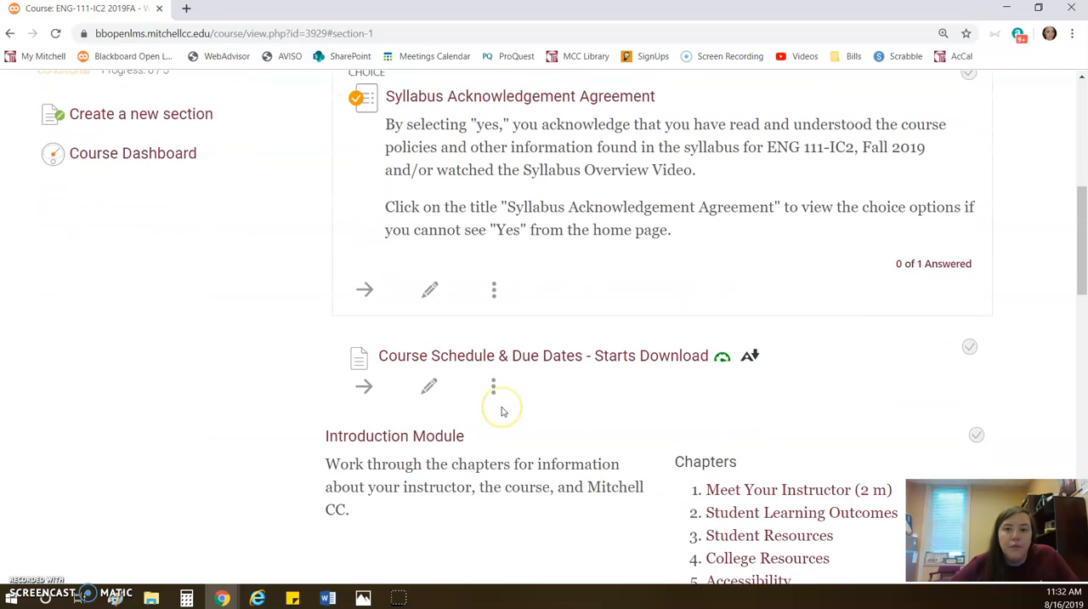
pyautogui.scroll(-3)
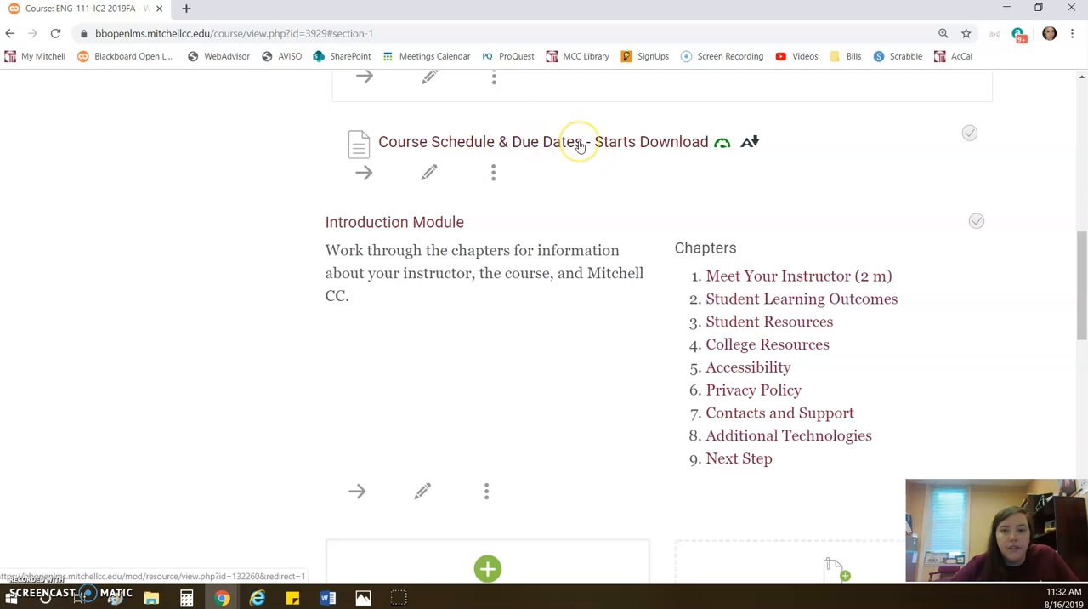
pyautogui.moveTo(571, 146)
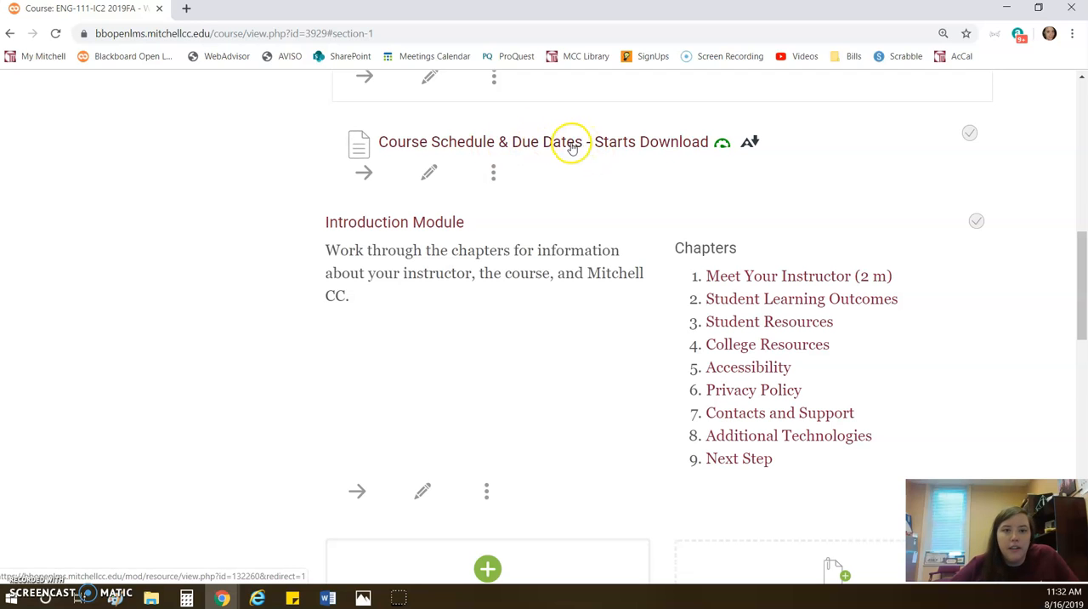
pyautogui.moveTo(584, 145)
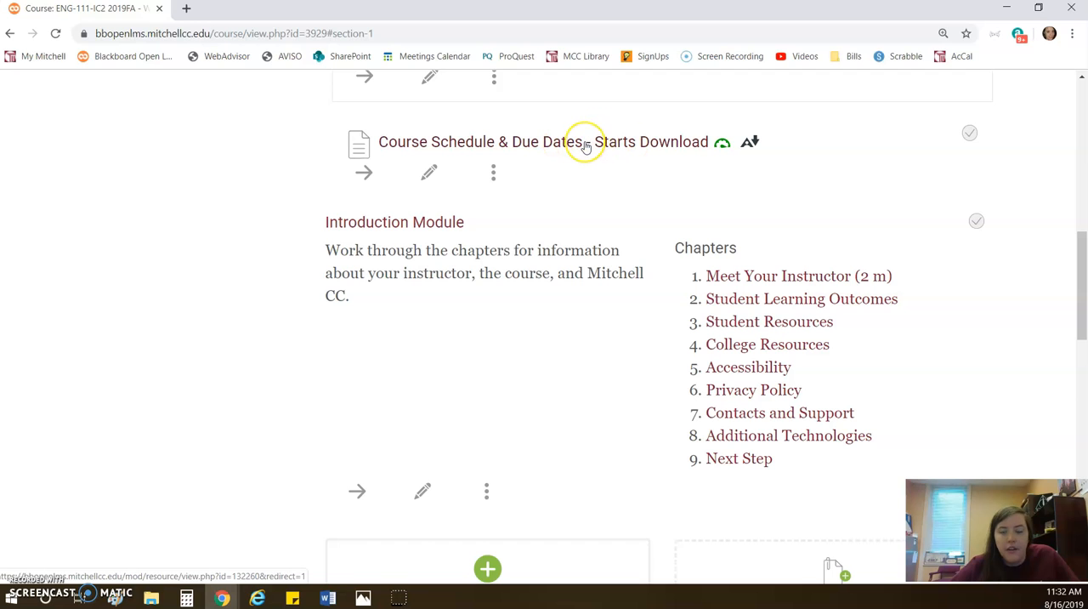
pyautogui.moveTo(563, 149)
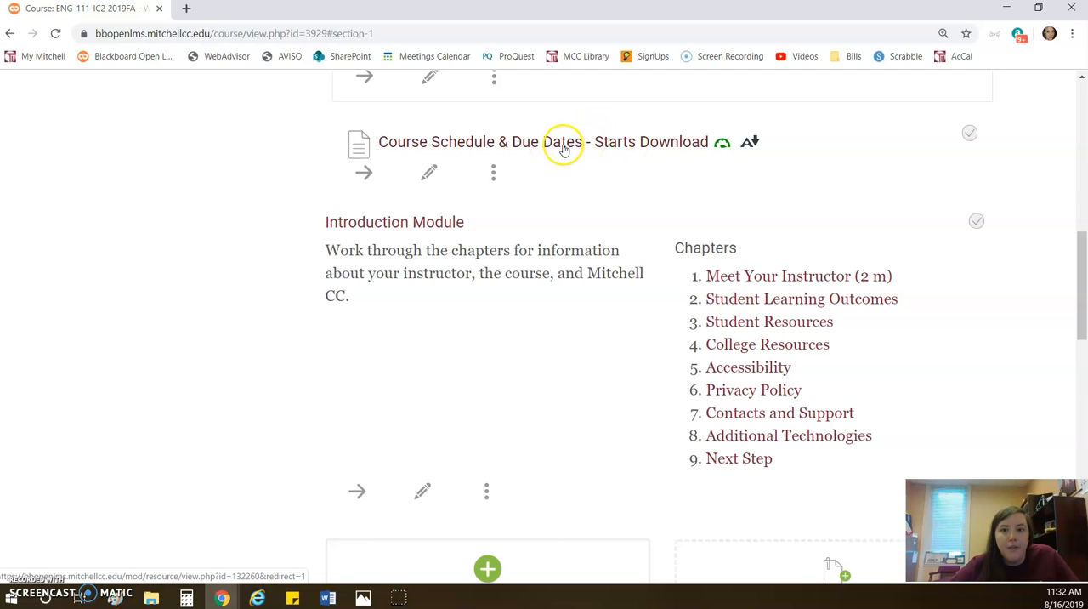
pyautogui.moveTo(678, 376)
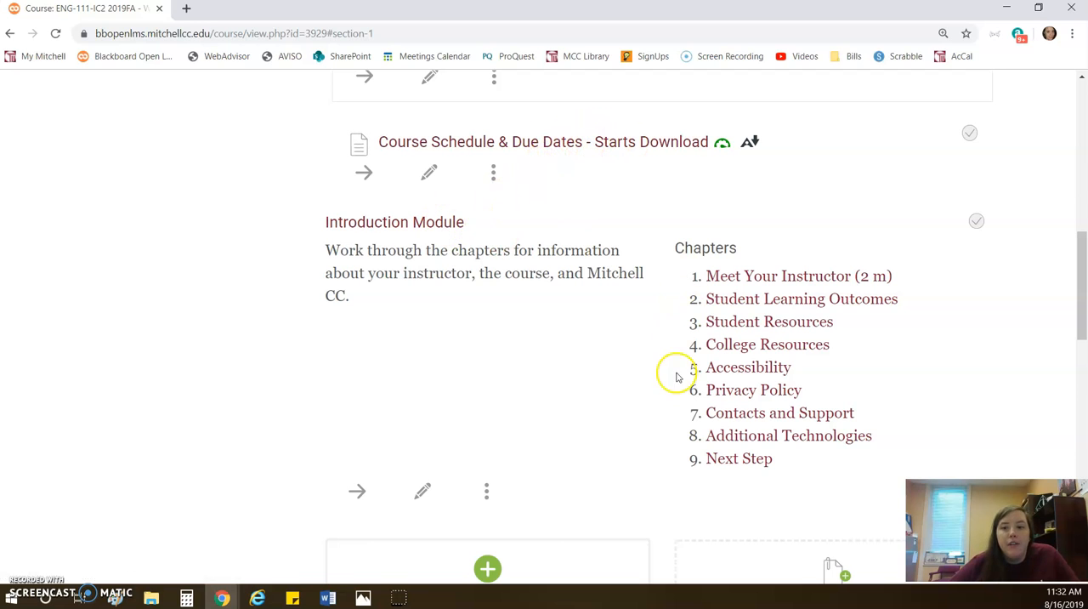
# Scroll down to bring the Introduction Module's chapter list into view
pyautogui.scroll(-3)
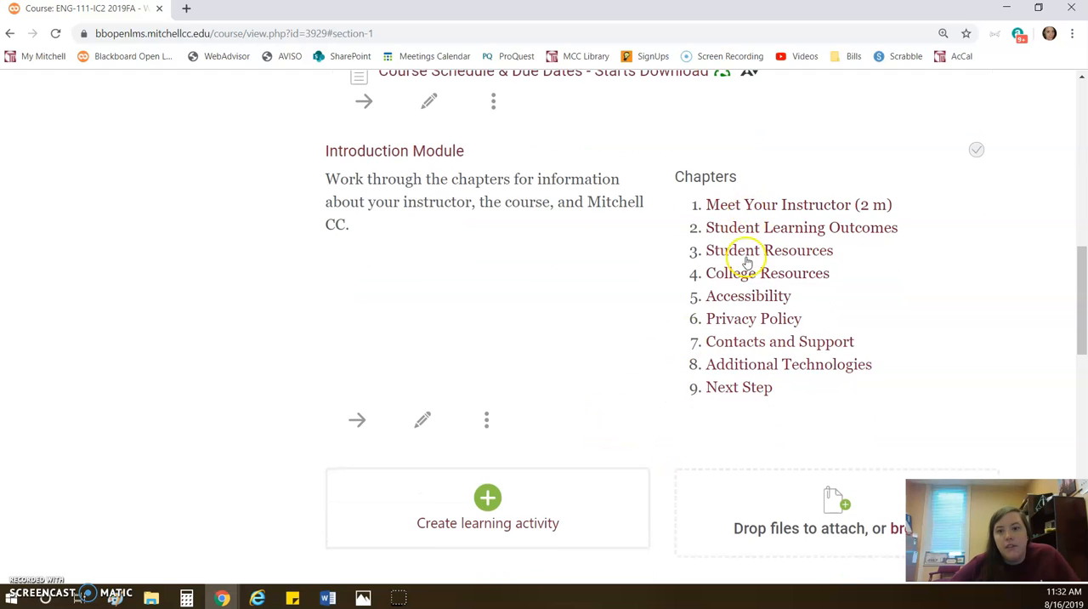
pyautogui.moveTo(576, 309)
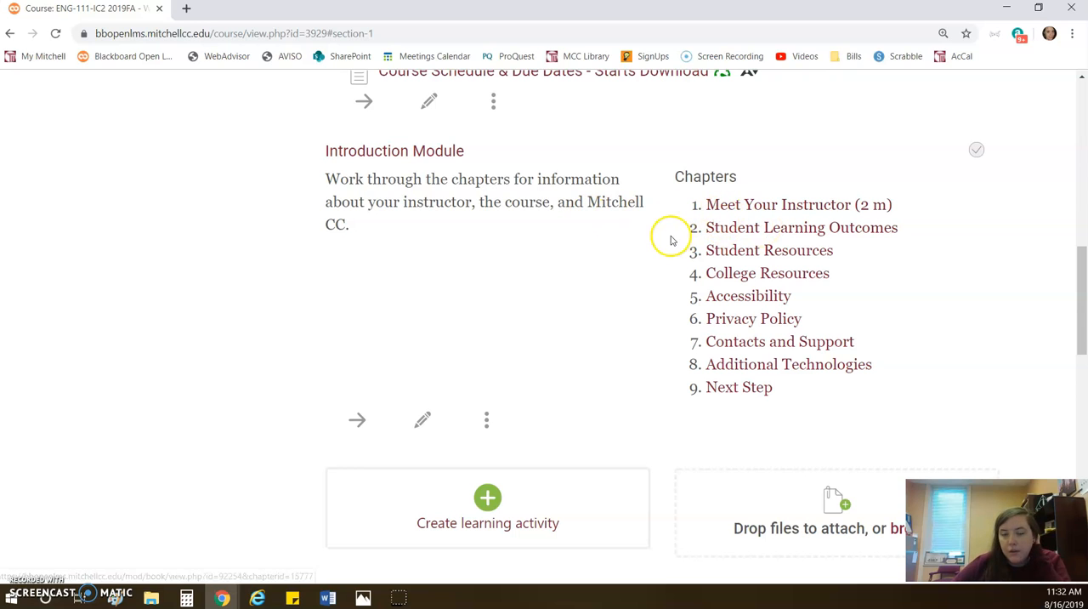
pyautogui.moveTo(720, 277)
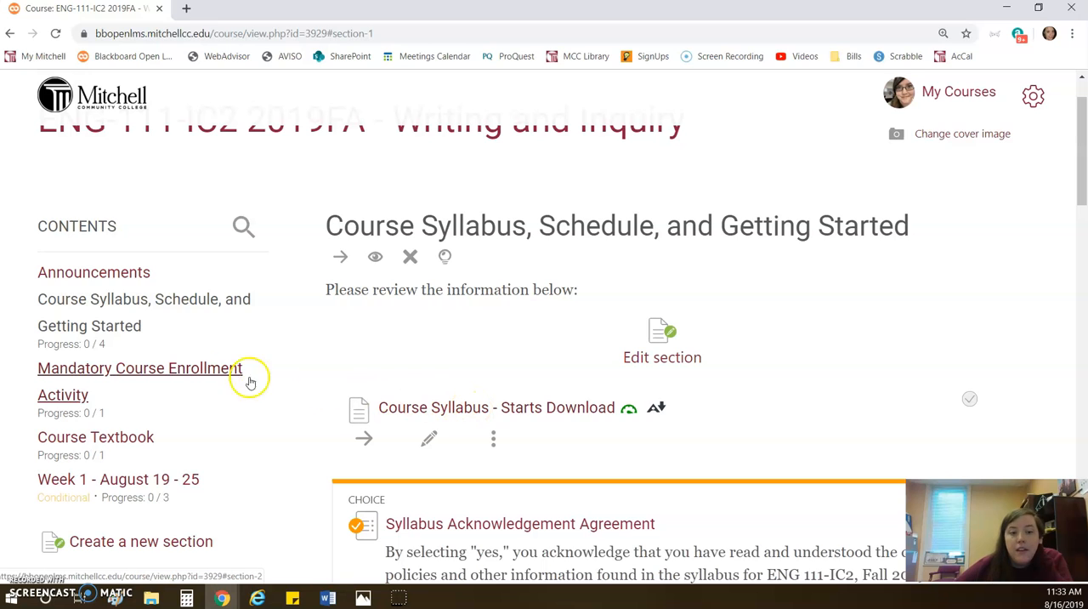
pyautogui.moveTo(219, 380)
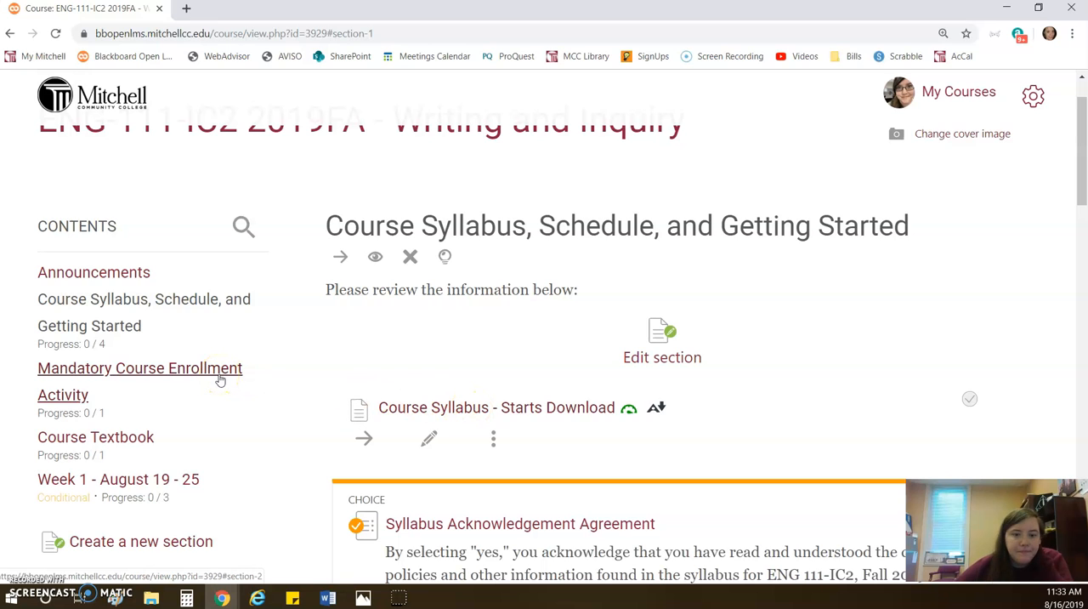
# Open Mandatory Course Enrollment Activity and scroll to its forum with the August 28 deadline
pyautogui.click(140, 368)
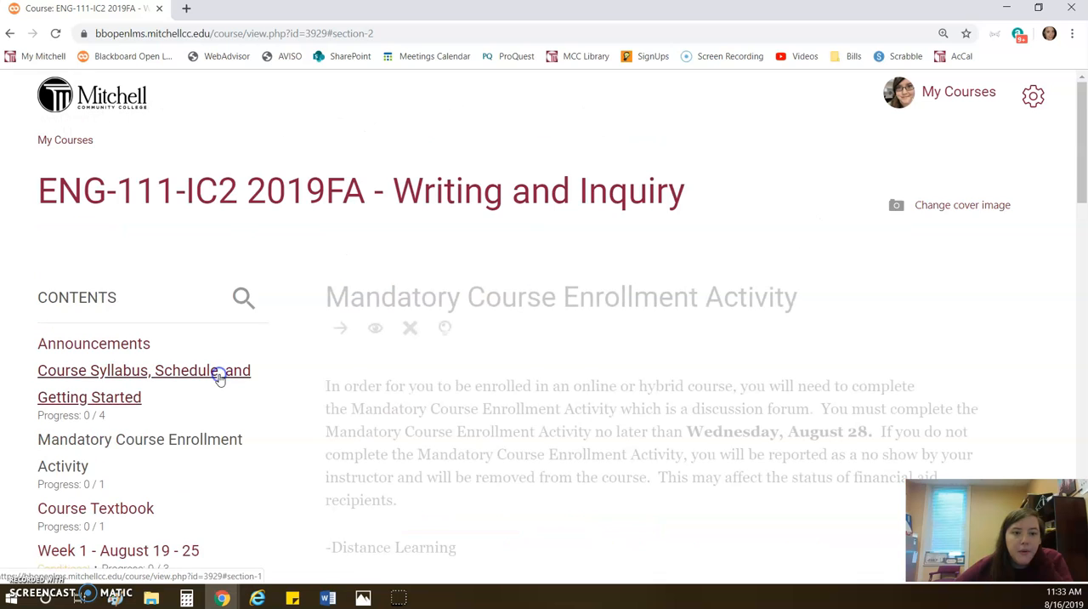
pyautogui.scroll(-3)
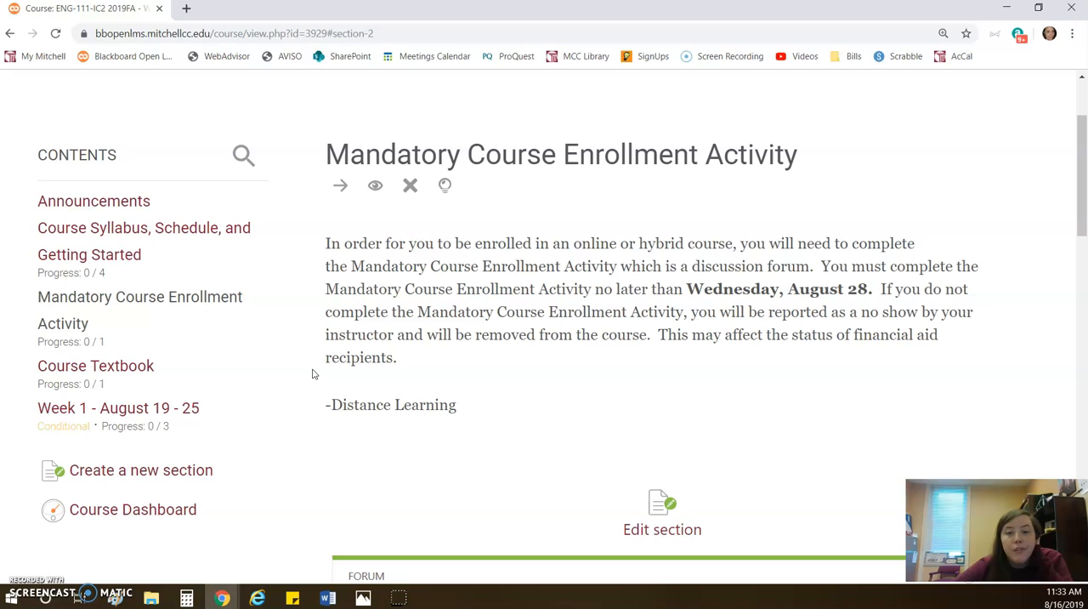
pyautogui.moveTo(445, 233)
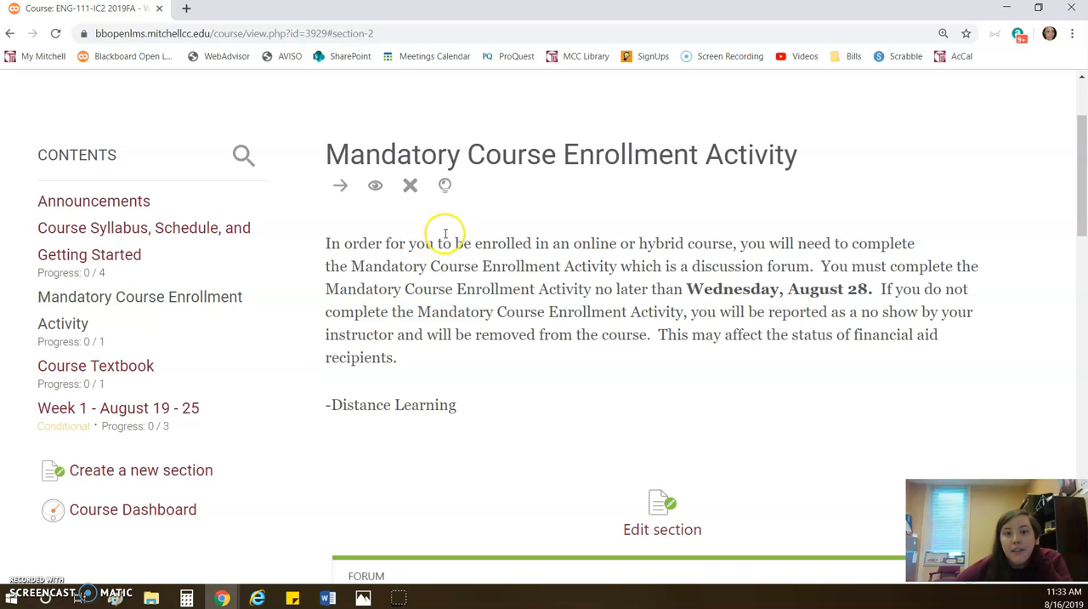
pyautogui.moveTo(567, 368)
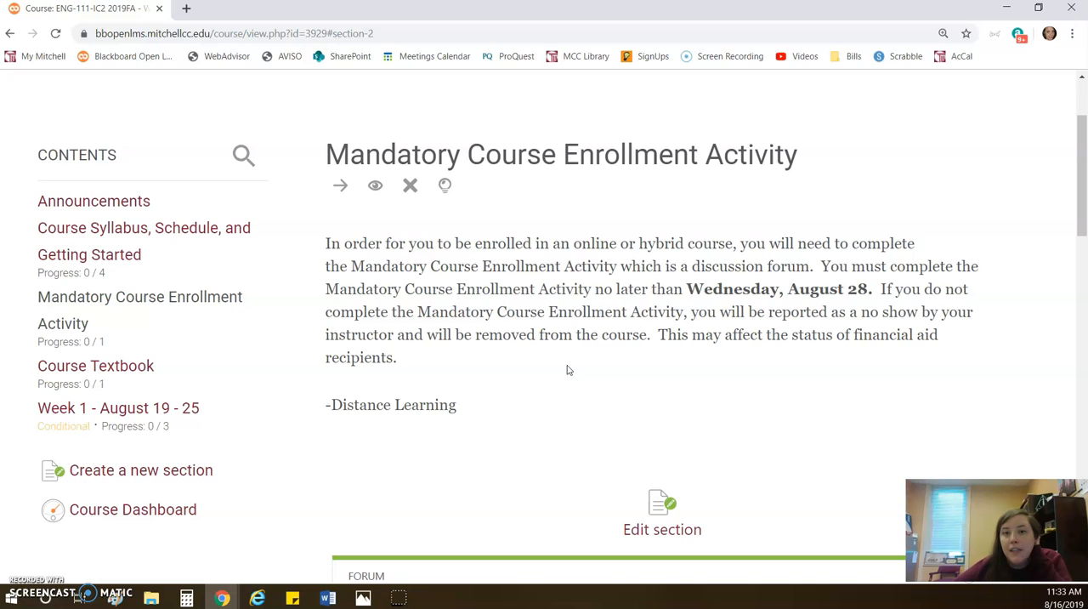
pyautogui.moveTo(153, 238)
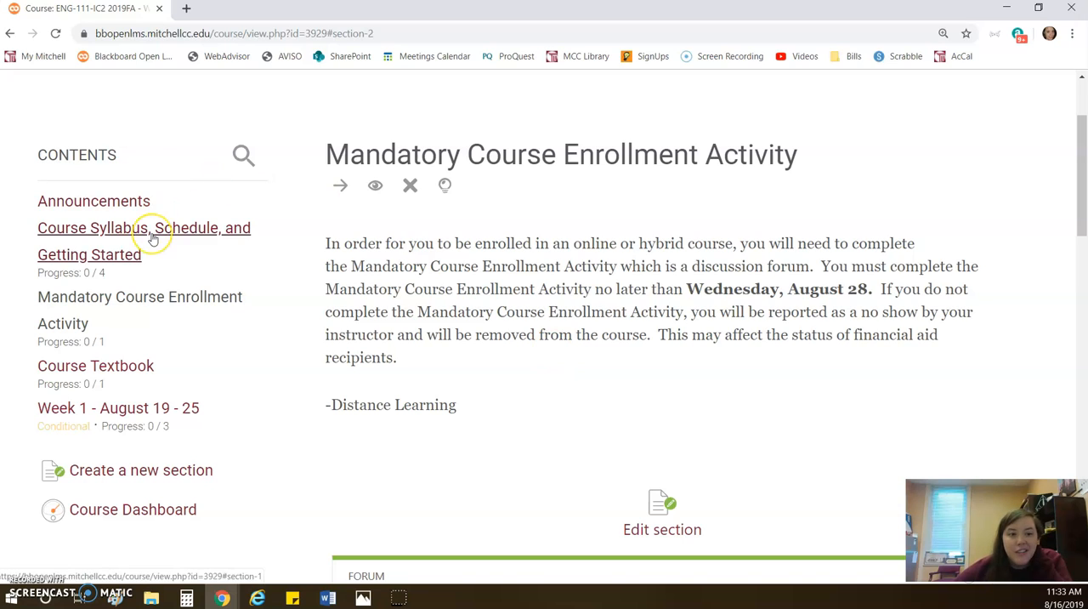
pyautogui.moveTo(153, 237)
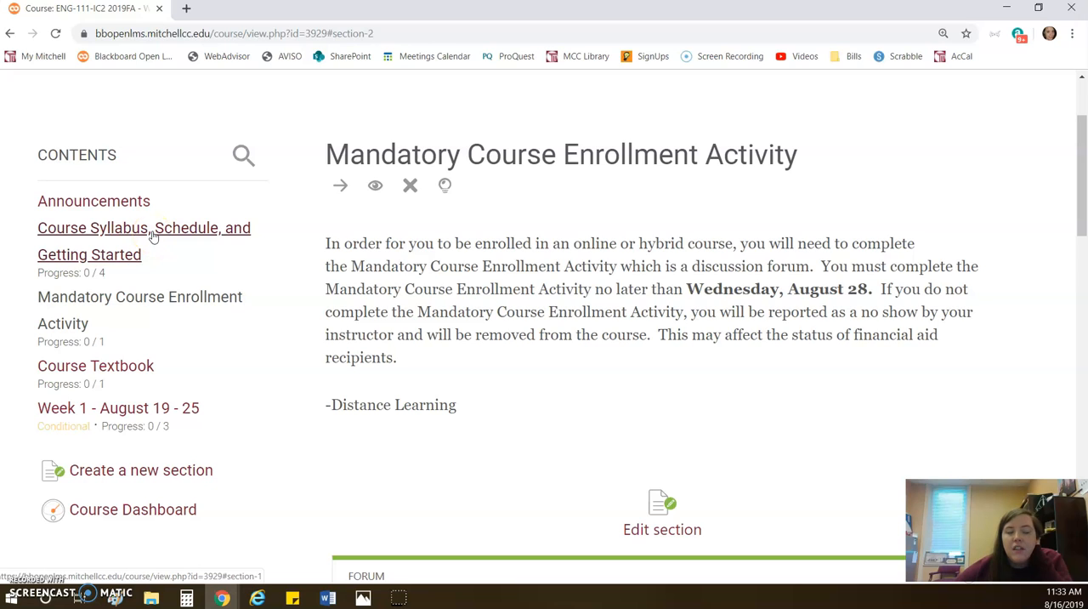
pyautogui.moveTo(123, 366)
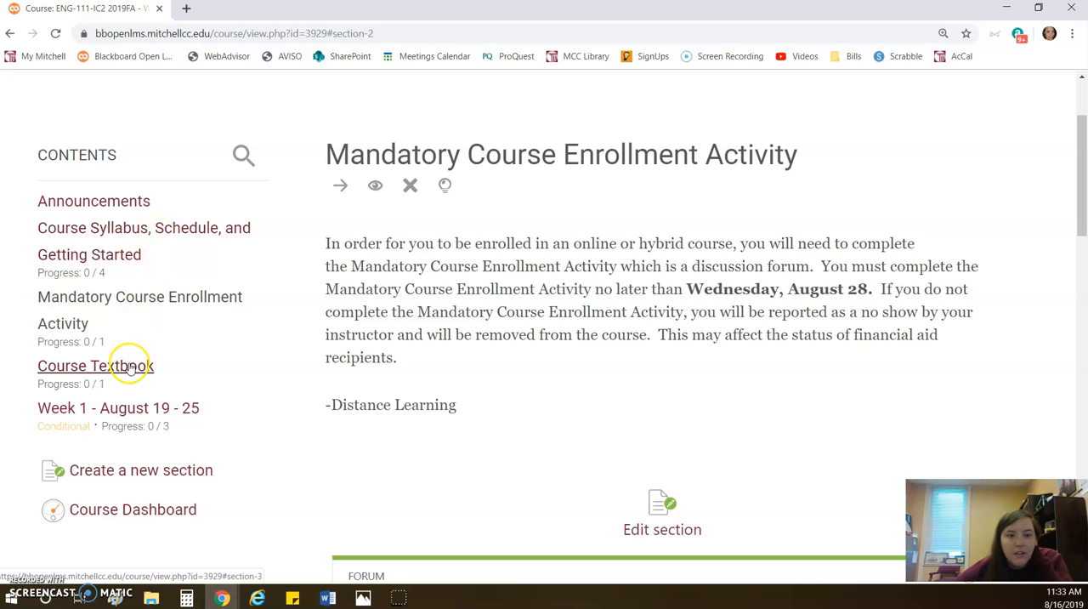
pyautogui.moveTo(385, 255)
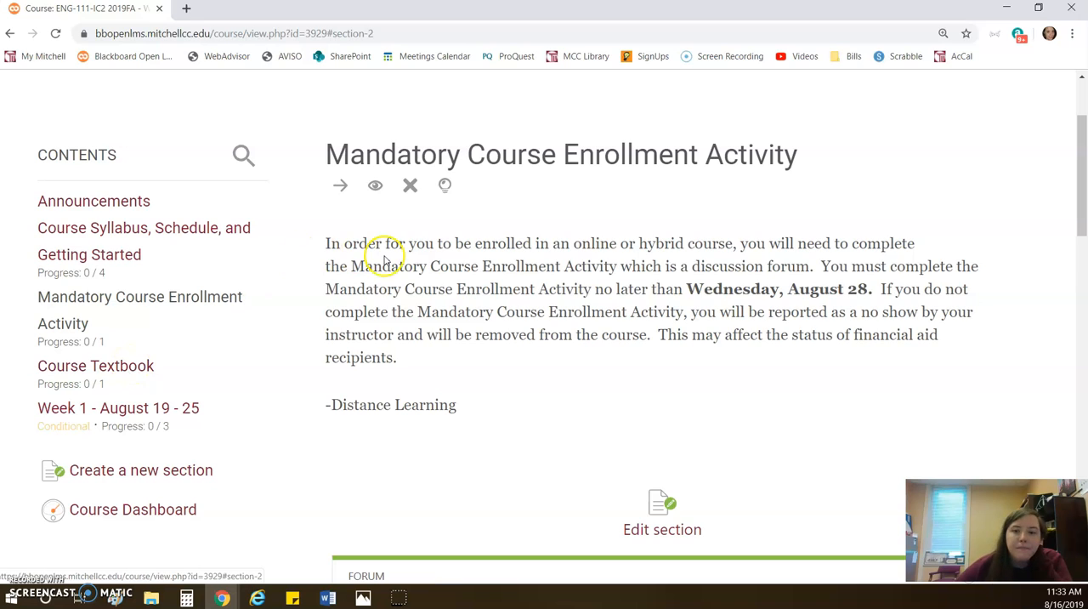
pyautogui.moveTo(565, 223)
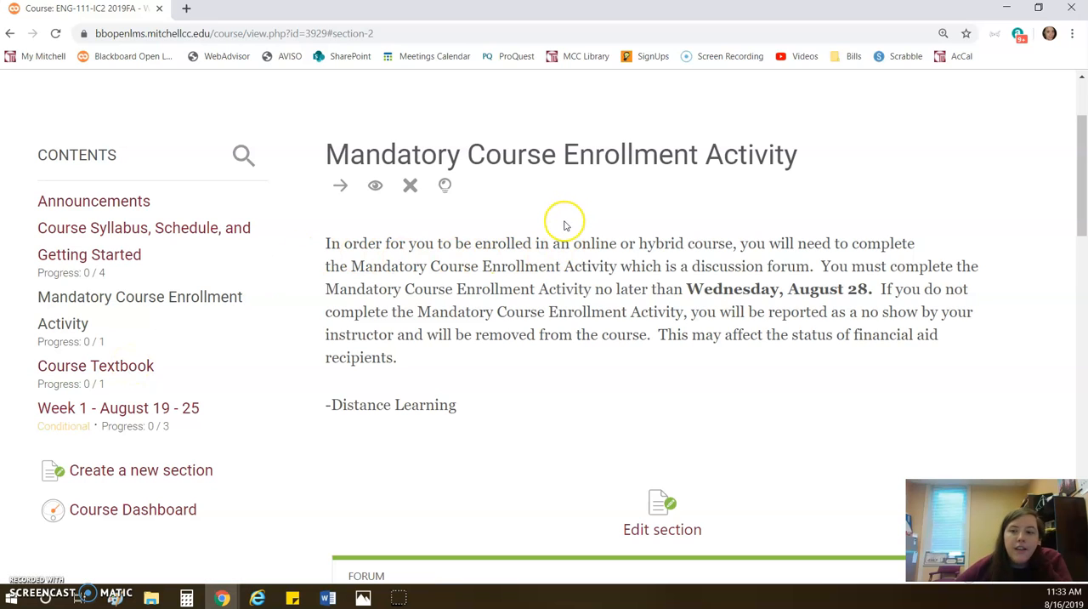
pyautogui.moveTo(585, 208)
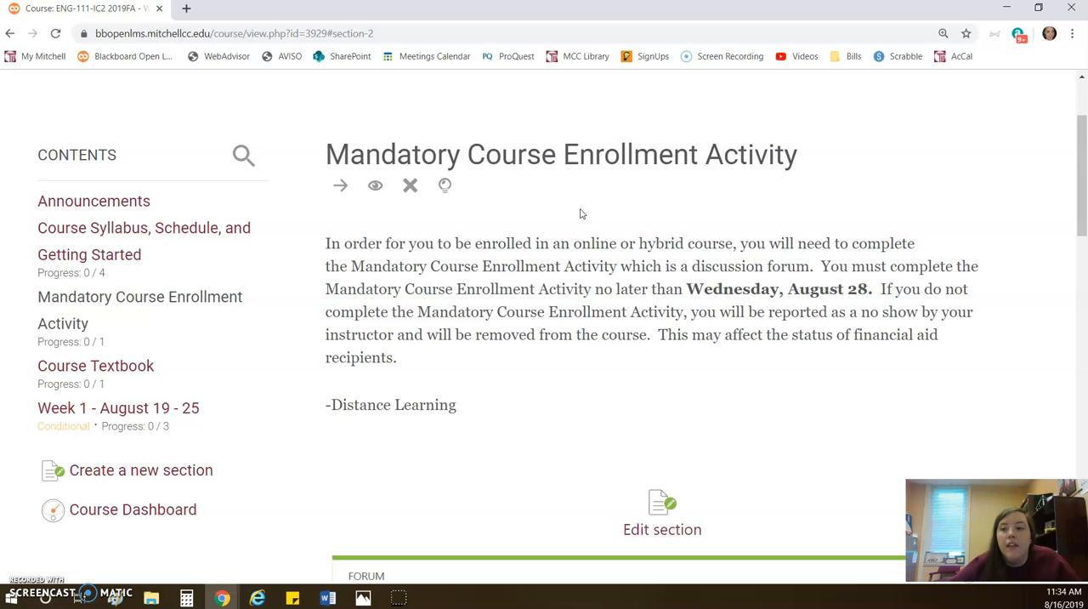
pyautogui.moveTo(537, 376)
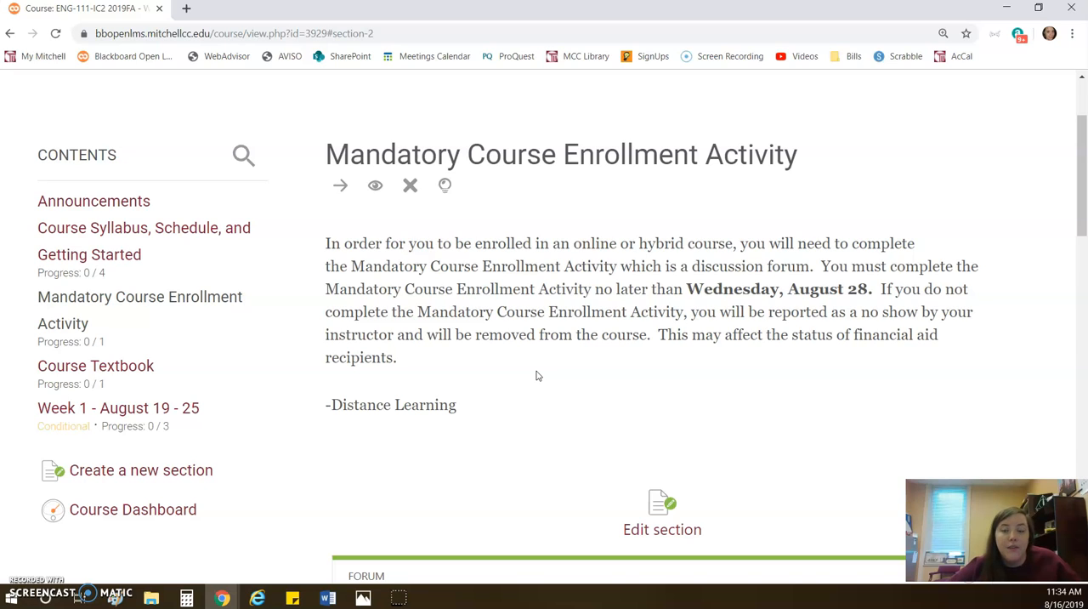
pyautogui.scroll(-3)
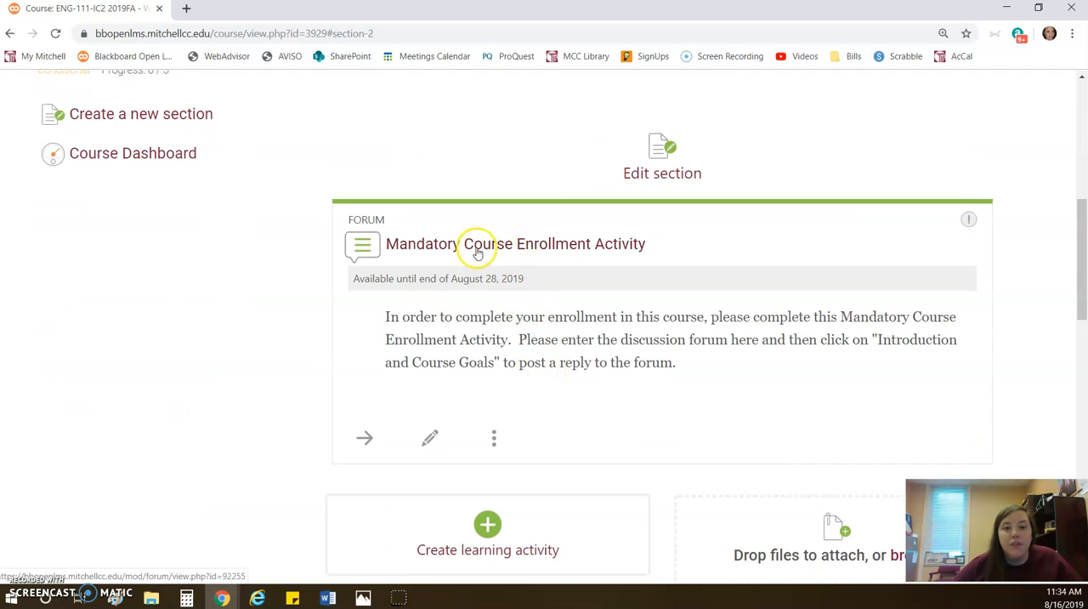
pyautogui.moveTo(585, 253)
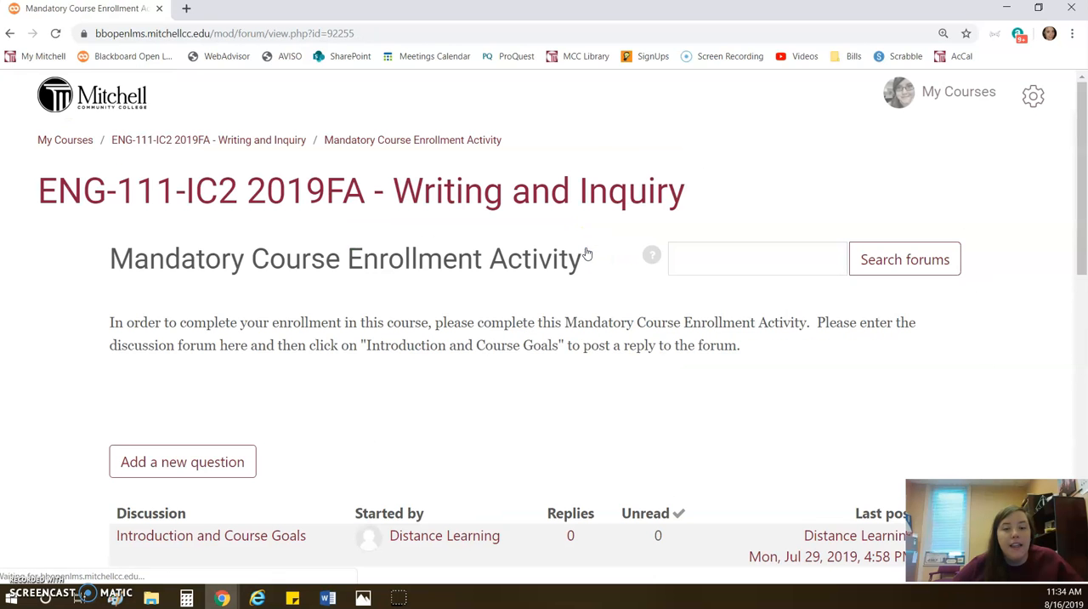
# Open the Introduction and Course Goals discussion and highlight its two introduction questions
pyautogui.scroll(-3)
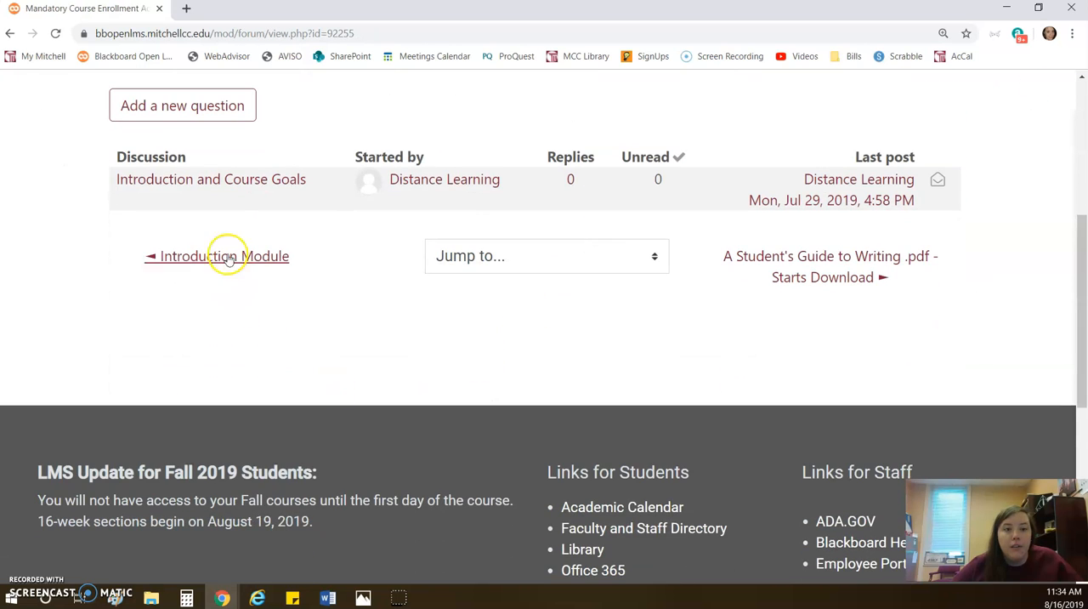
pyautogui.moveTo(215, 179)
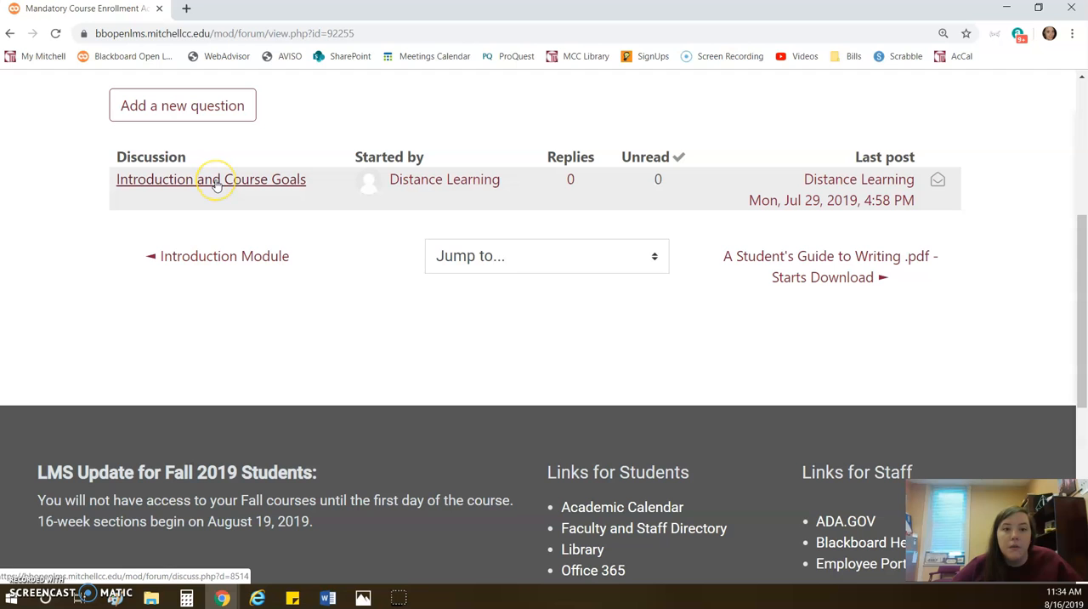
pyautogui.click(211, 179)
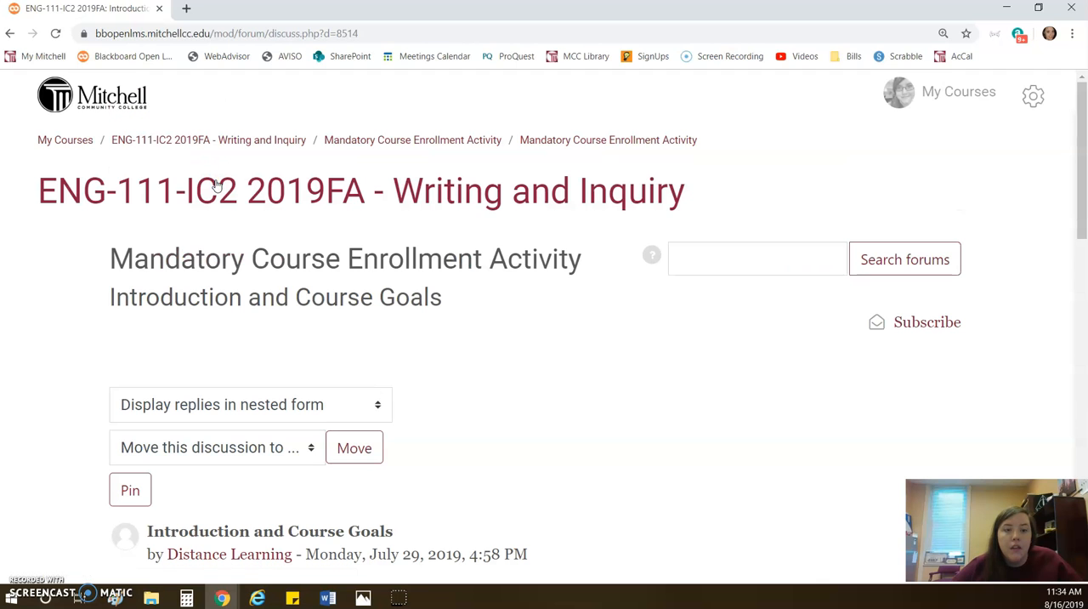
pyautogui.scroll(-3)
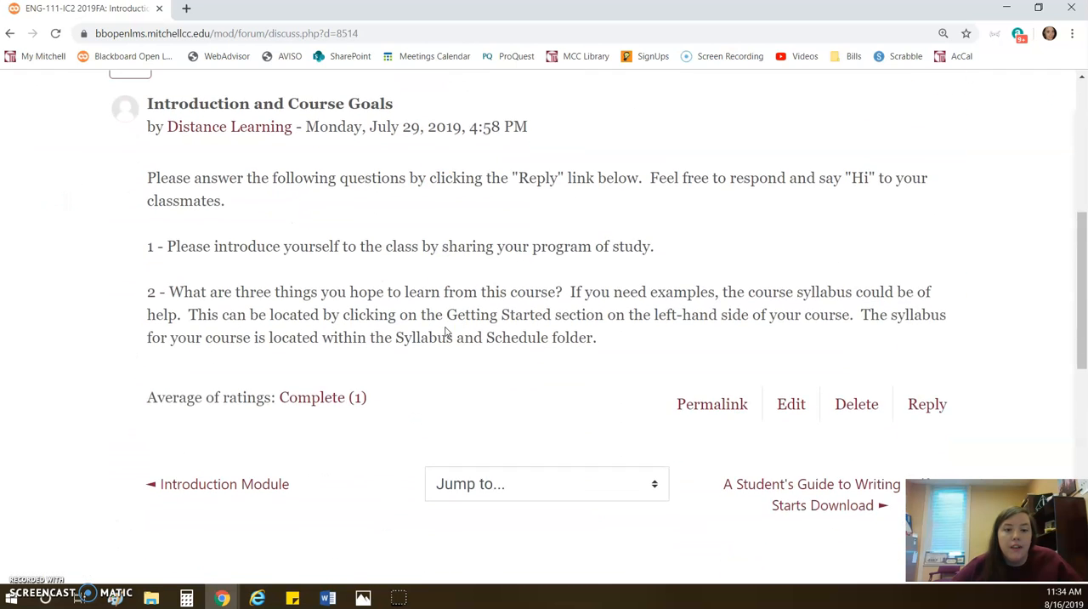
pyautogui.moveTo(927, 404)
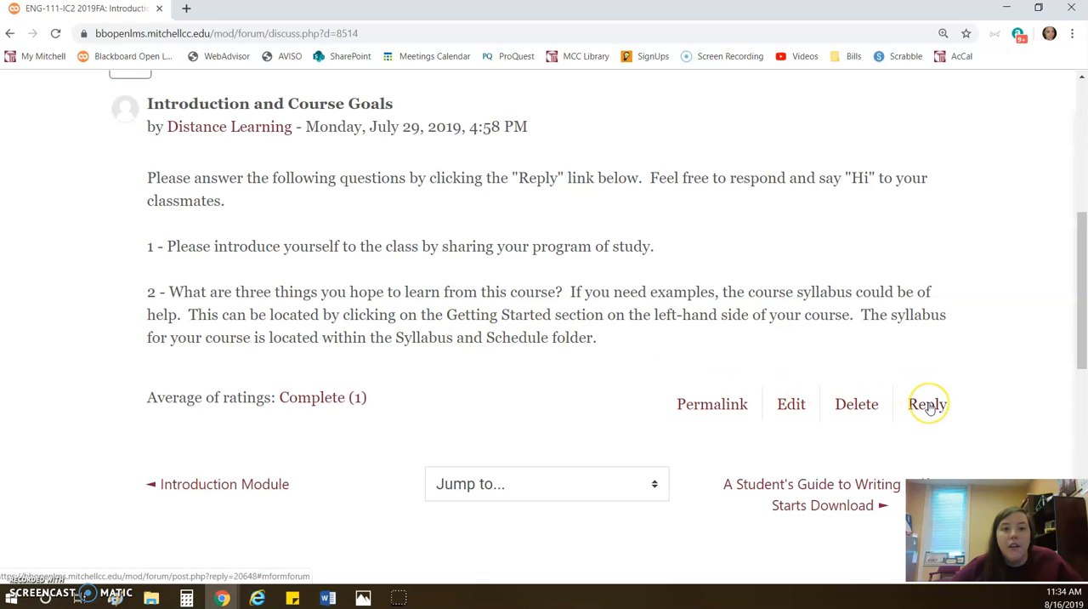
pyautogui.moveTo(272, 139)
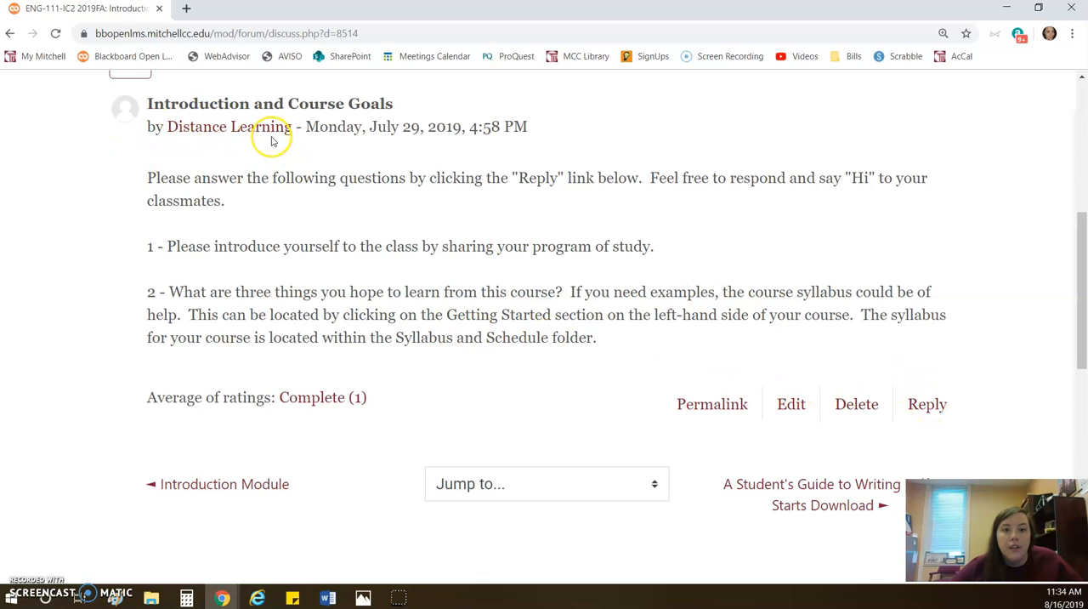
pyautogui.moveTo(237, 246); pyautogui.dragTo(659, 246)
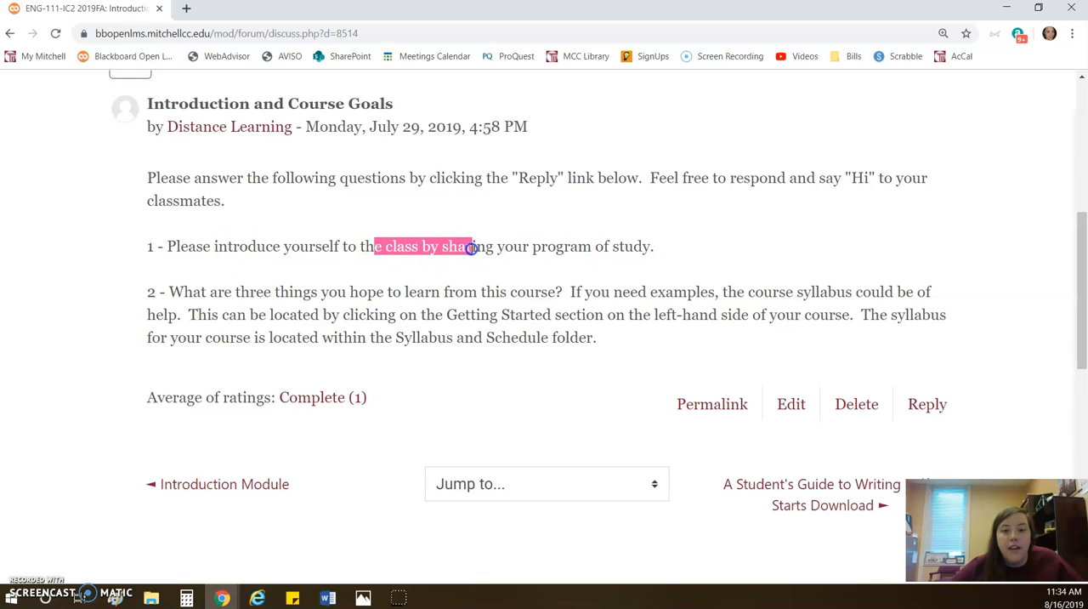
pyautogui.click(465, 246)
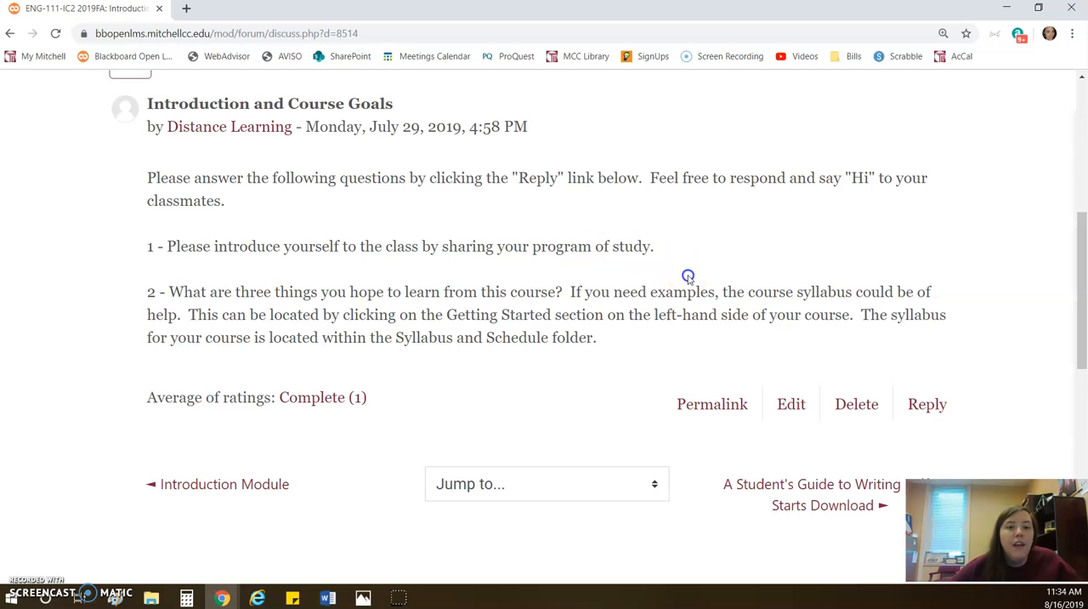
pyautogui.moveTo(168, 292); pyautogui.dragTo(563, 292)
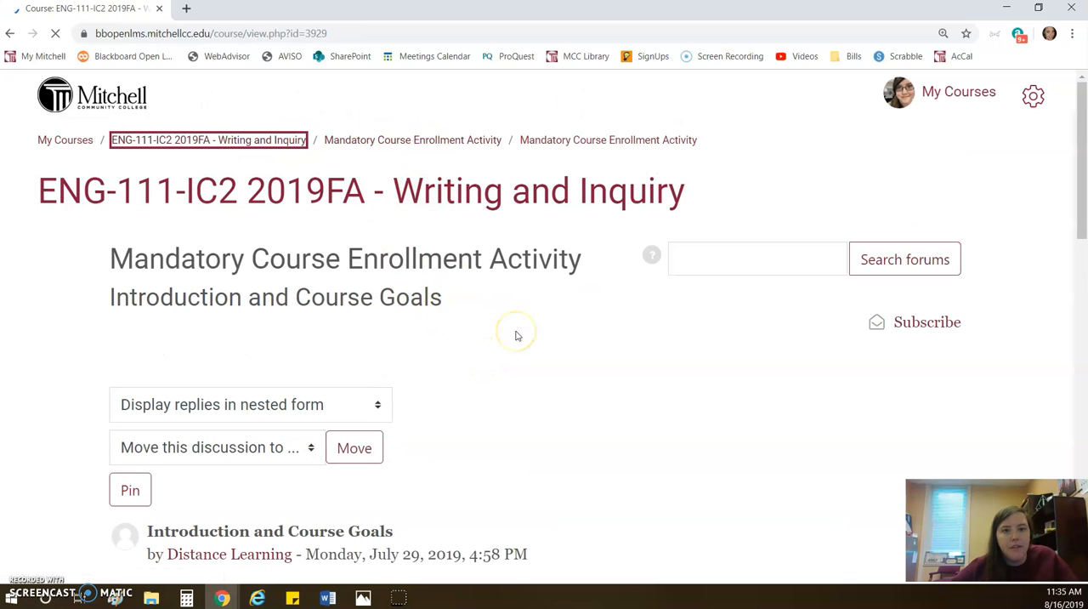
pyautogui.click(208, 139)
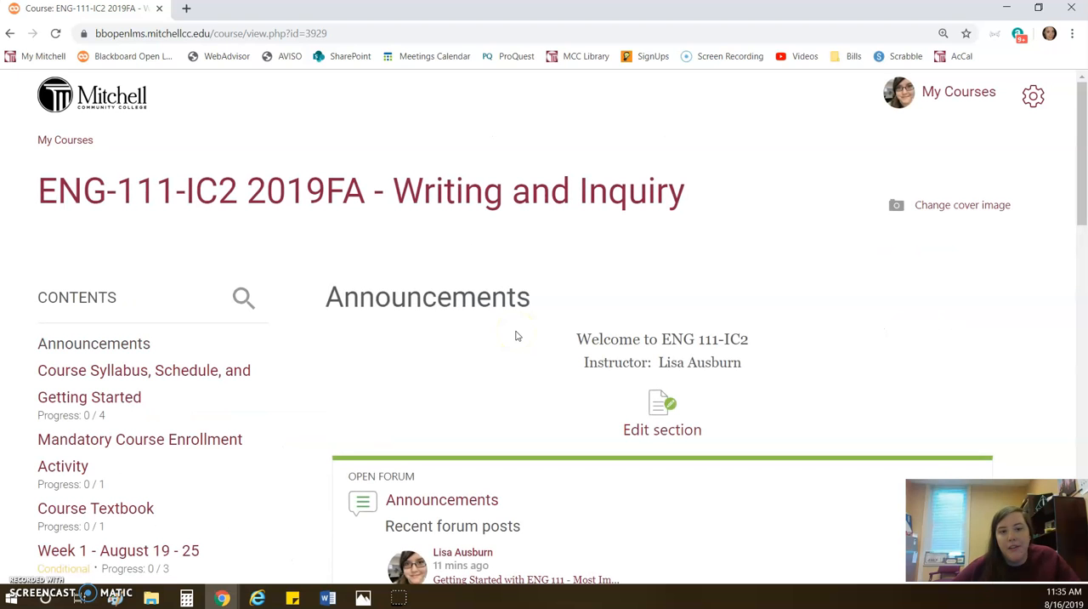
pyautogui.moveTo(100, 397)
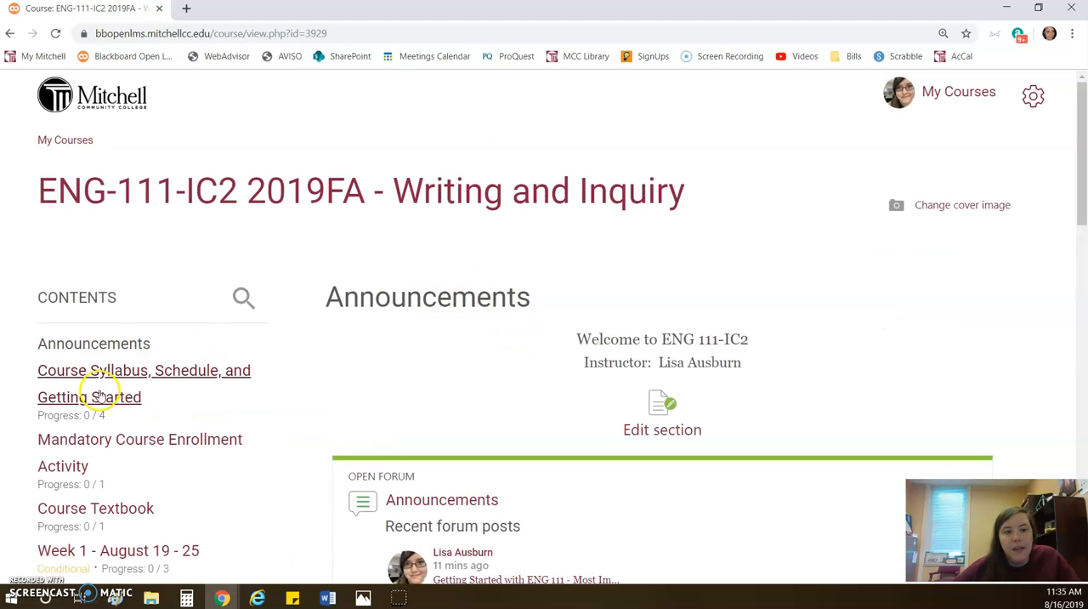
pyautogui.scroll(-3)
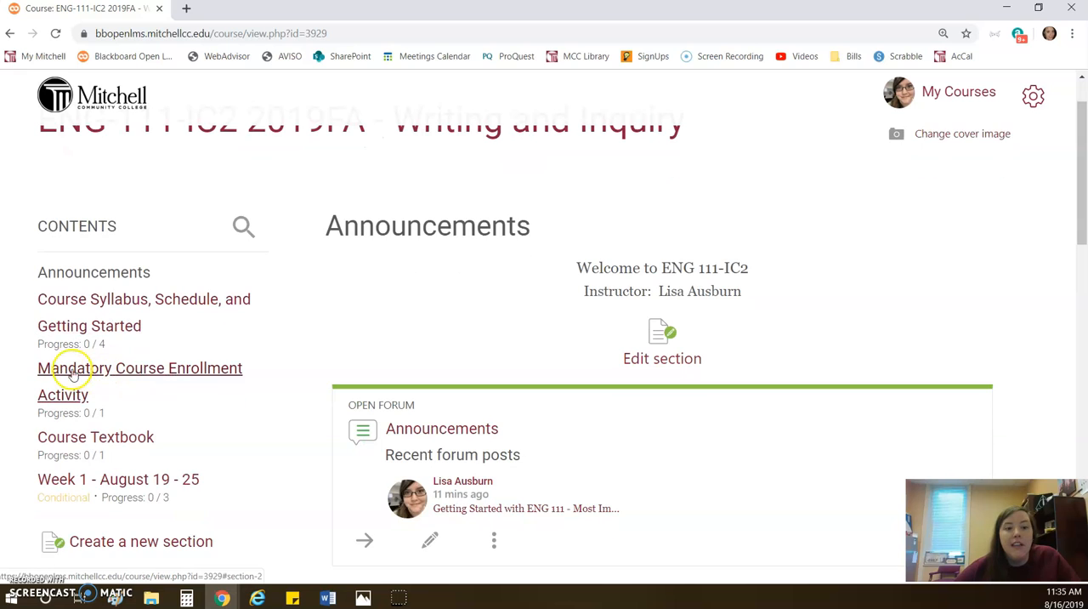
pyautogui.scroll(-3)
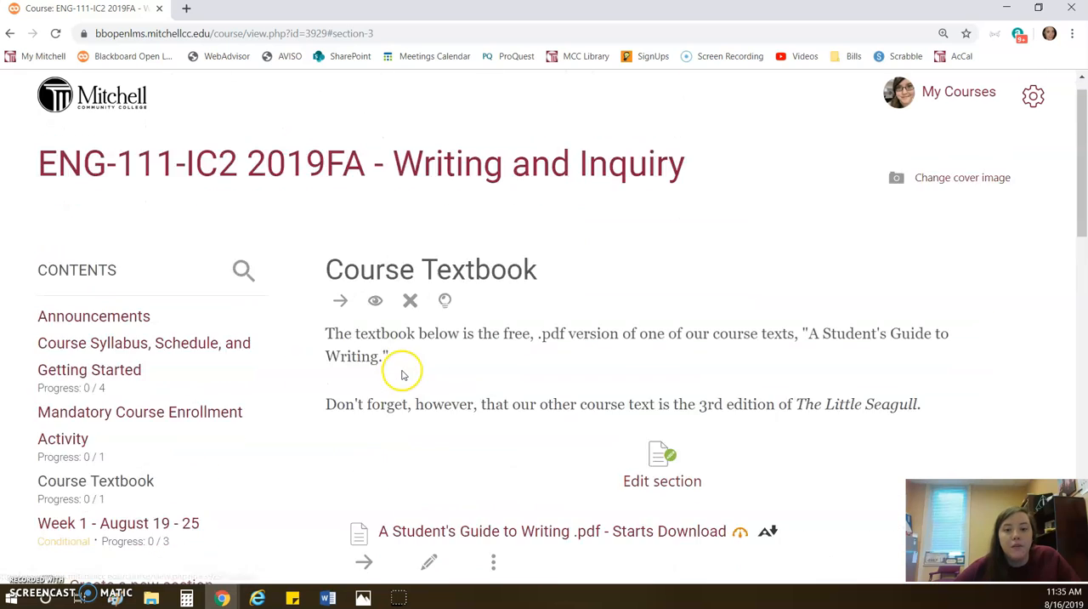
pyautogui.scroll(-3)
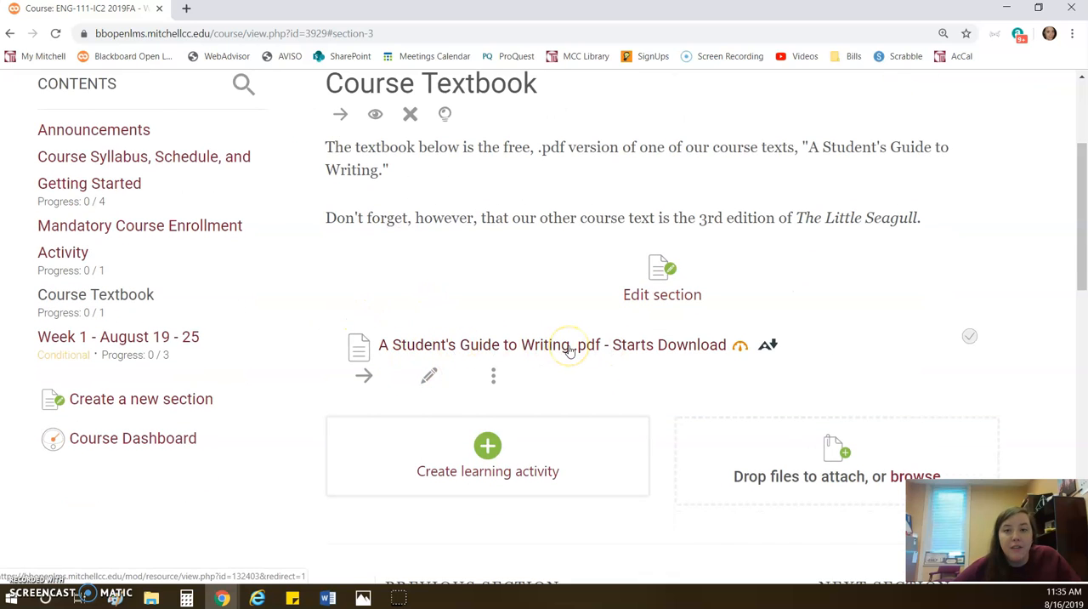
pyautogui.moveTo(569, 349)
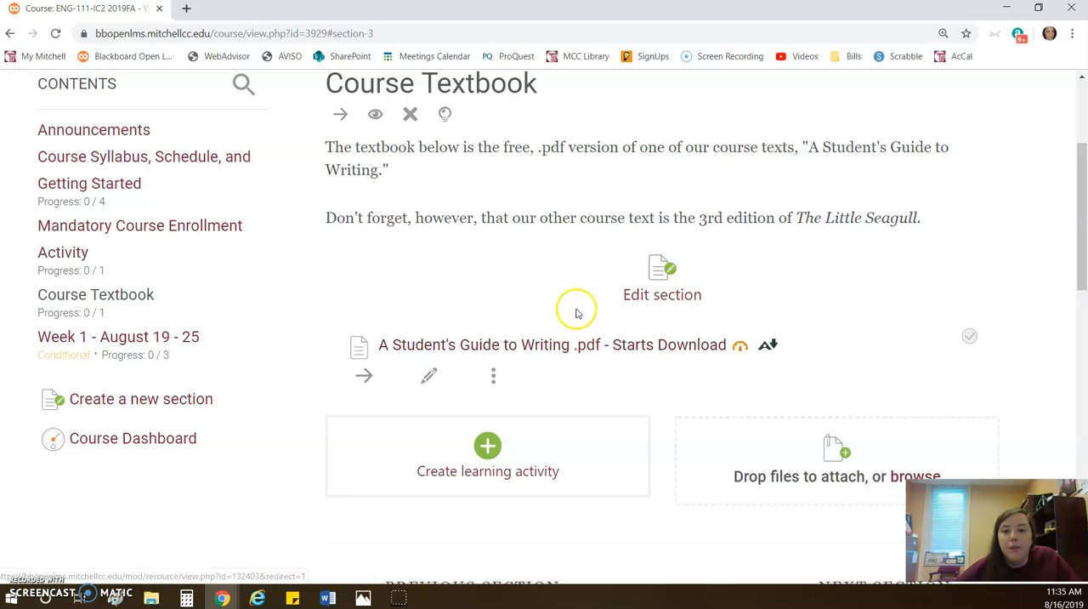
pyautogui.moveTo(564, 308)
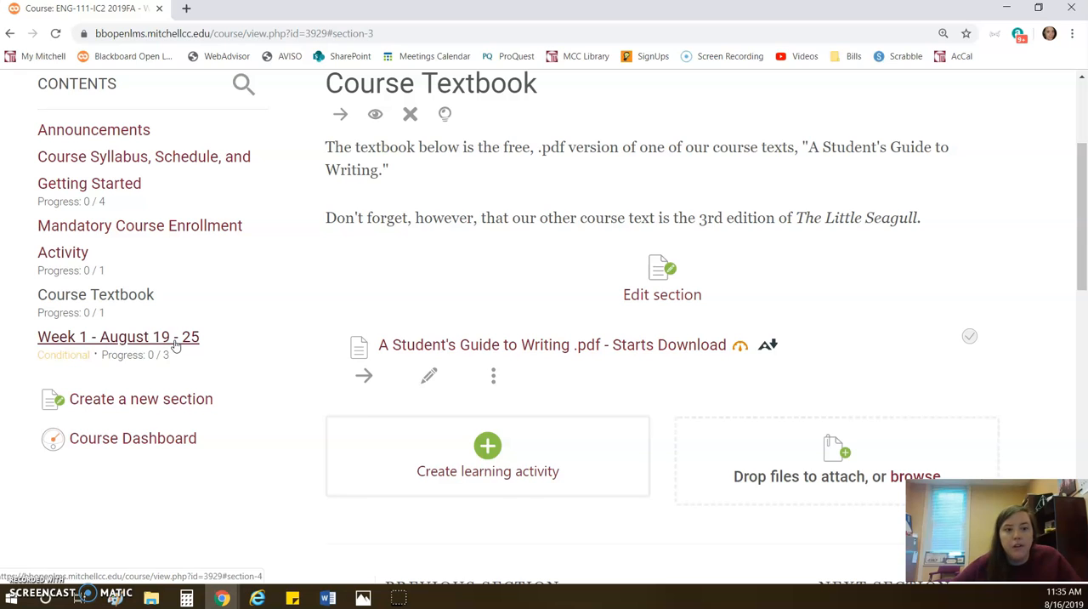
# Go to Week 1 - August 19 - 25, highlight its description, and open the Week 1 Module book
pyautogui.click(118, 337)
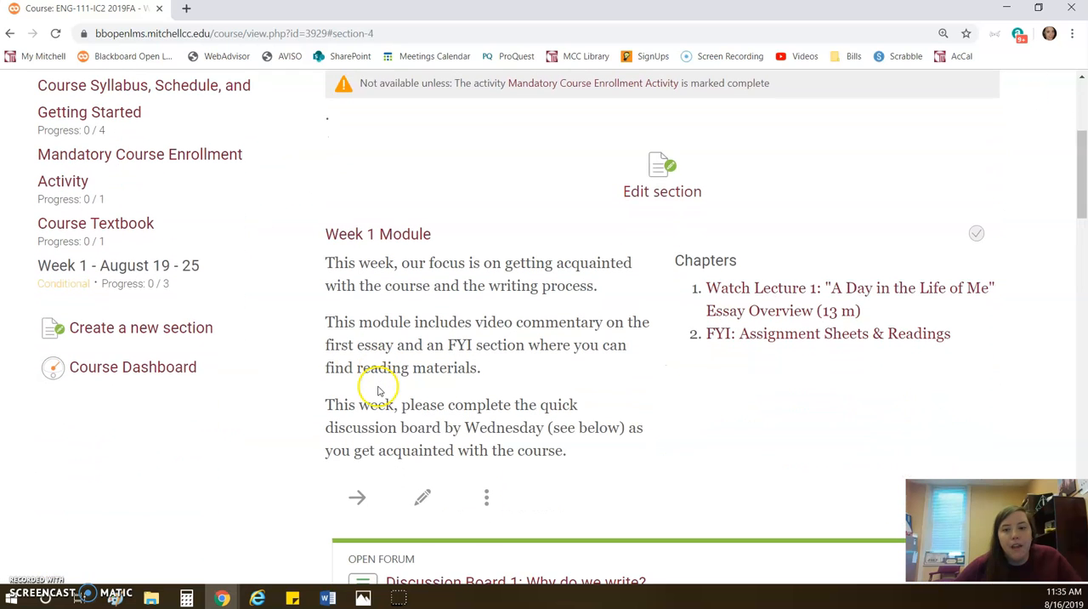
pyautogui.moveTo(358, 247)
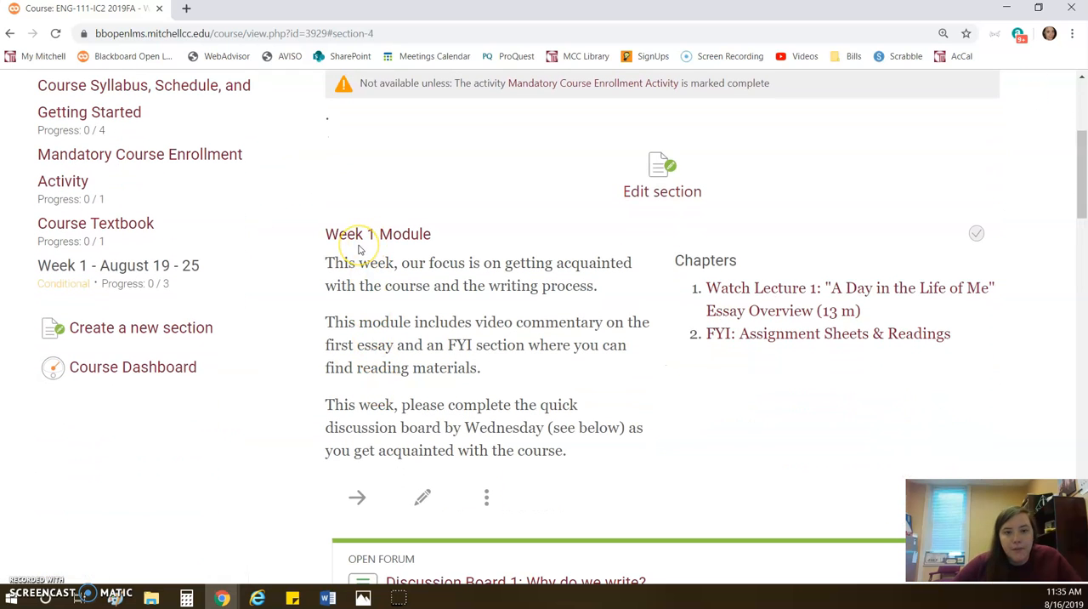
pyautogui.moveTo(368, 257)
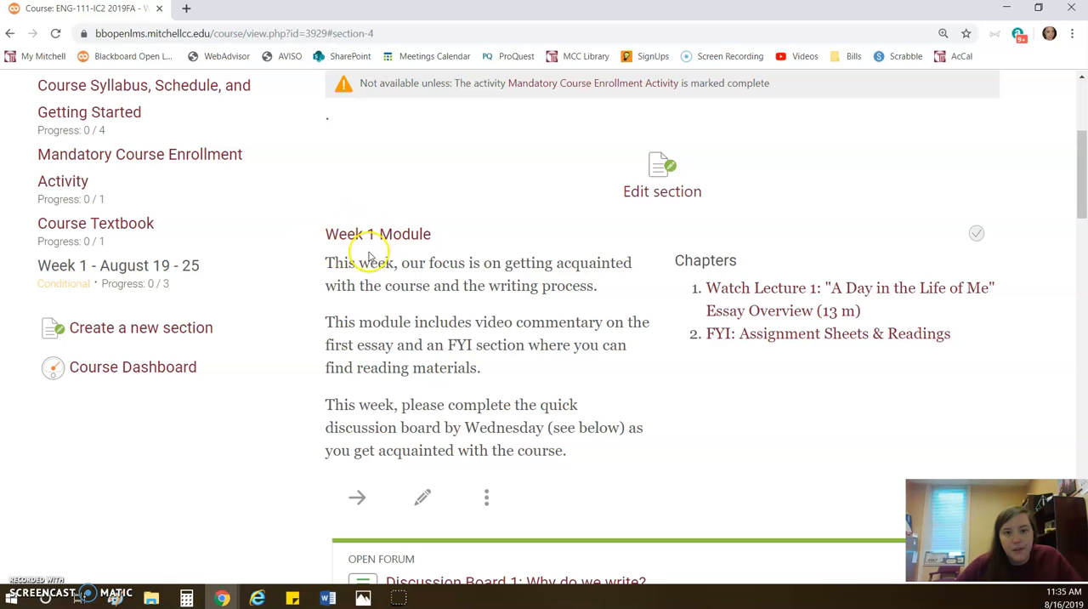
pyautogui.moveTo(324, 261); pyautogui.dragTo(566, 450)
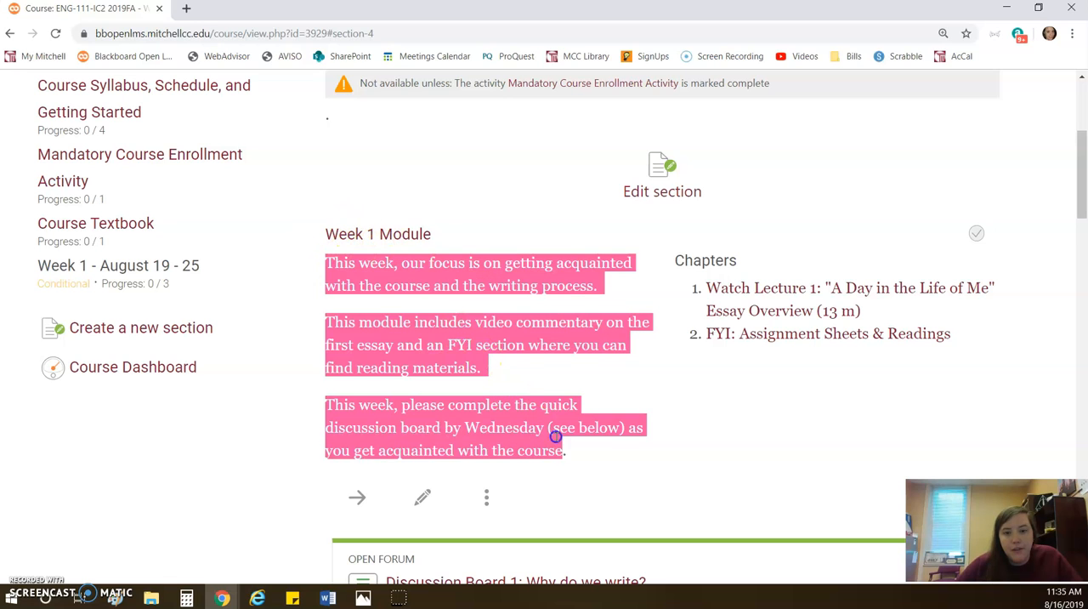
pyautogui.click(575, 461)
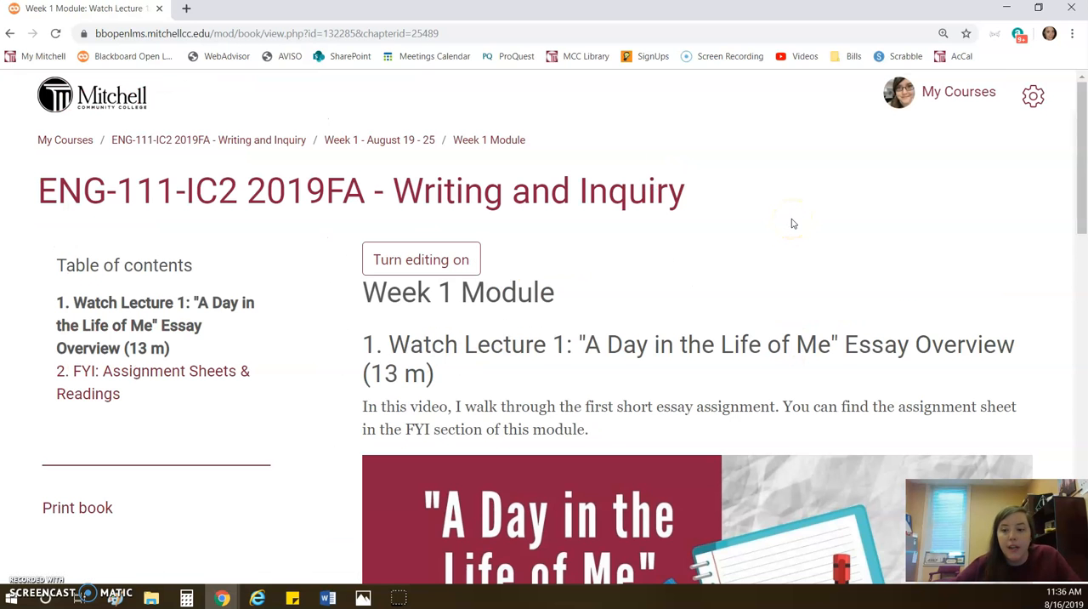
# Scroll to the embedded Lecture 1 essay overview video, play it, then pause it
pyautogui.scroll(-3)
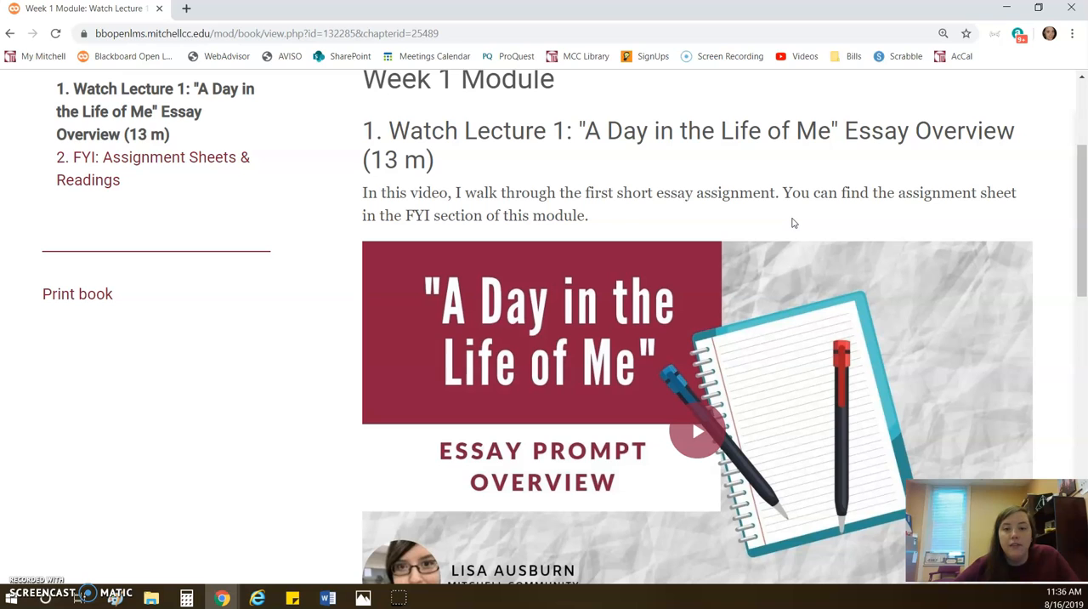
pyautogui.scroll(-3)
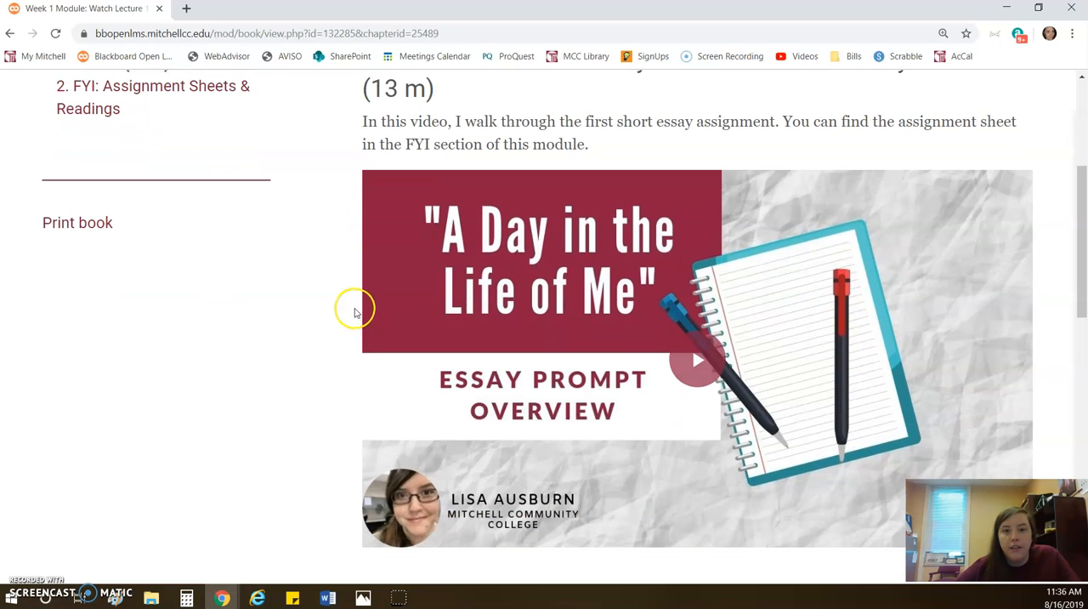
pyautogui.moveTo(314, 327)
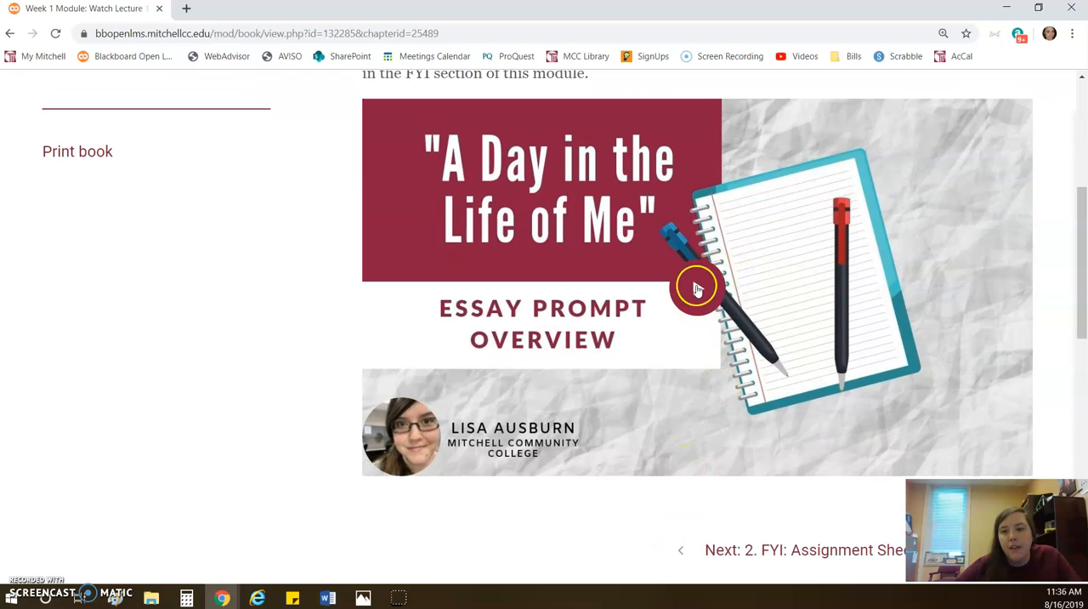
pyautogui.click(697, 287)
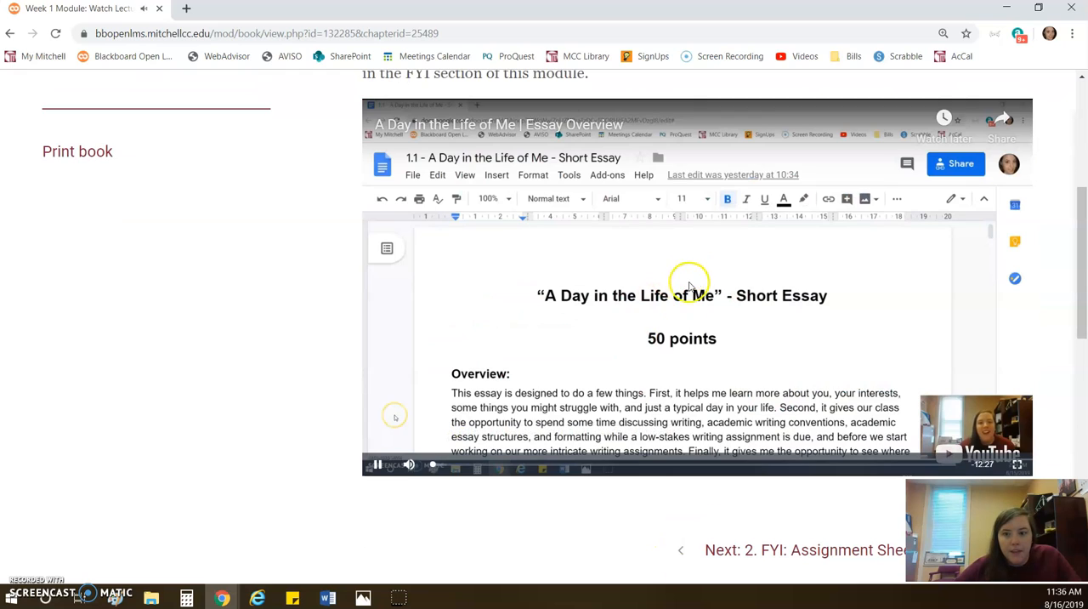
pyautogui.click(377, 464)
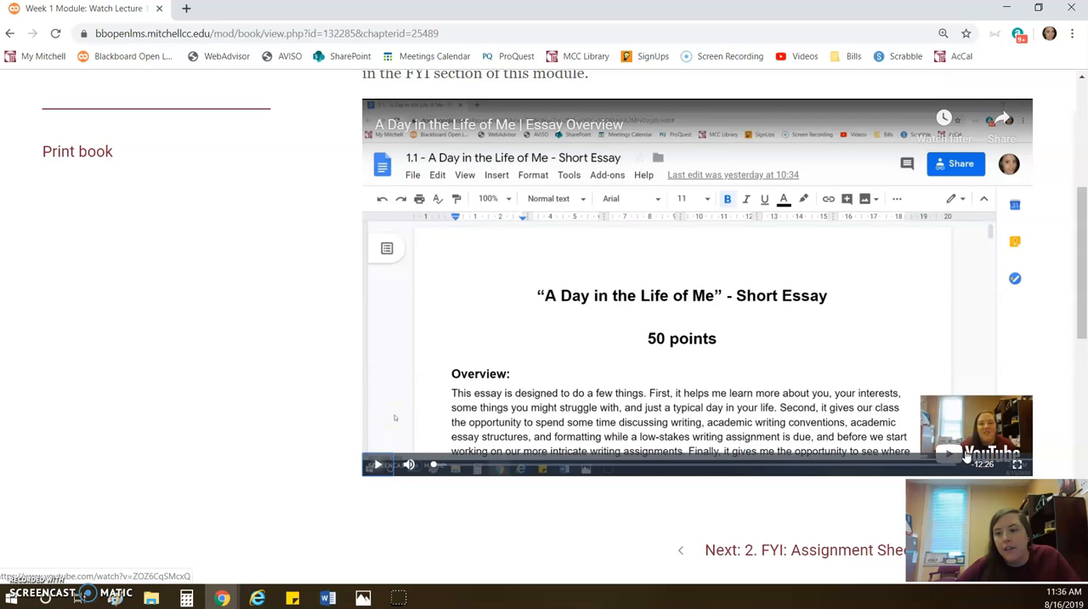
# Open the lecture video on YouTube, review it, and close the YouTube tab
pyautogui.click(958, 453)
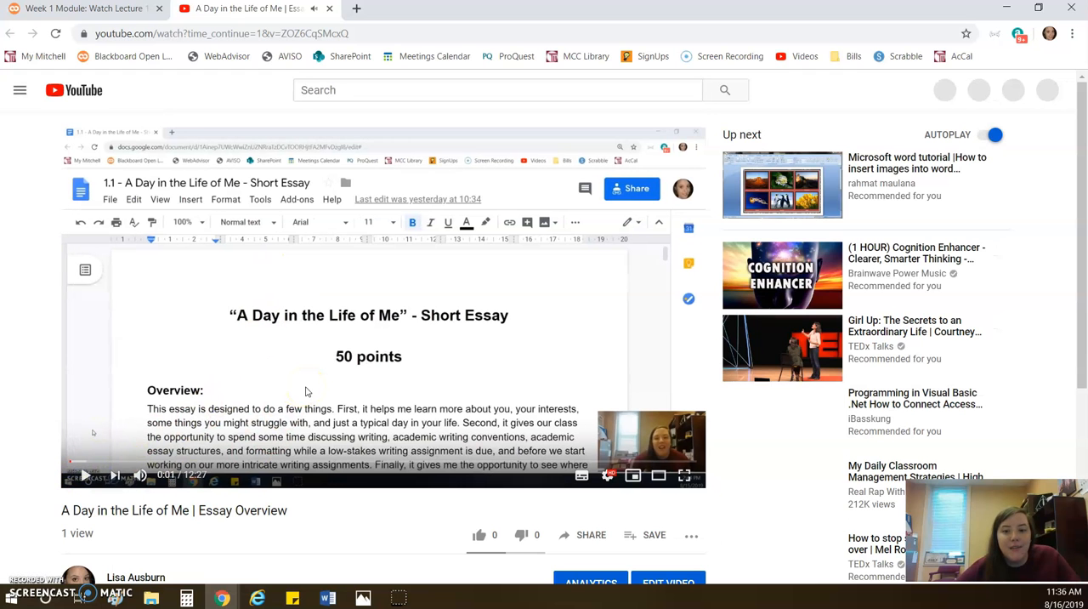
pyautogui.click(581, 475)
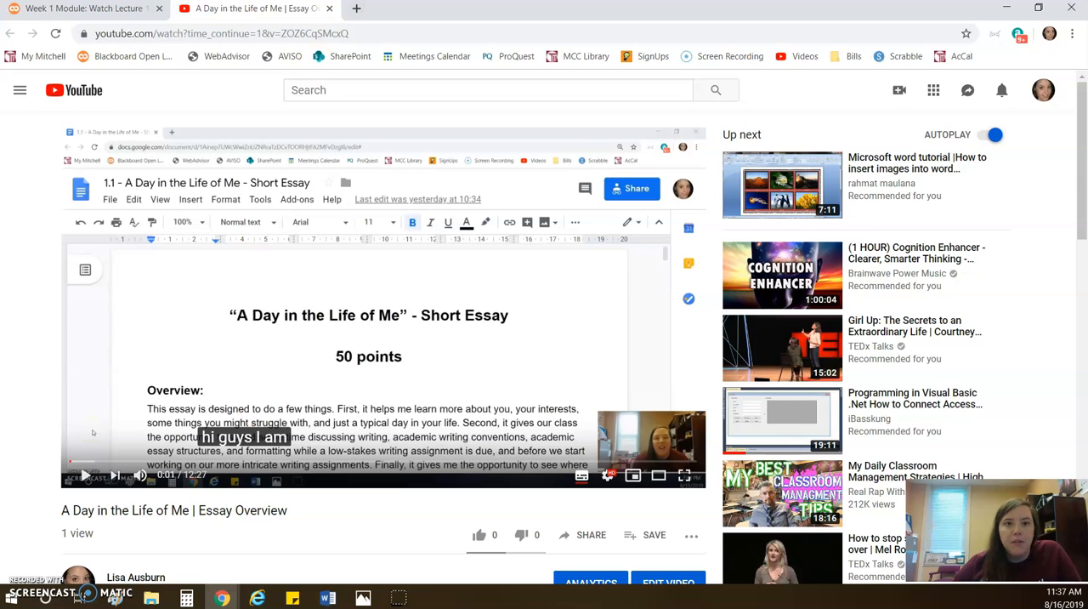
pyautogui.click(77, 13)
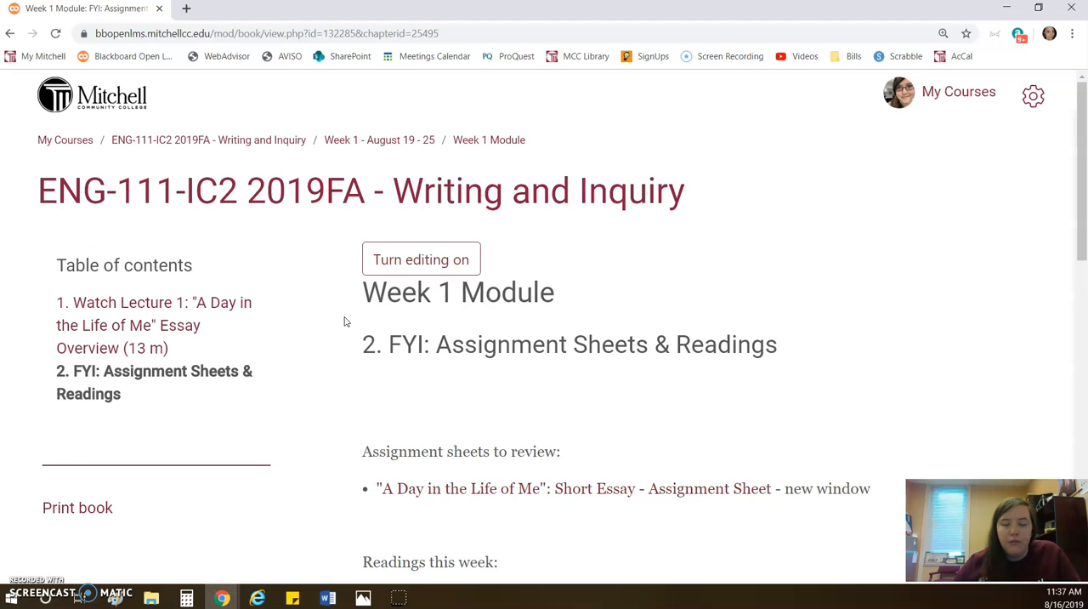
# Scroll through the FYI: Assignment Sheets & Readings chapter to the Short Essay assignment sheet link
pyautogui.scroll(-3)
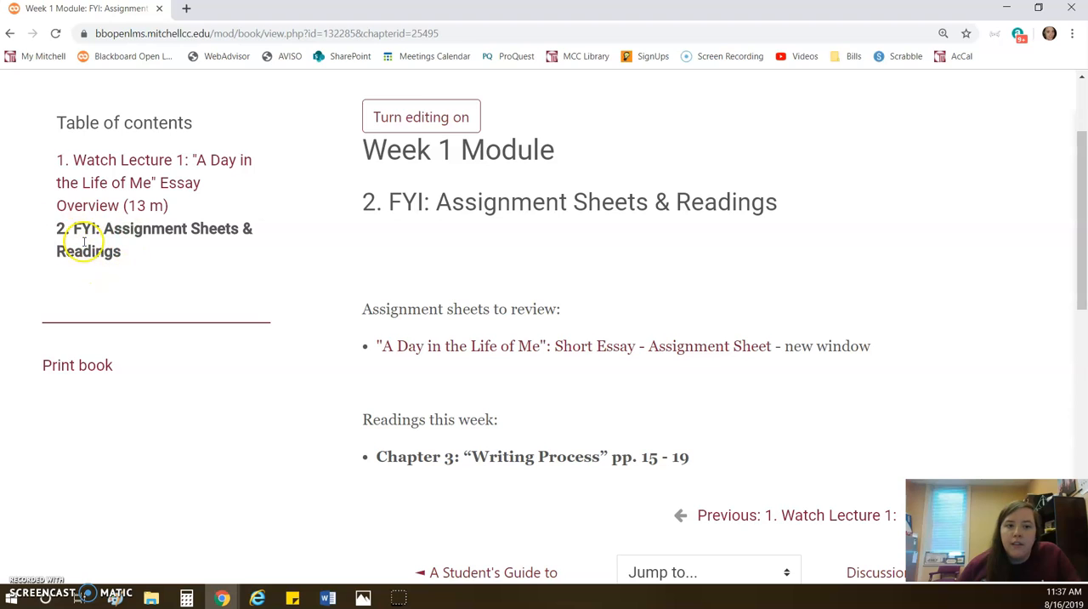
pyautogui.moveTo(365, 330)
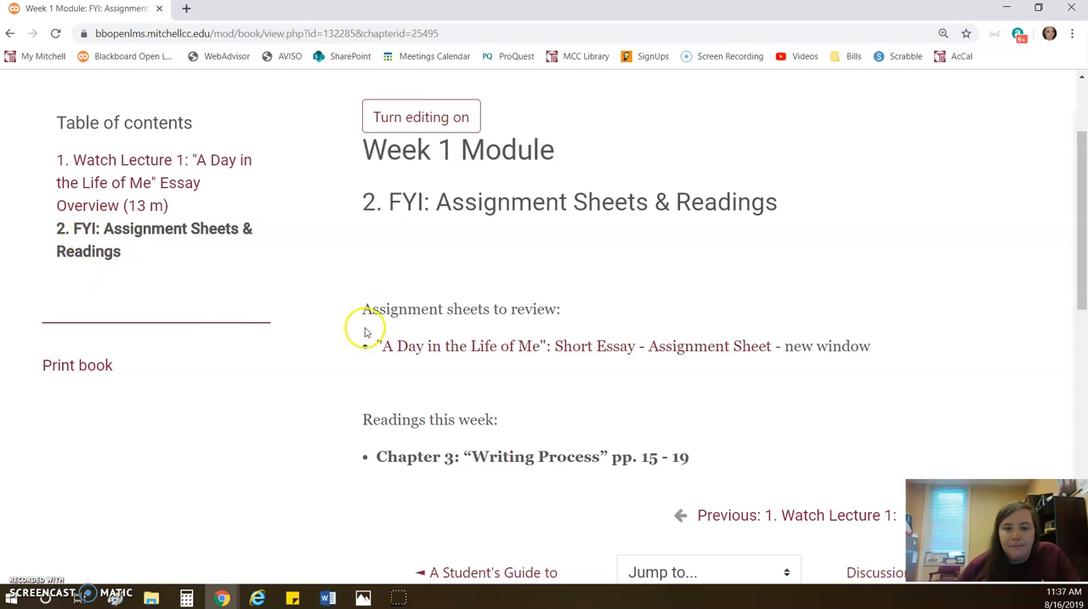
pyautogui.moveTo(420, 359)
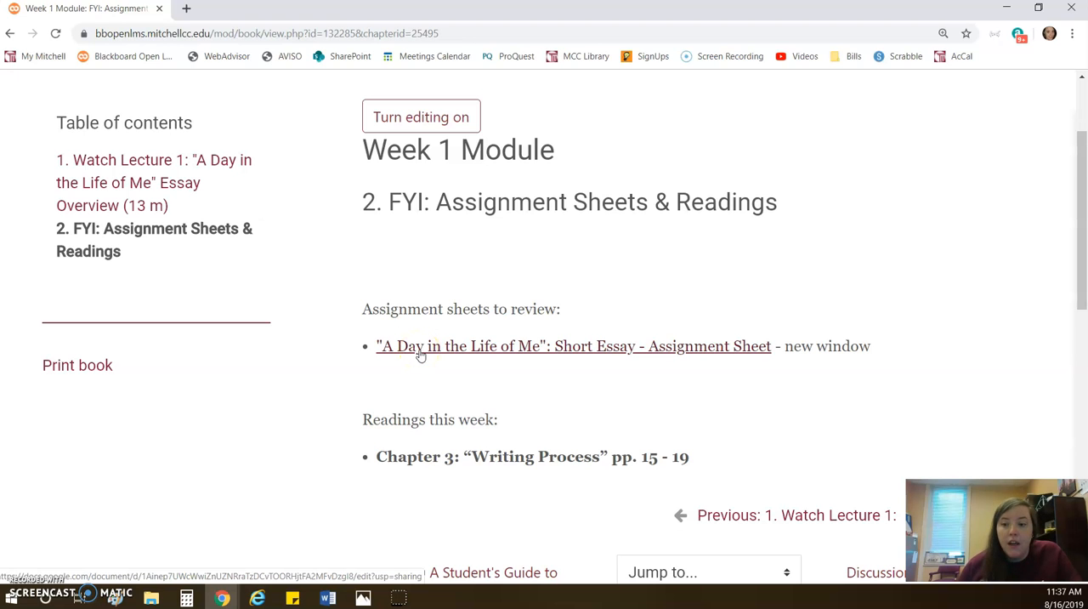
pyautogui.scroll(-3)
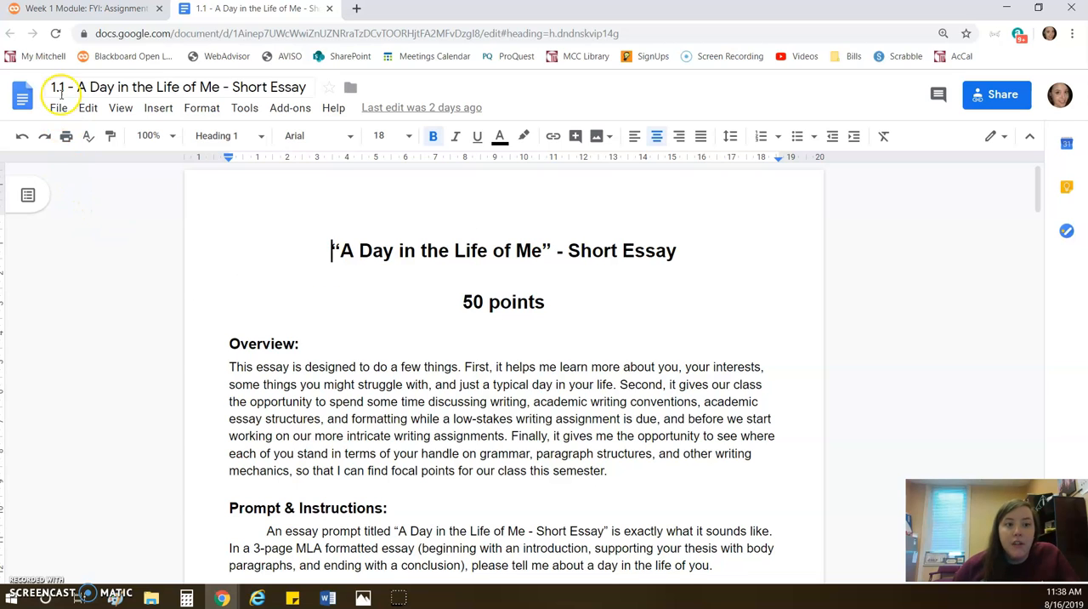
# Show the assignment sheet's File menu with its download format options
pyautogui.click(59, 107)
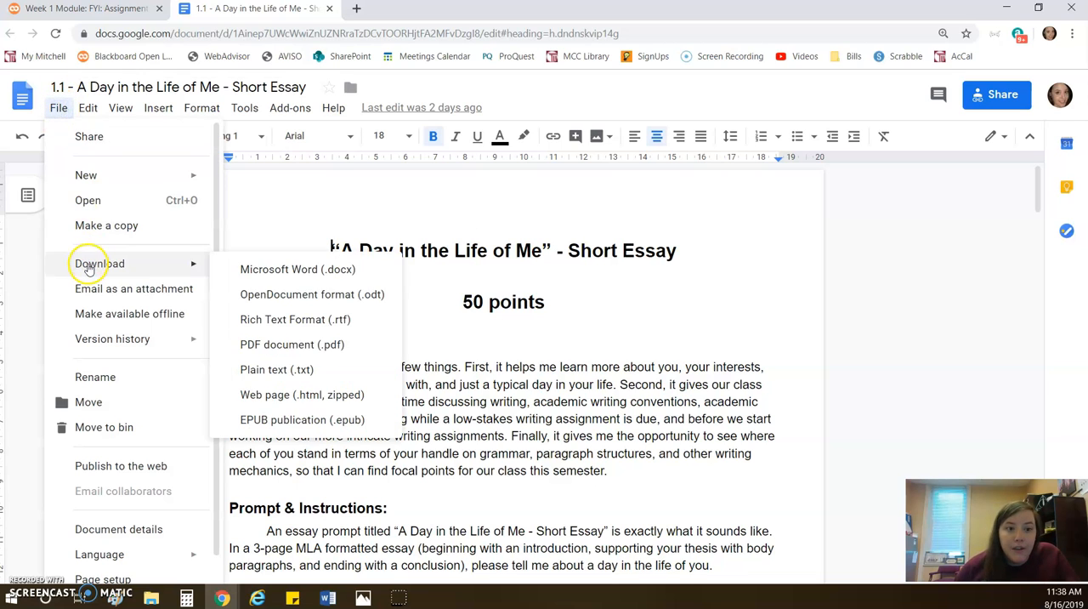
pyautogui.moveTo(298, 272)
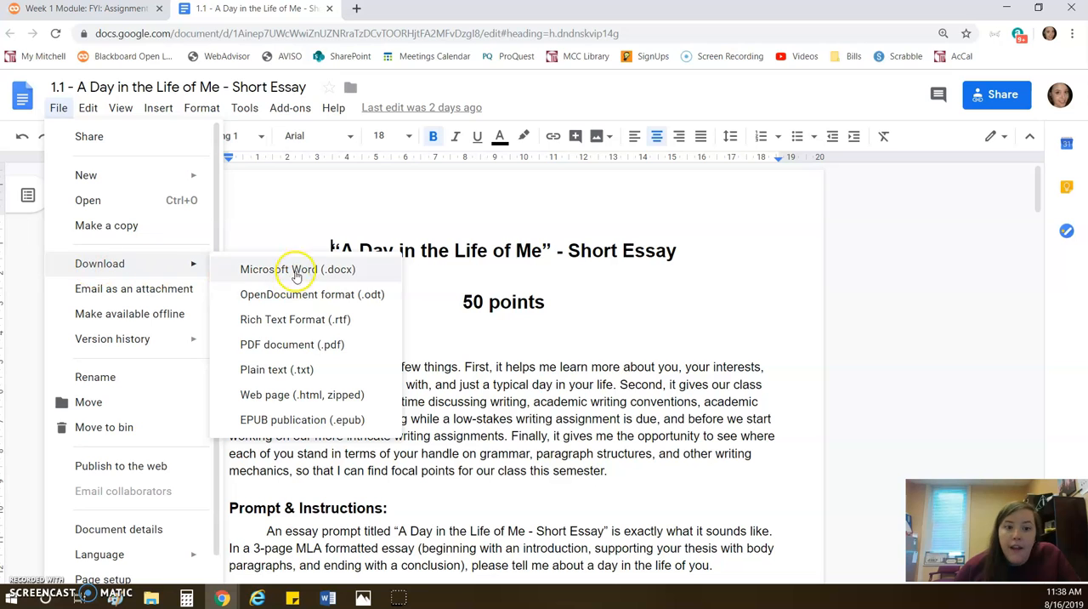
pyautogui.moveTo(306, 369)
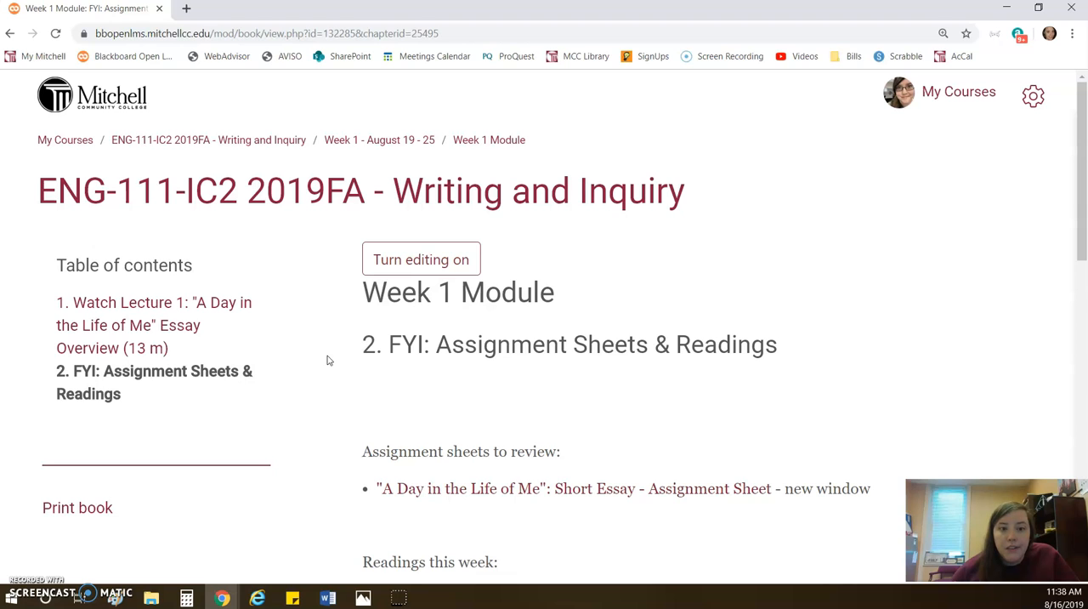
pyautogui.moveTo(347, 145)
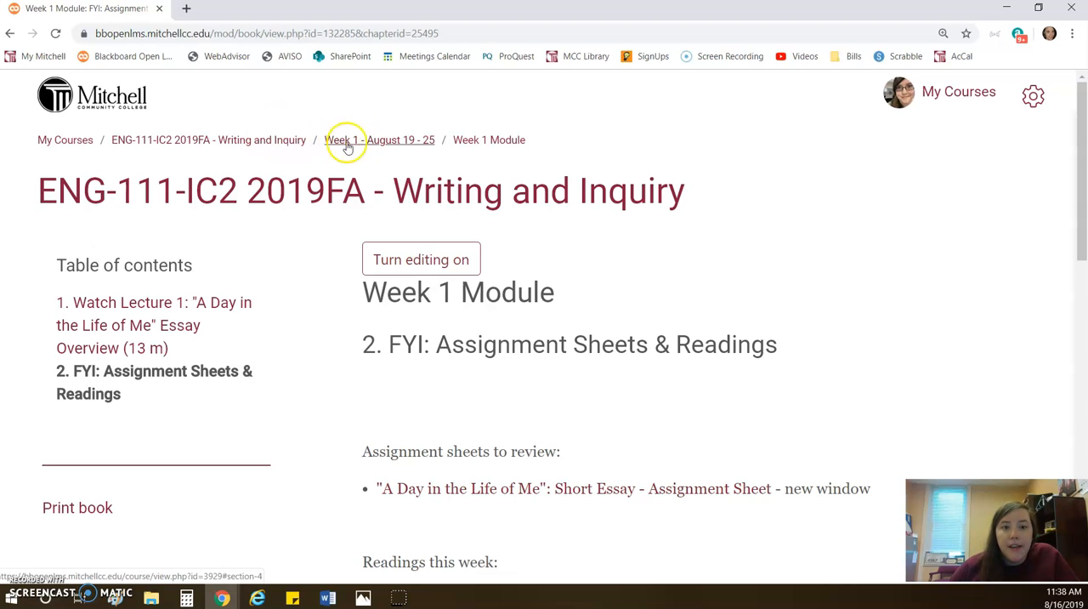
pyautogui.moveTo(223, 147)
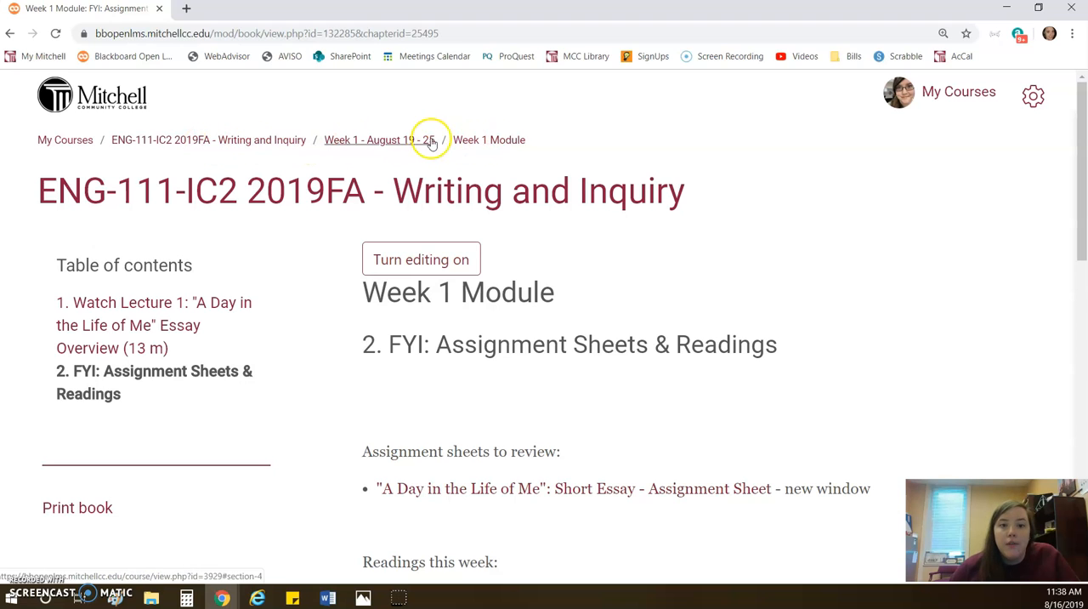
pyautogui.moveTo(300, 146)
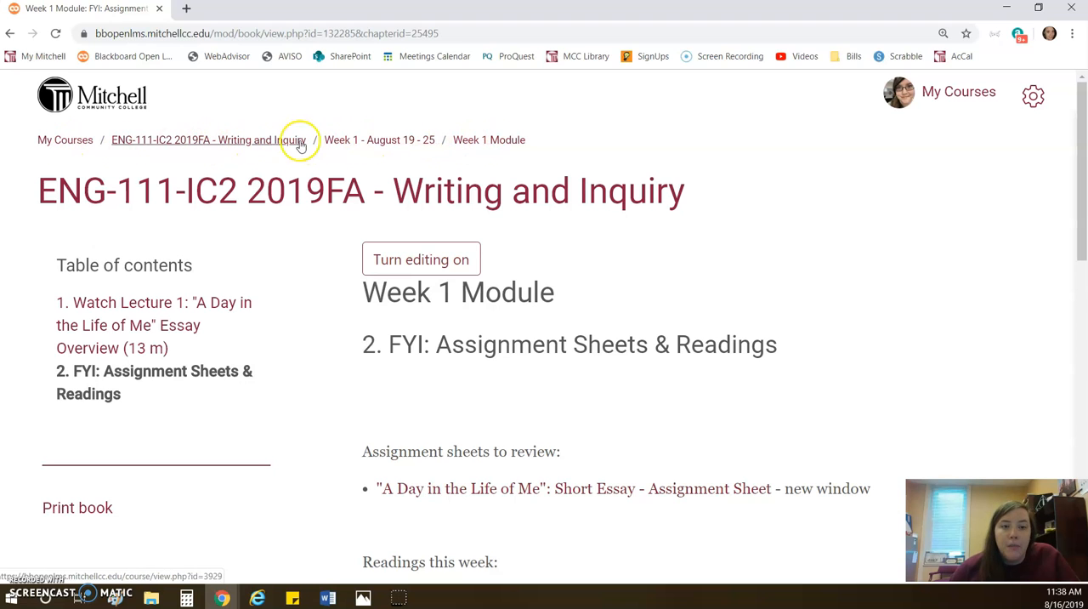
# Return from the FYI chapter to the Week 1 - August 19 - 25 section via the breadcrumb
pyautogui.click(380, 139)
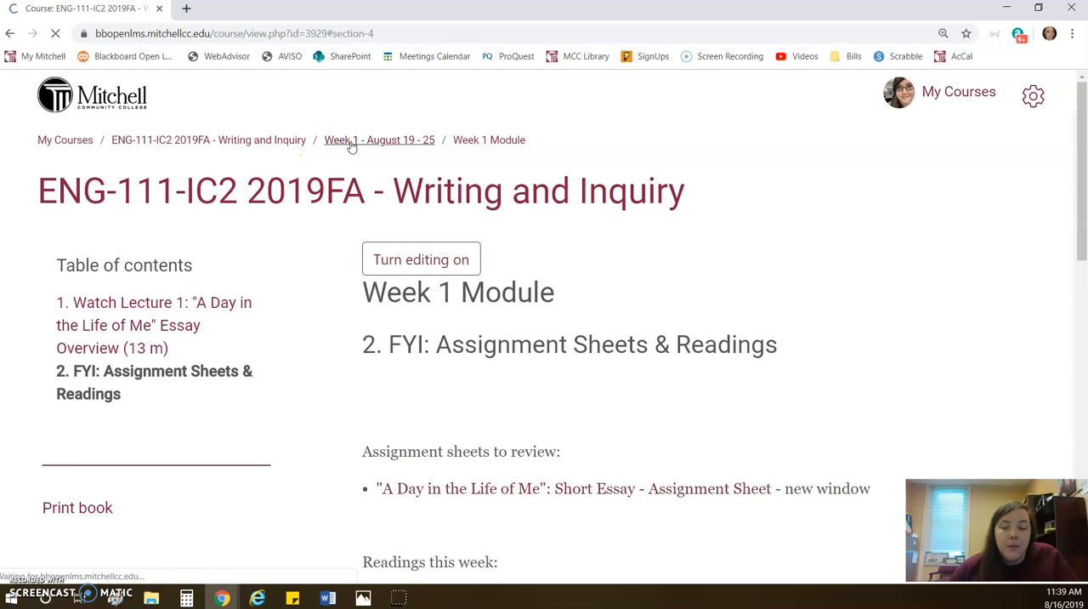
pyautogui.click(378, 140)
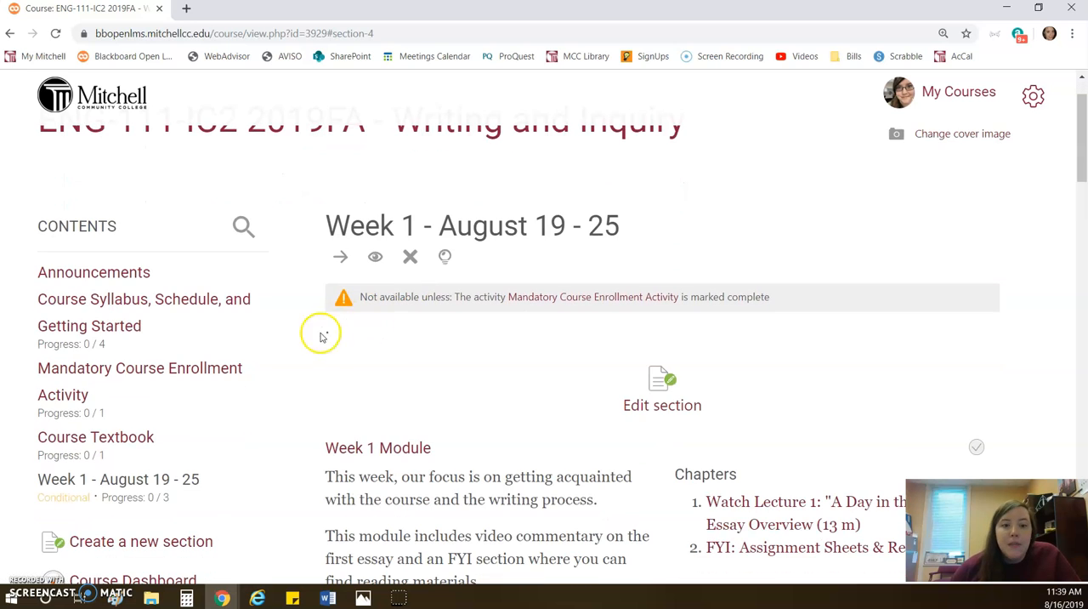
pyautogui.scroll(-3)
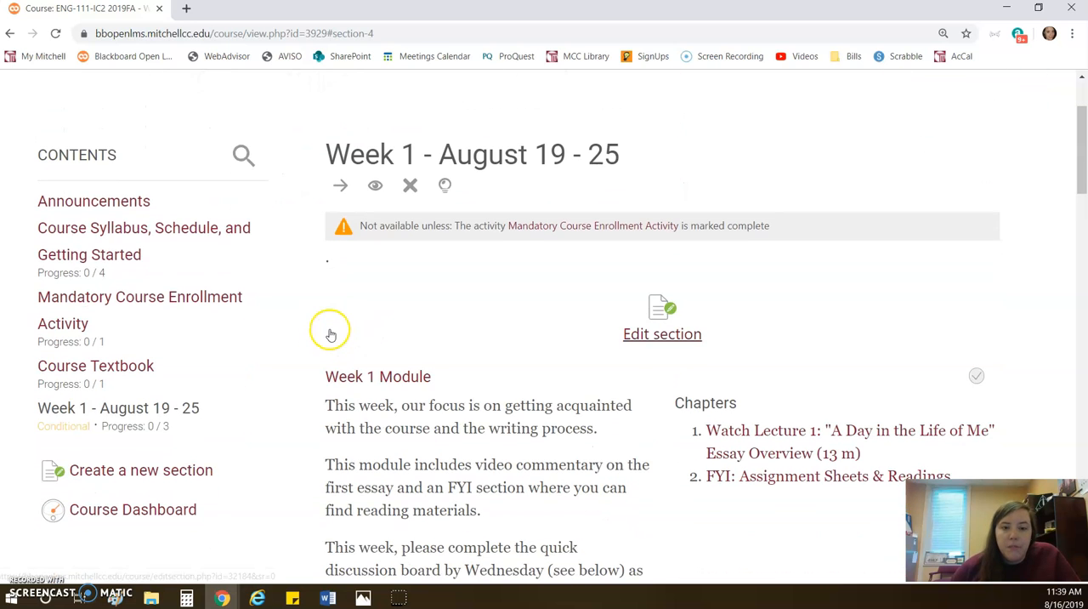
pyautogui.scroll(-3)
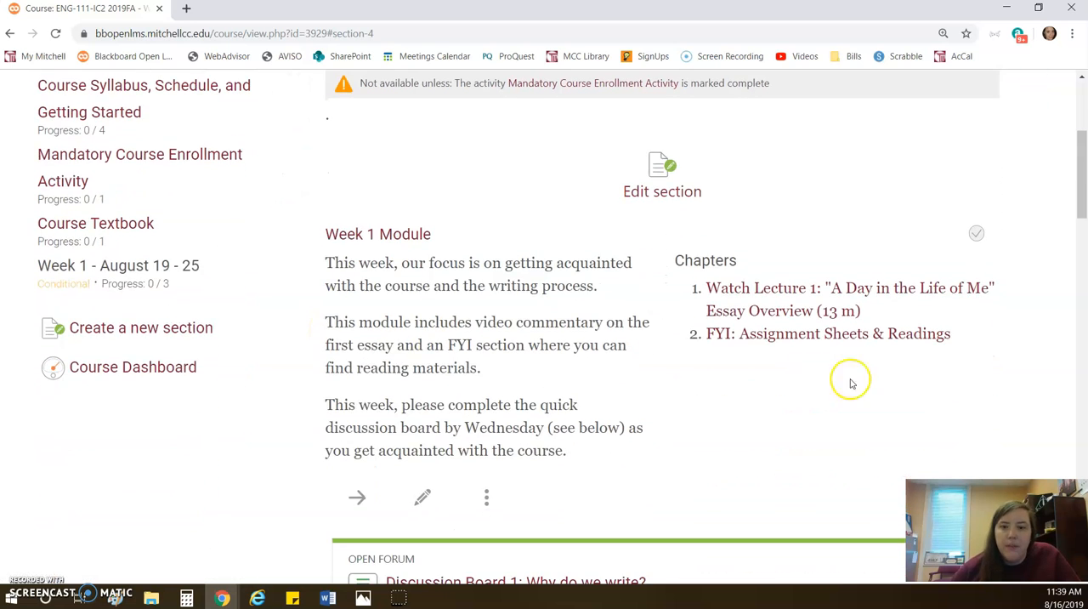
pyautogui.scroll(-3)
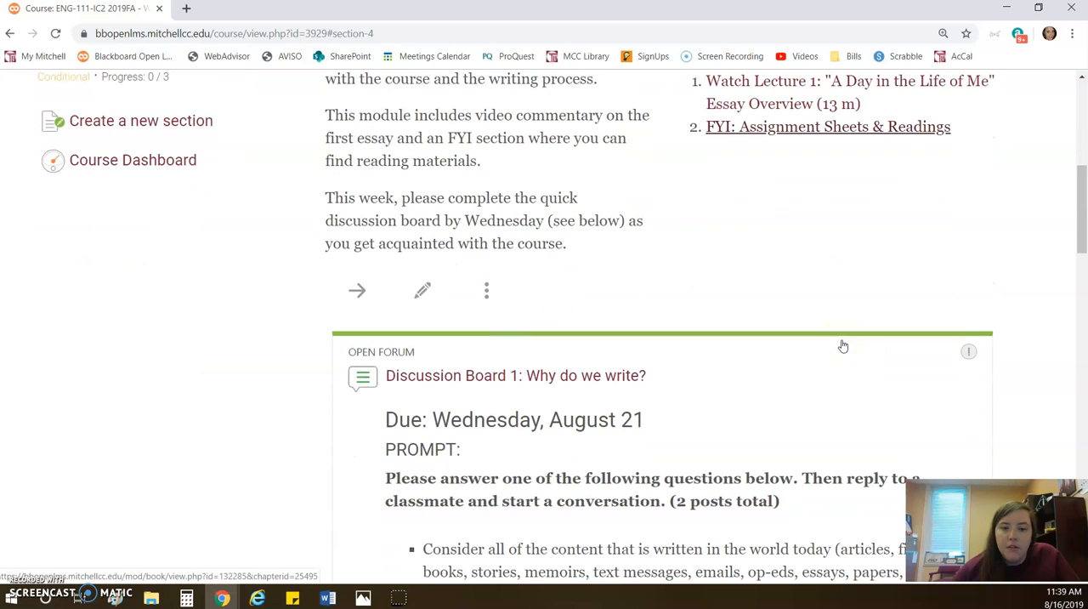
pyautogui.scroll(-3)
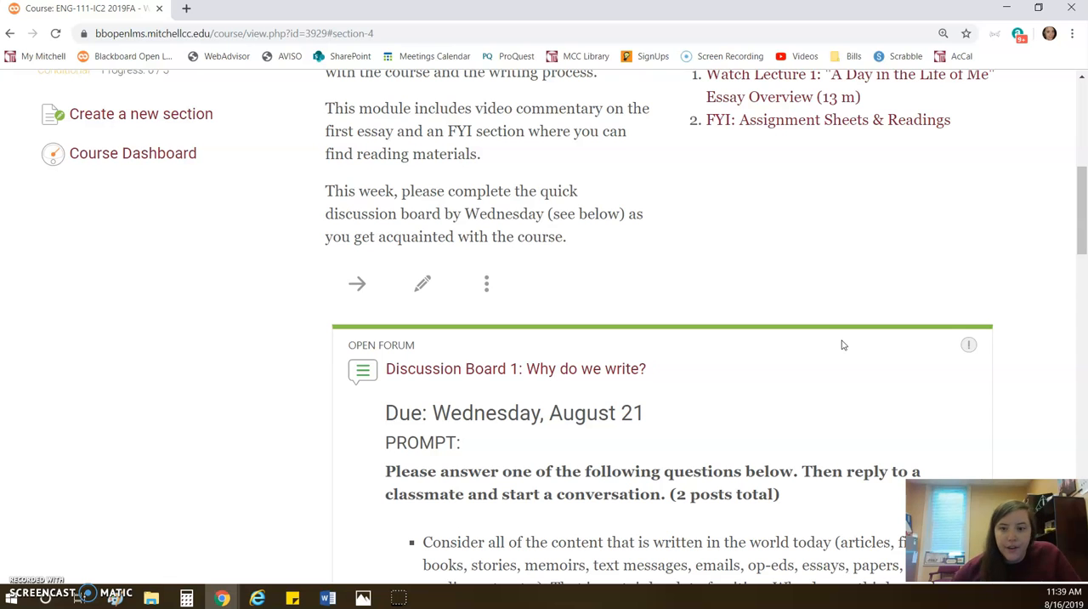
pyautogui.scroll(-3)
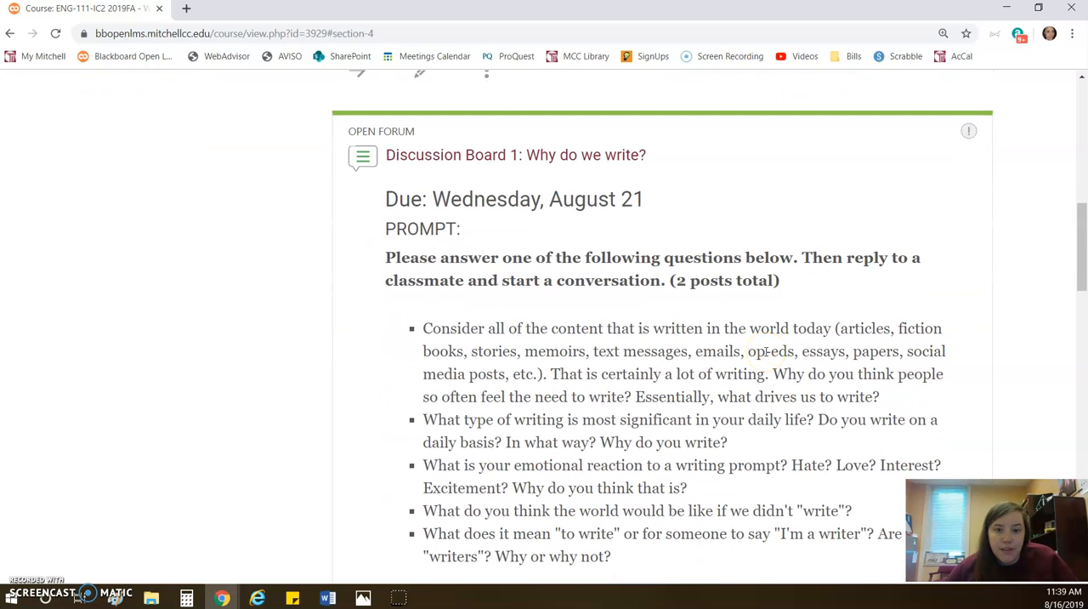
pyautogui.scroll(-3)
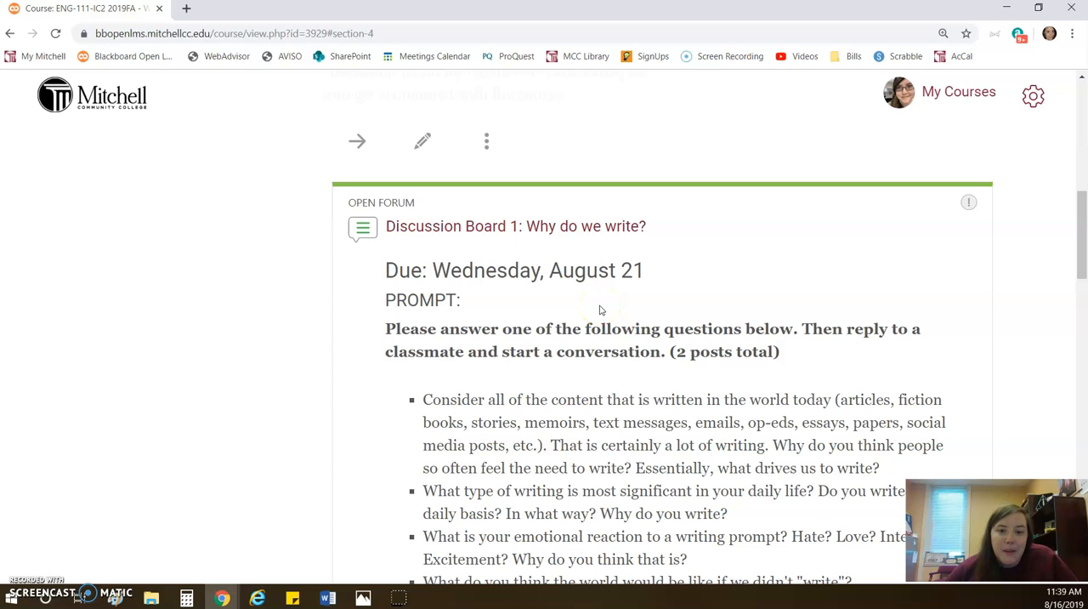
pyautogui.scroll(-3)
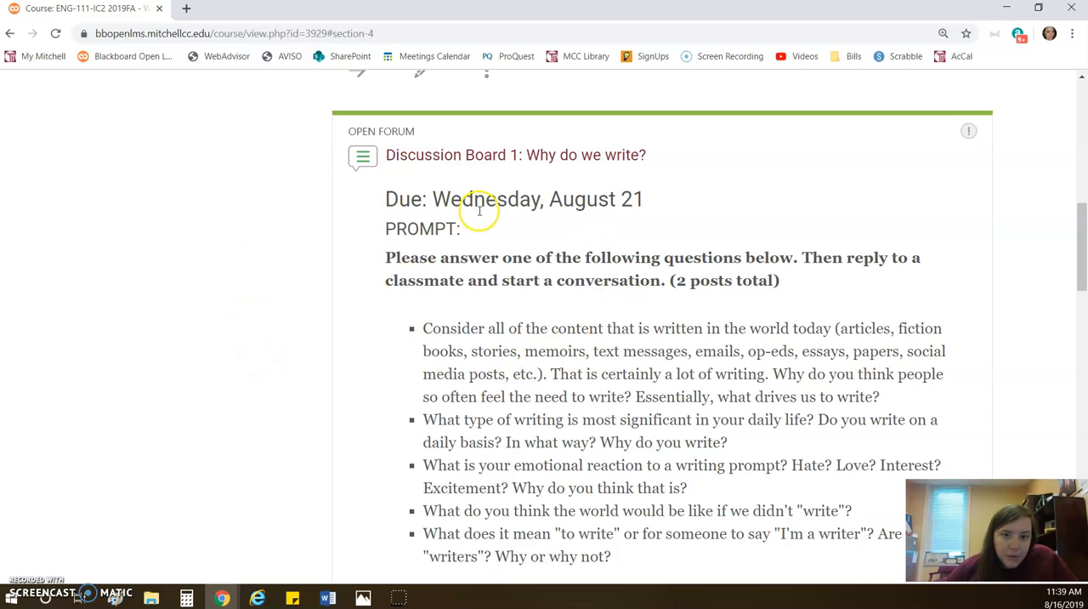
pyautogui.moveTo(676, 211)
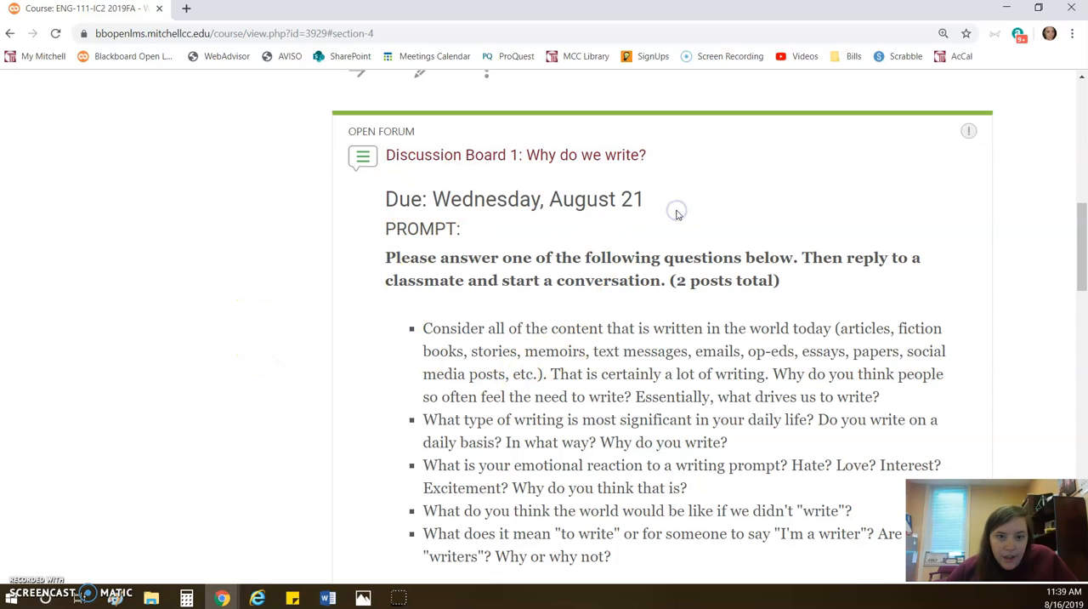
pyautogui.scroll(-3)
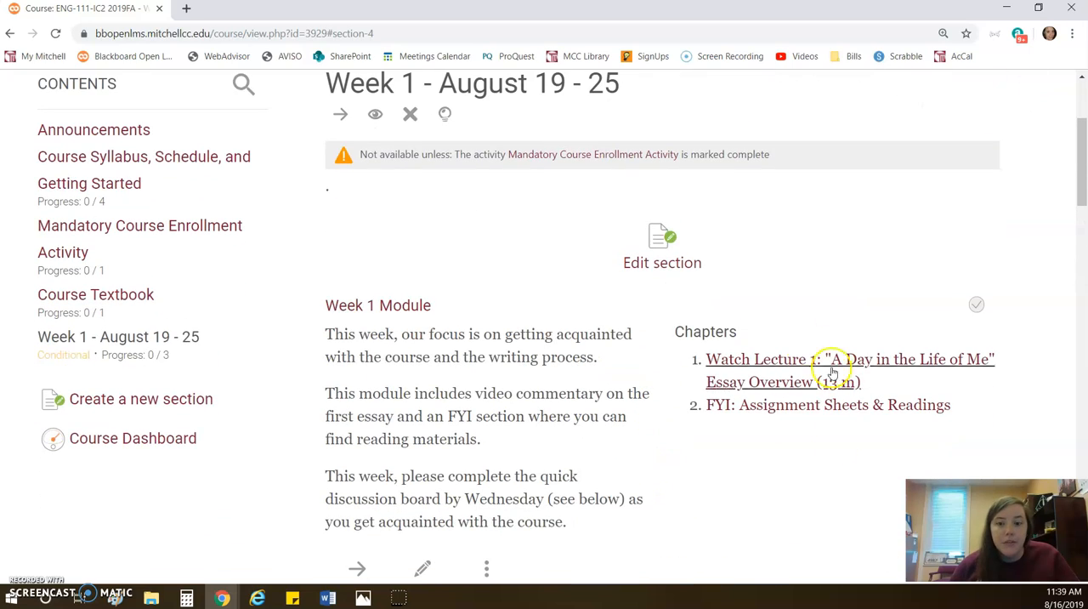
pyautogui.scroll(-3)
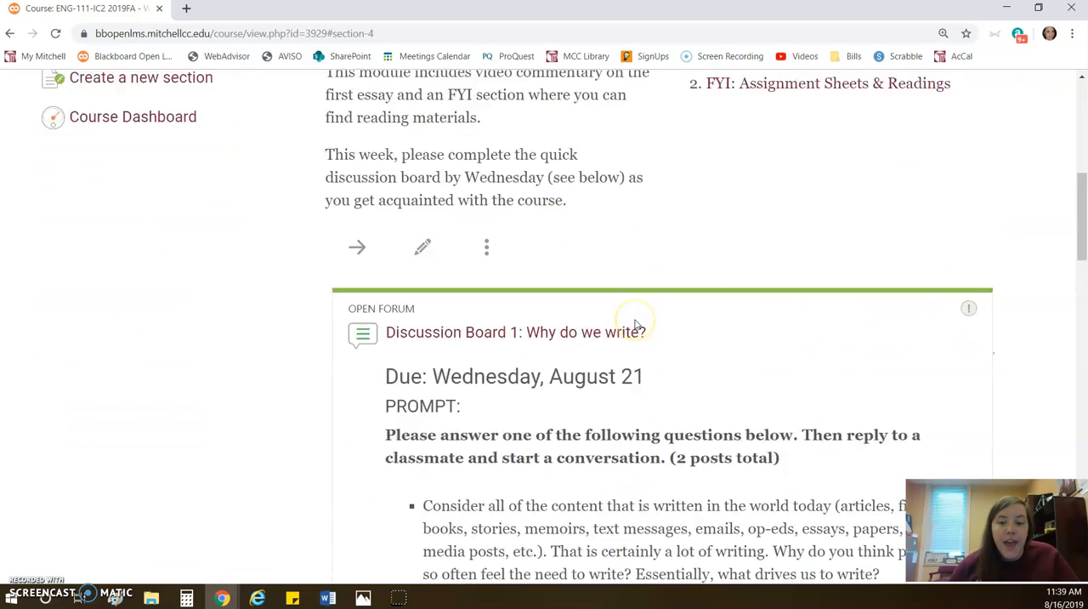
pyautogui.scroll(-3)
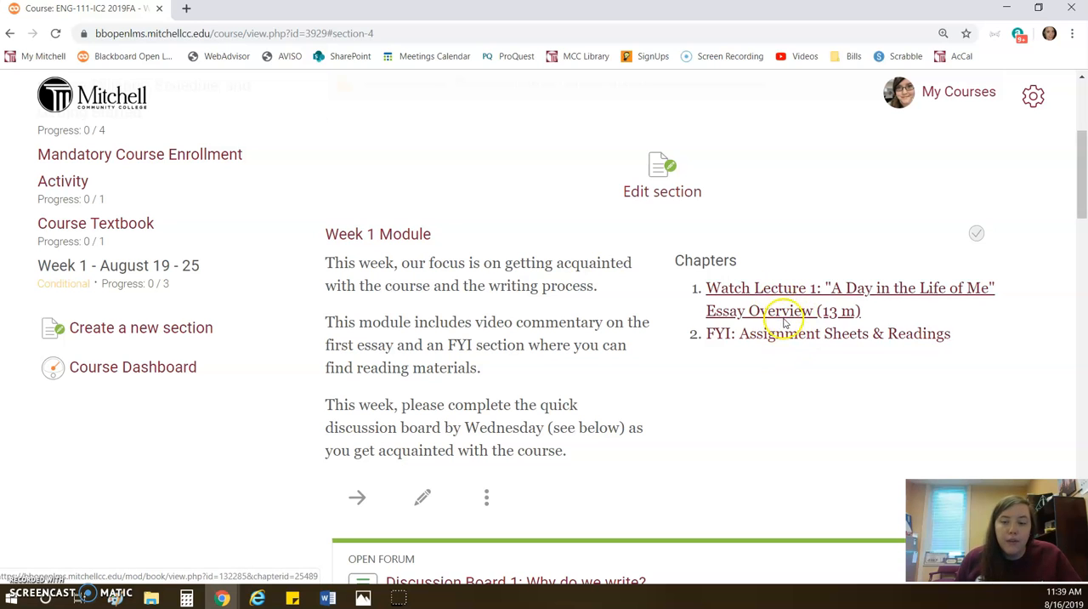
pyautogui.scroll(-3)
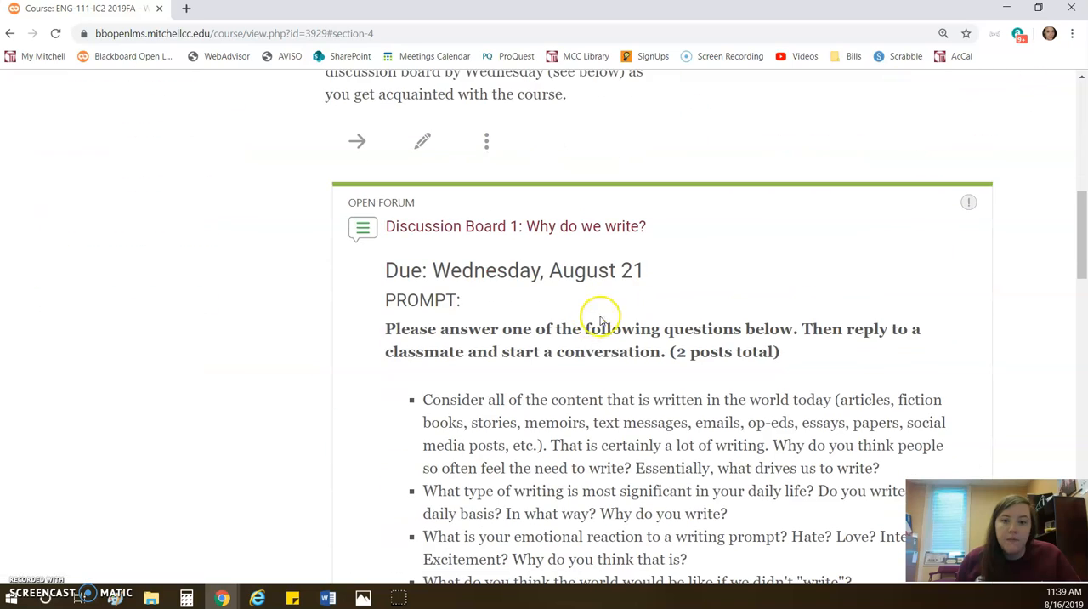
pyautogui.scroll(-3)
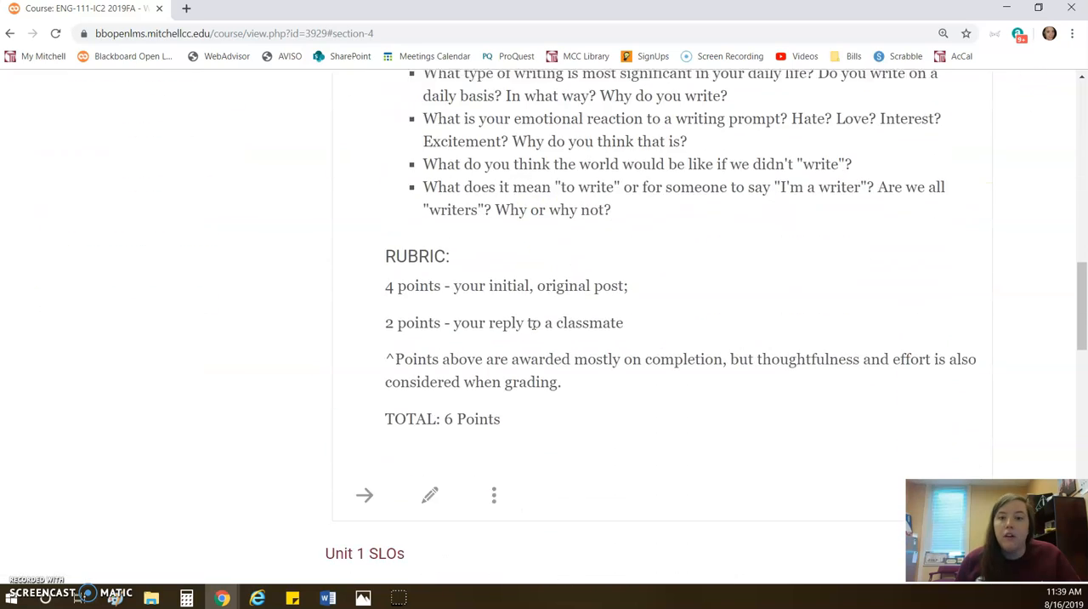
pyautogui.scroll(-3)
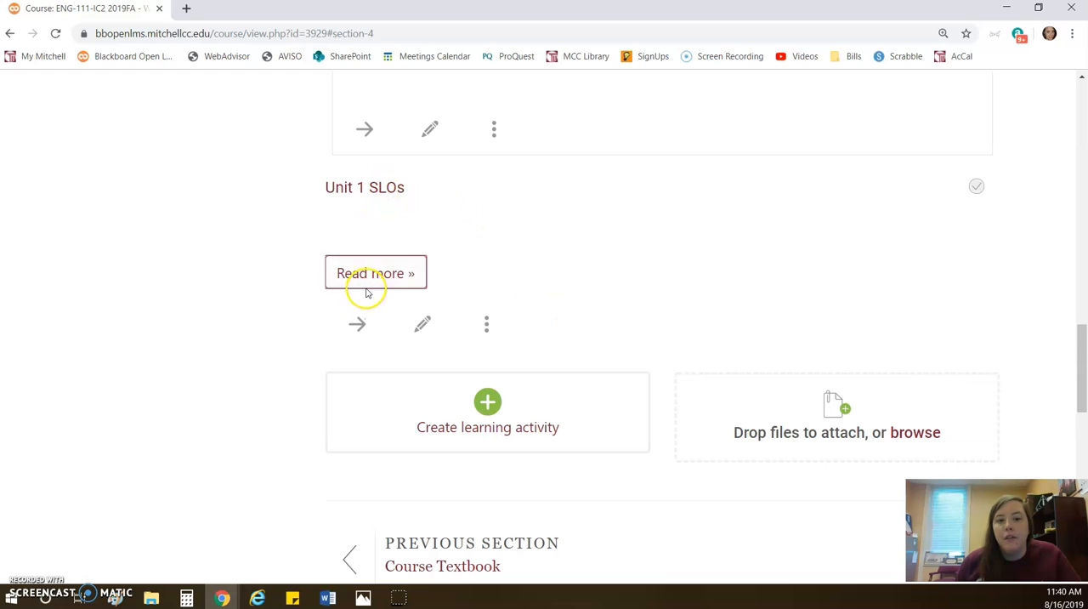
pyautogui.click(375, 273)
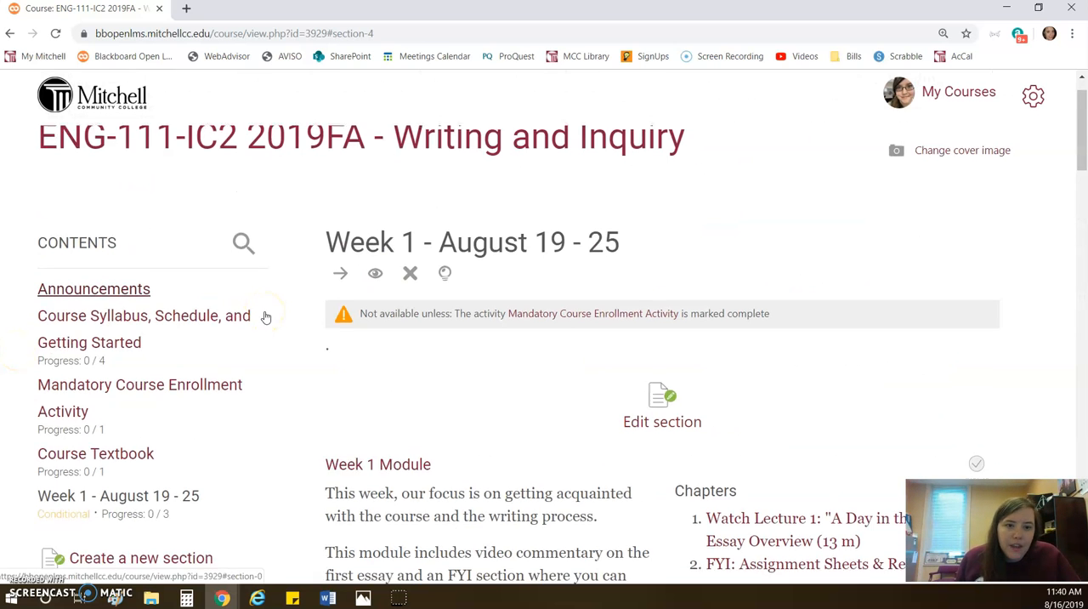
pyautogui.scroll(-3)
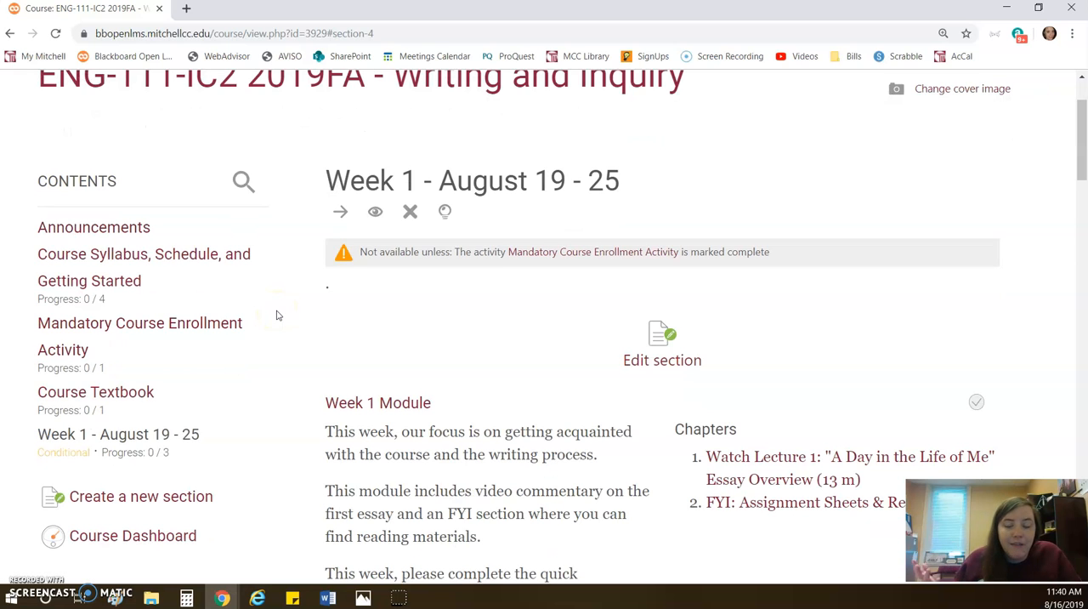
pyautogui.scroll(-3)
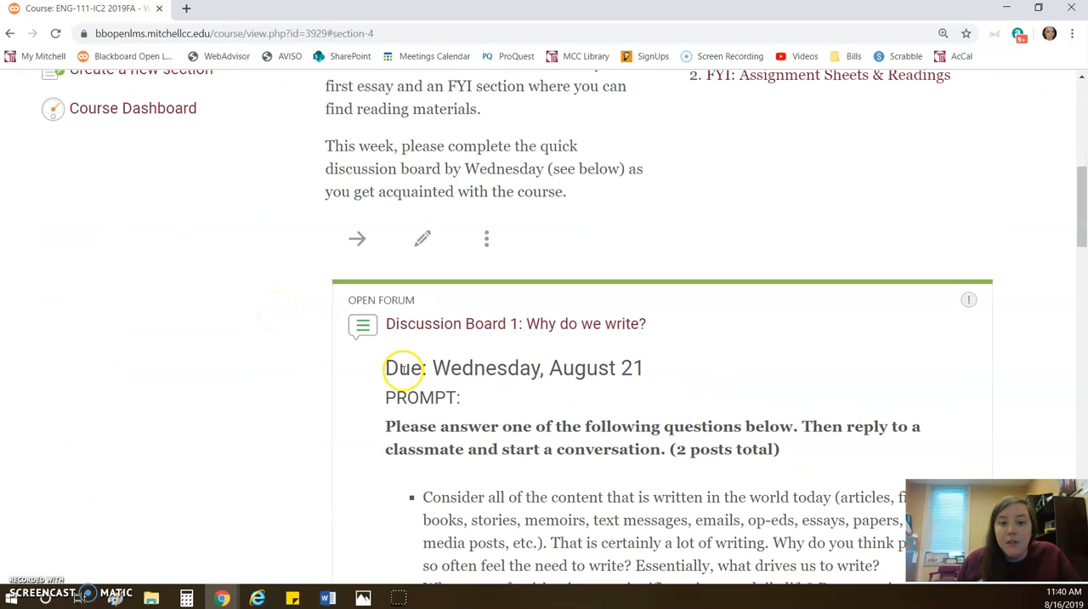
pyautogui.scroll(-3)
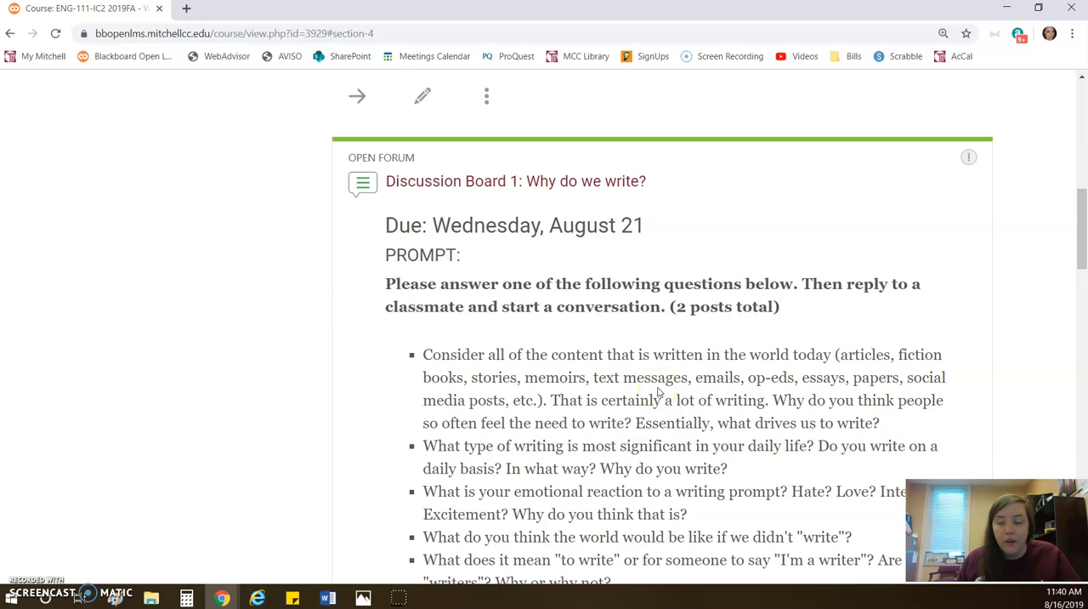
pyautogui.scroll(-3)
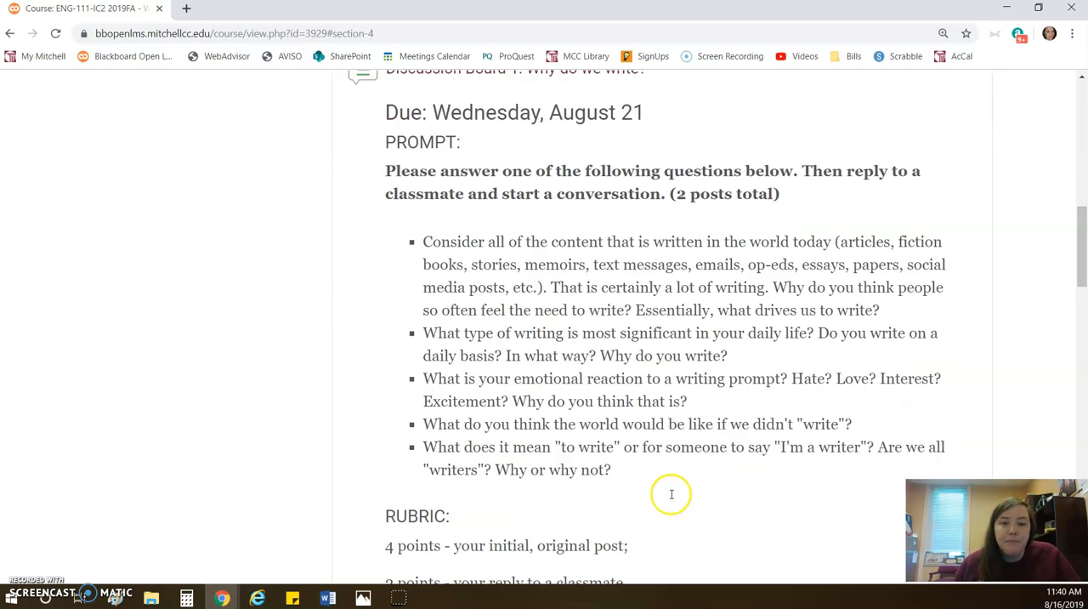
pyautogui.scroll(-3)
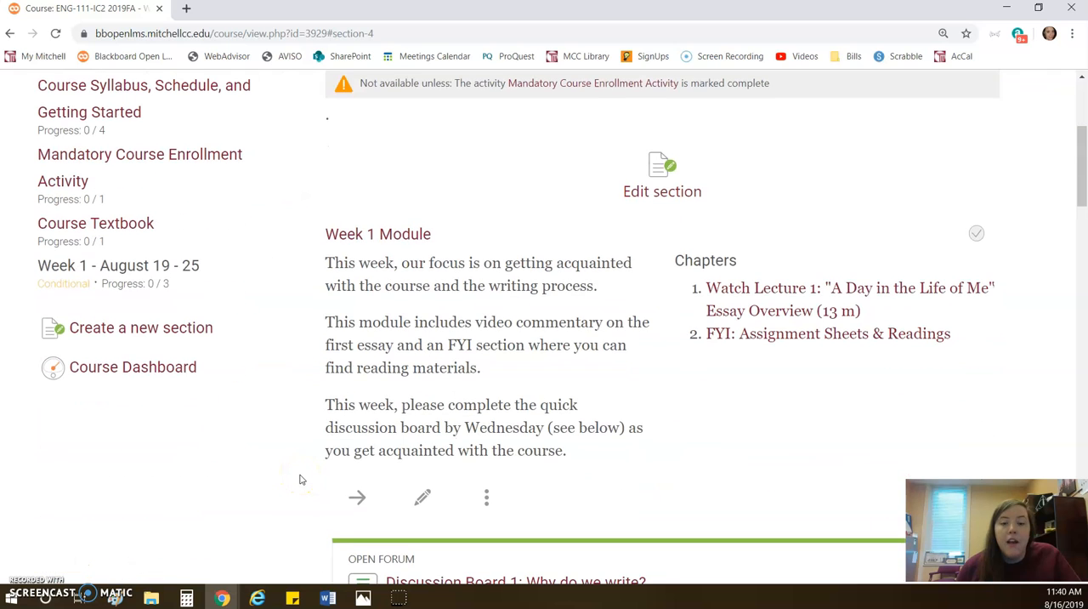
pyautogui.moveTo(802, 350)
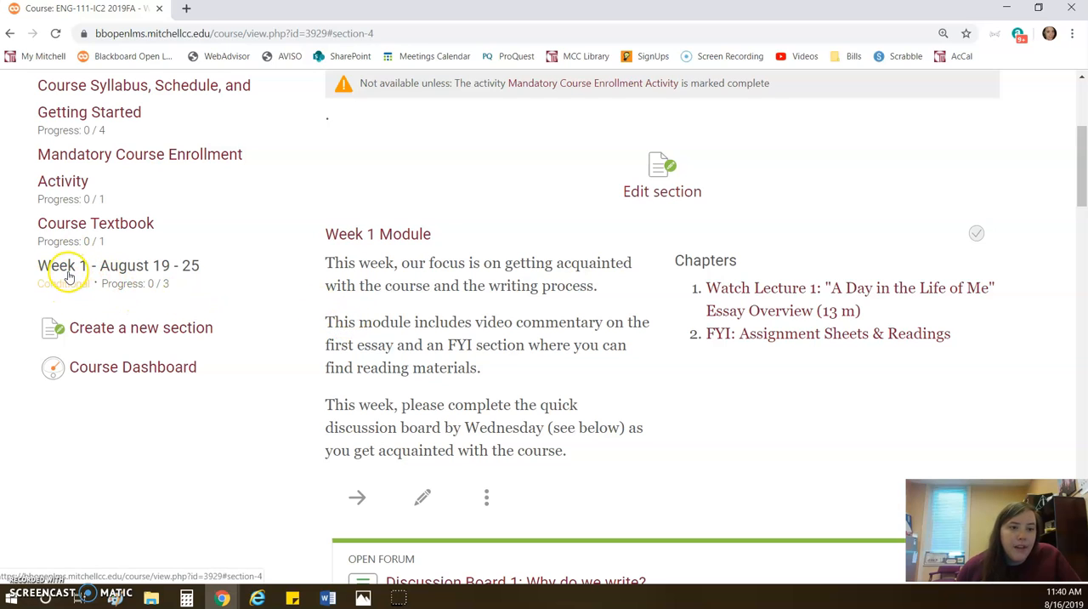
pyautogui.moveTo(67, 305)
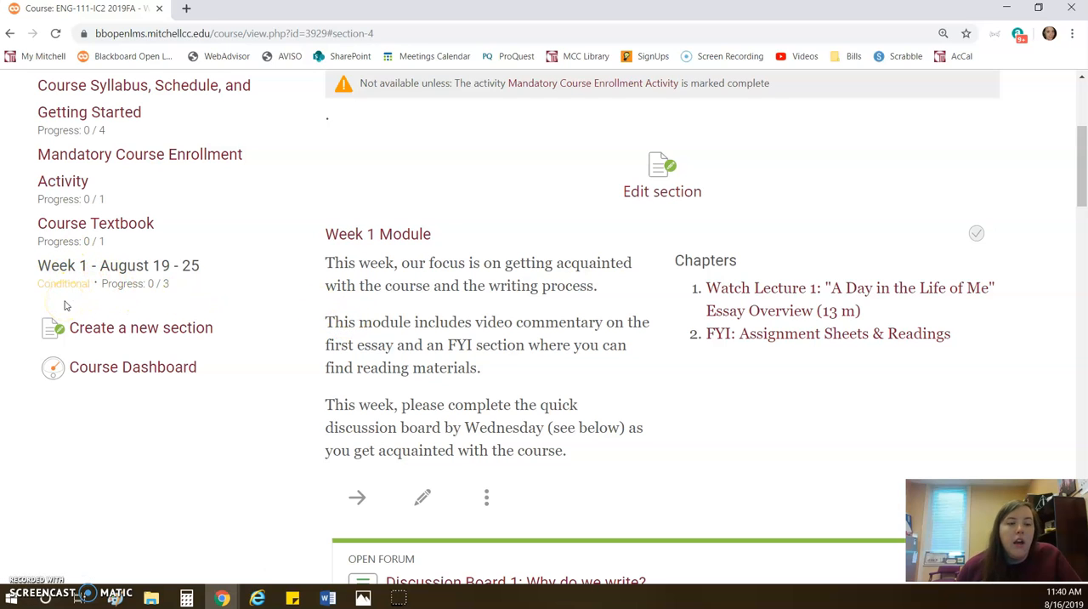
pyautogui.moveTo(167, 351)
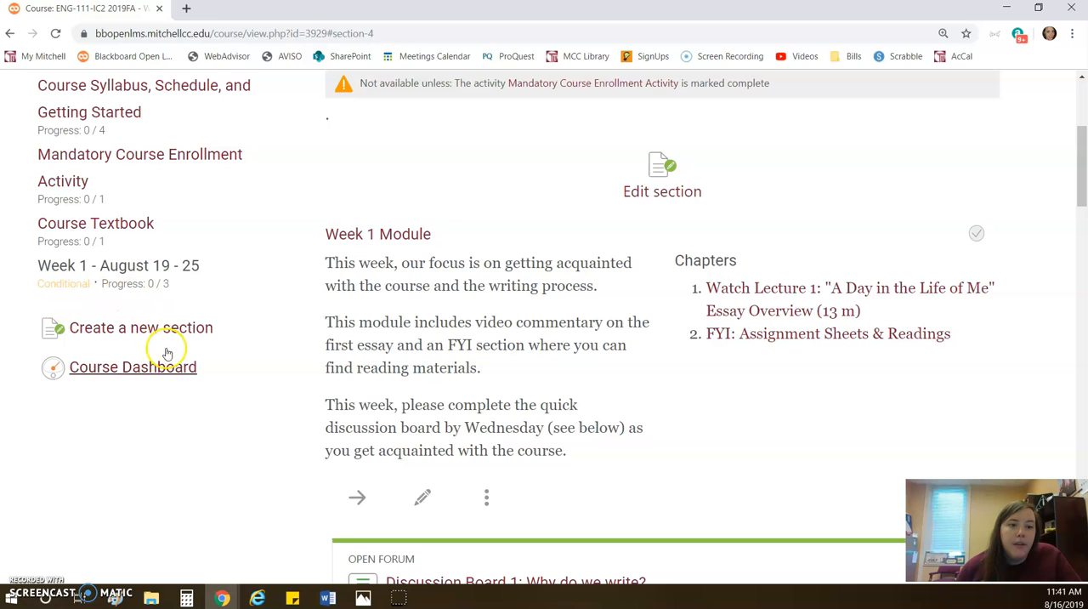
pyautogui.moveTo(153, 305)
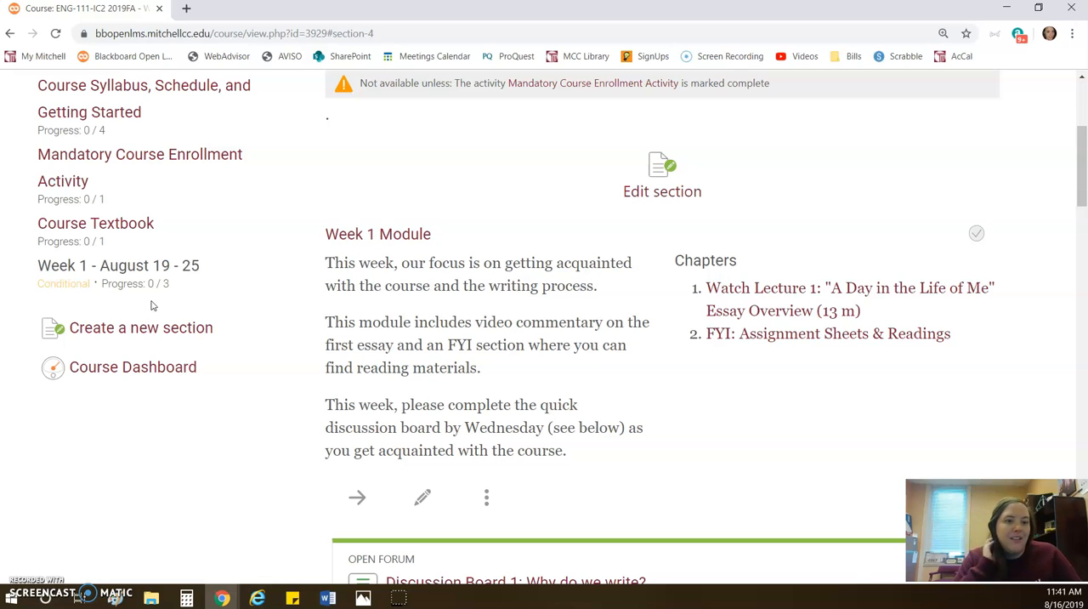
pyautogui.moveTo(289, 308)
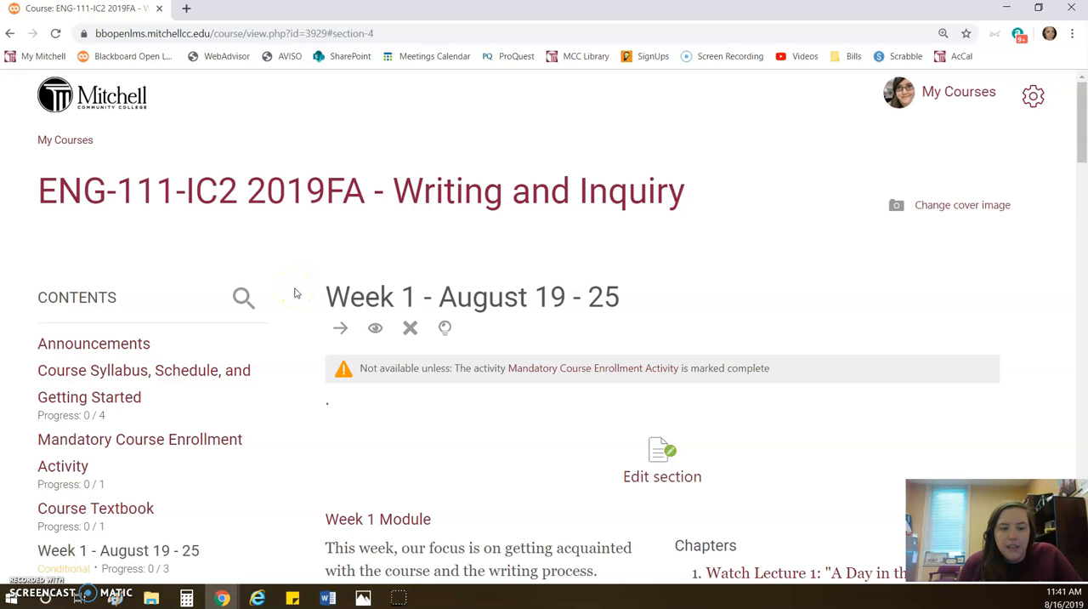
pyautogui.scroll(-3)
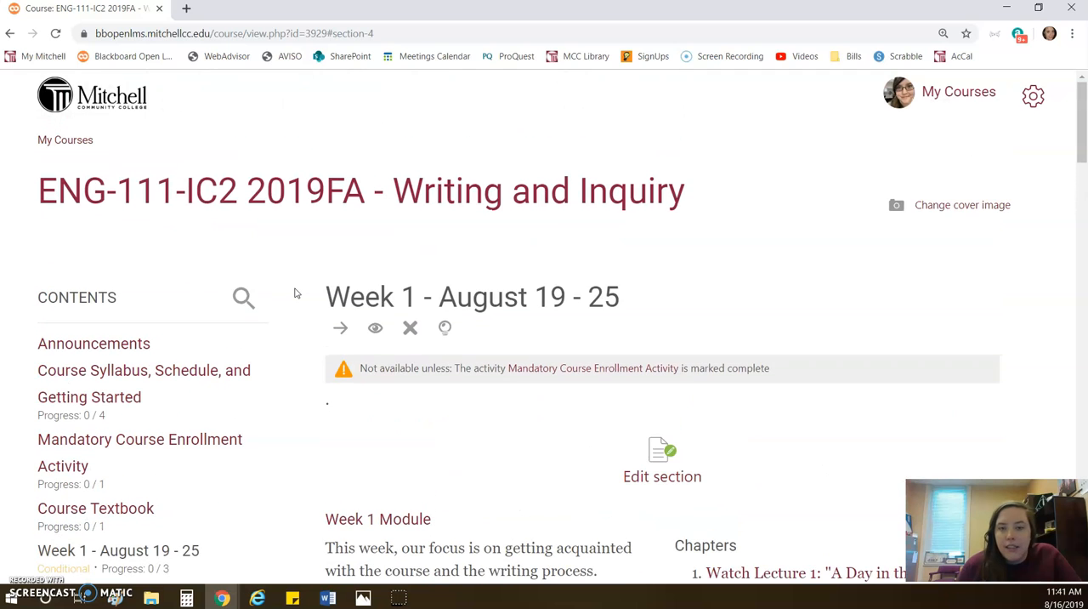
pyautogui.scroll(-3)
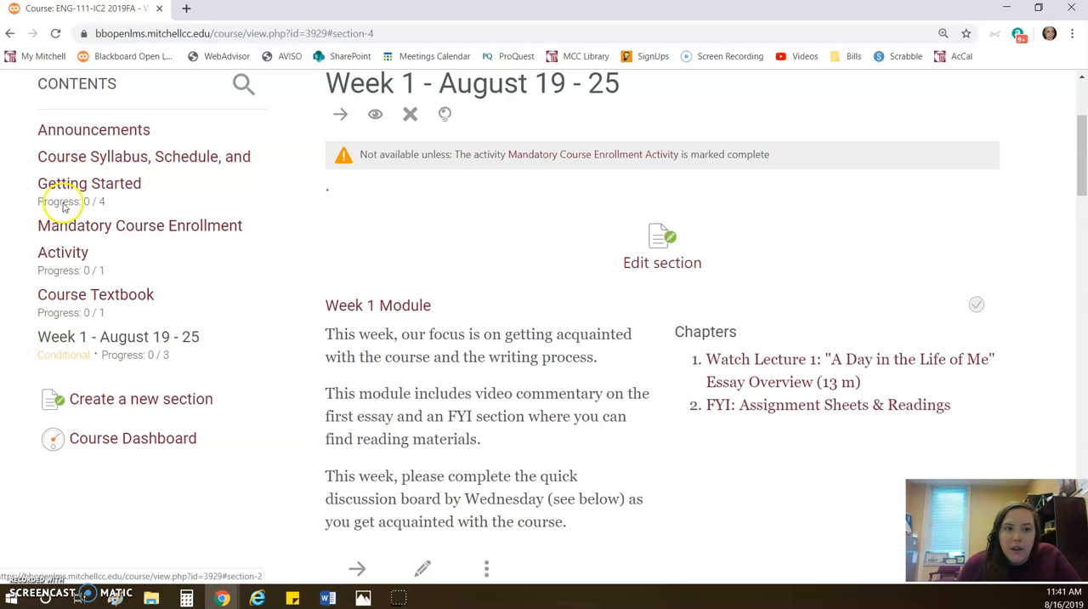
pyautogui.moveTo(70, 211)
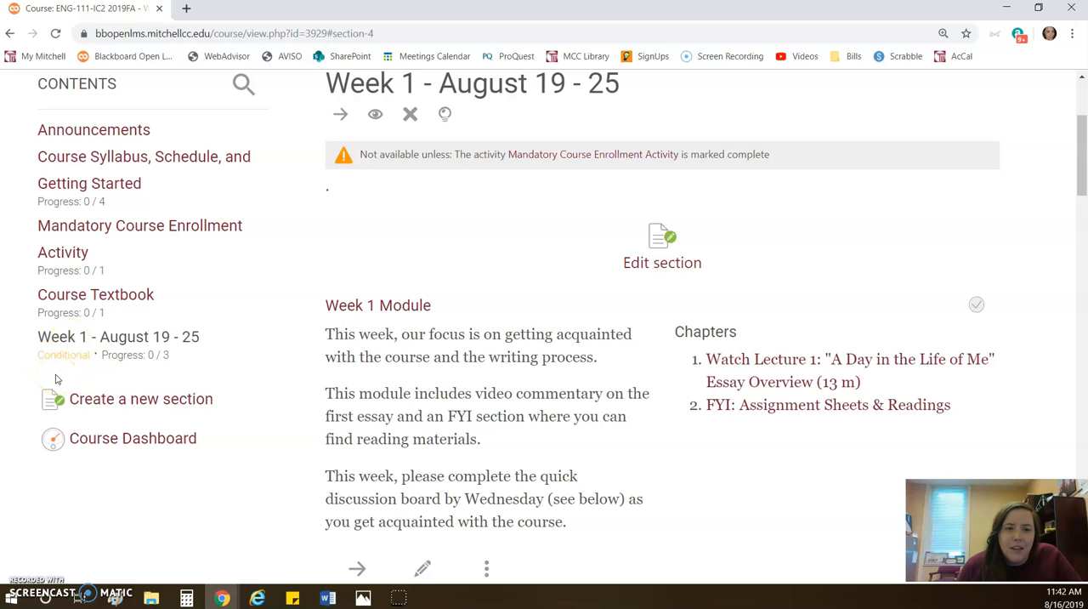
pyautogui.moveTo(144, 125)
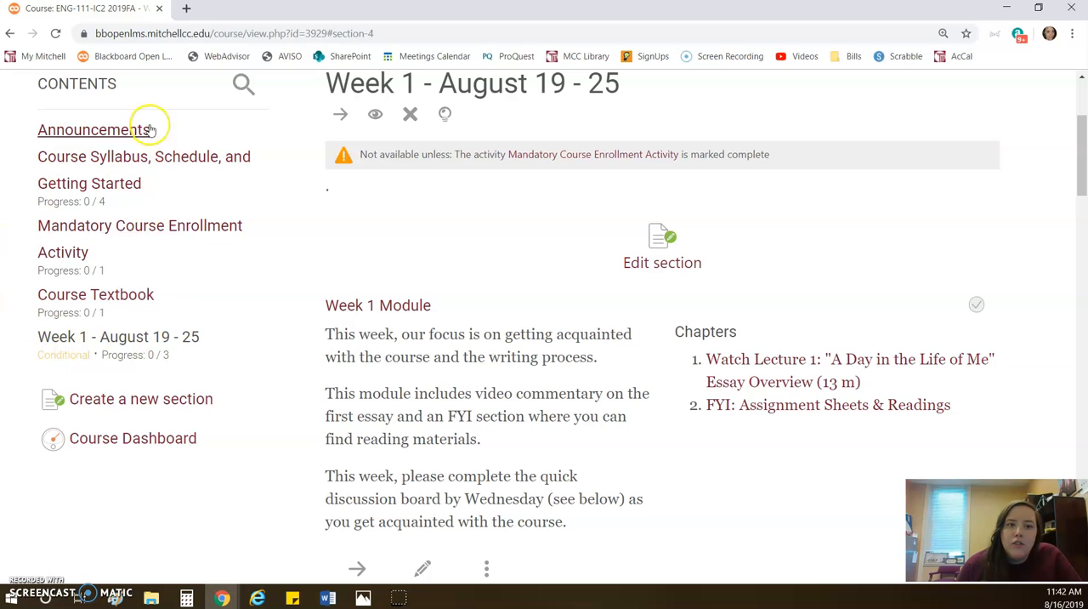
pyautogui.moveTo(18, 359)
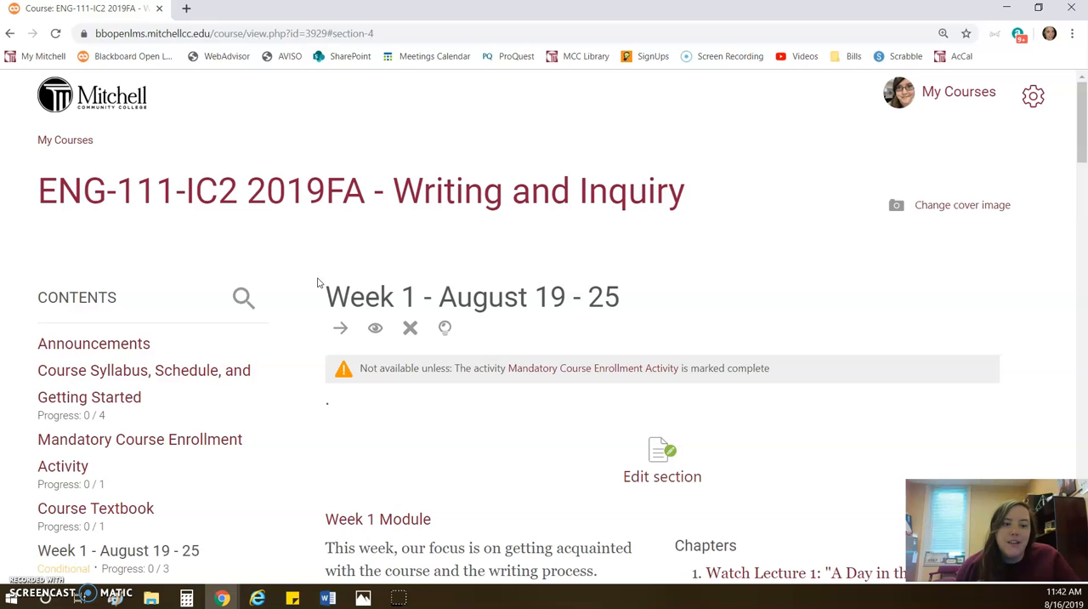
pyautogui.moveTo(274, 408)
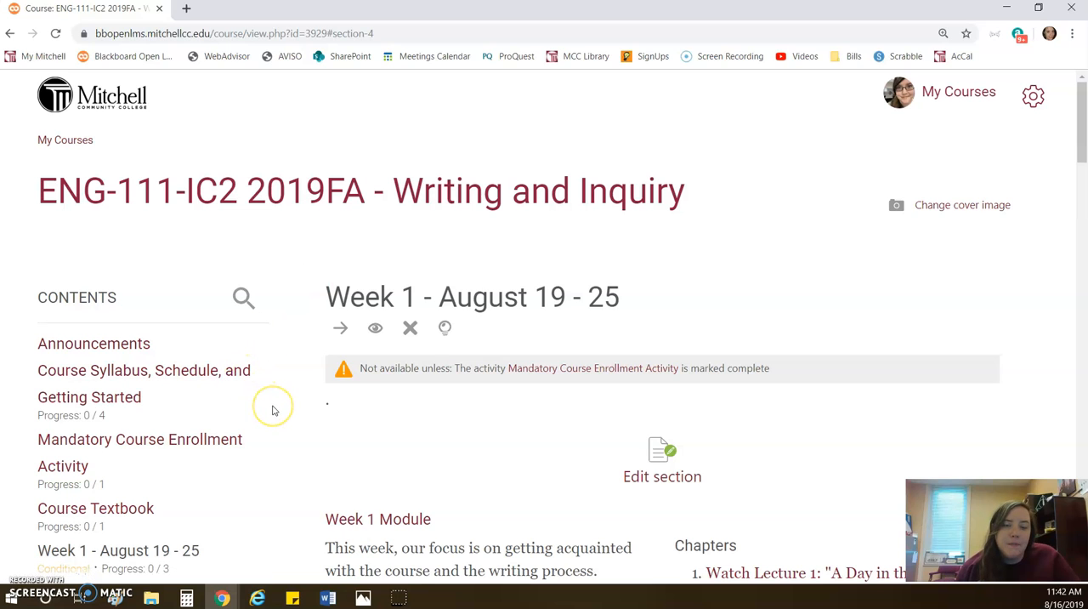